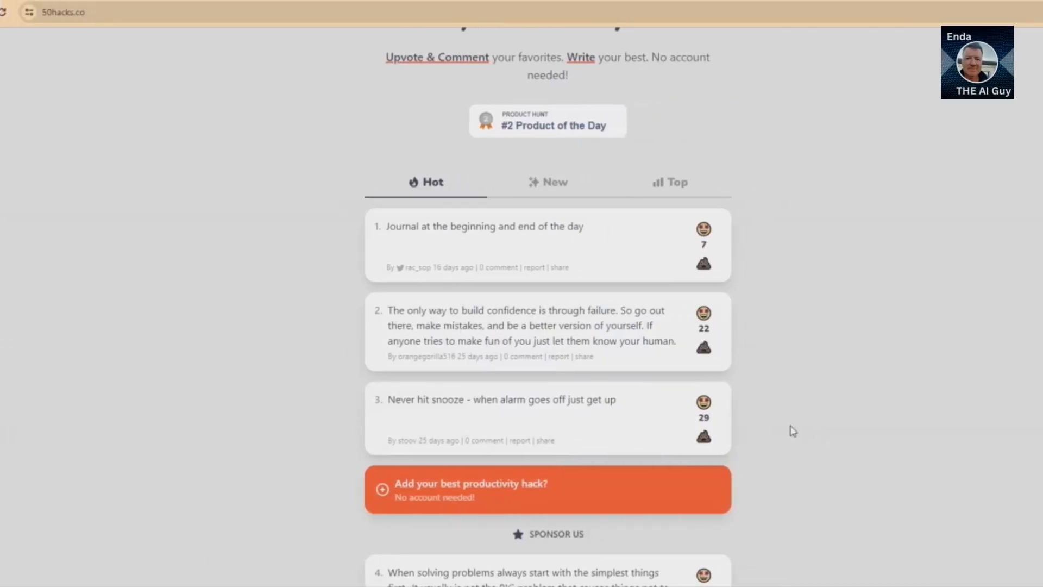
# Scroll the Hot list of eight hacks down to 'Looks like you hit rock bottom' and the press mentions
pyautogui.scroll(-3)
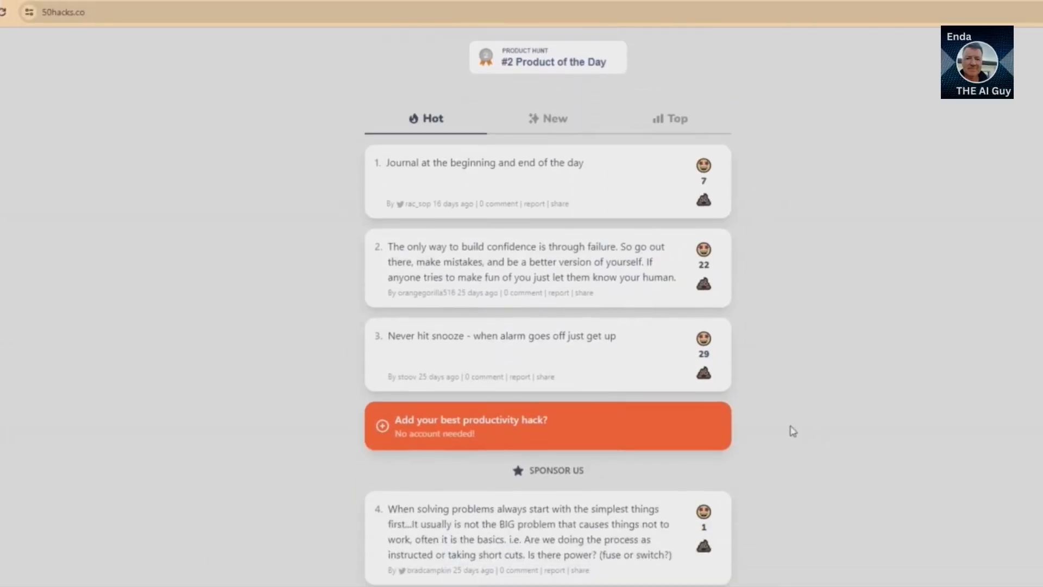
pyautogui.scroll(-3)
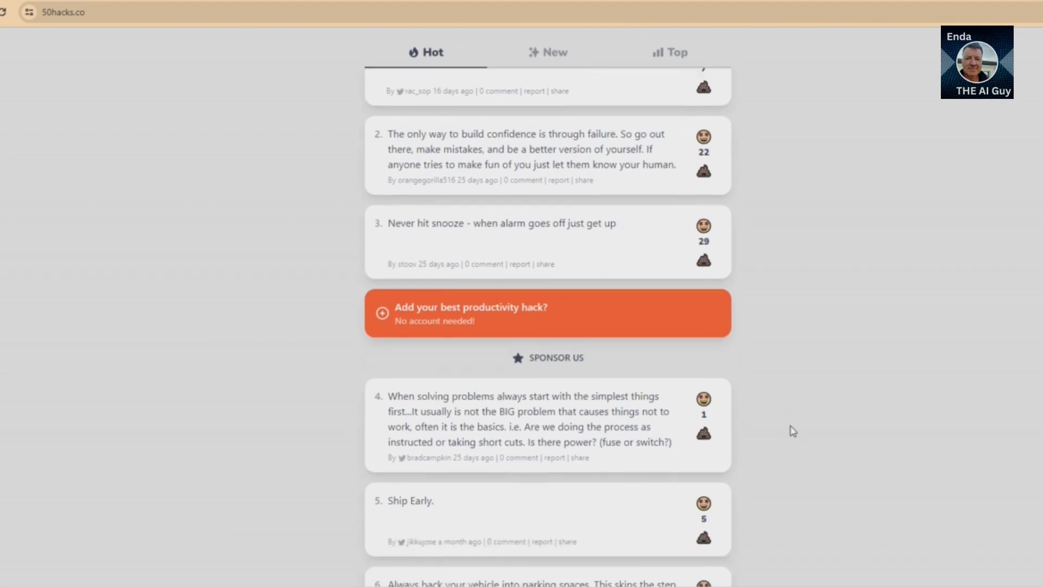
pyautogui.scroll(-3)
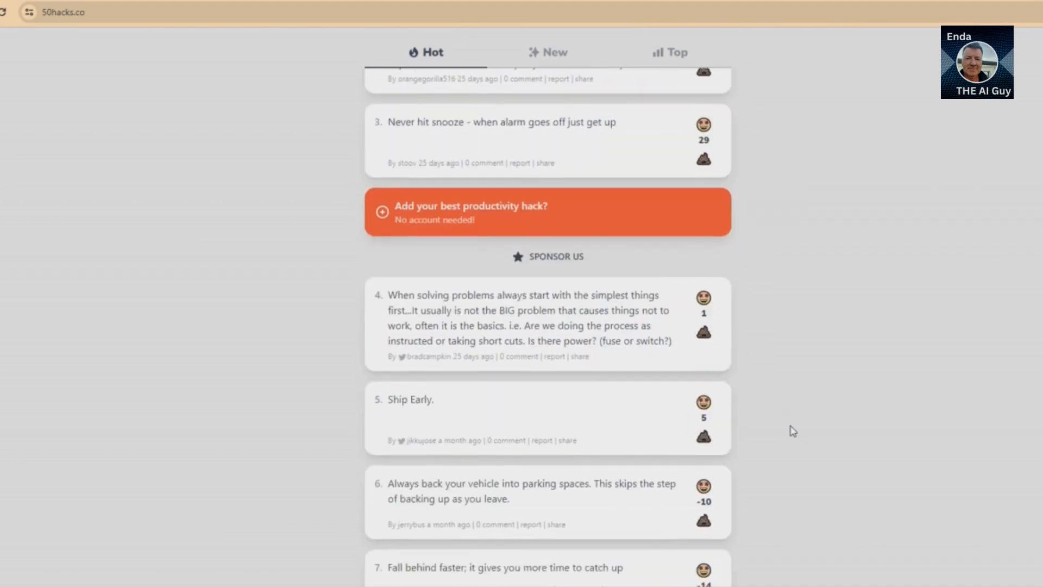
pyautogui.scroll(-3)
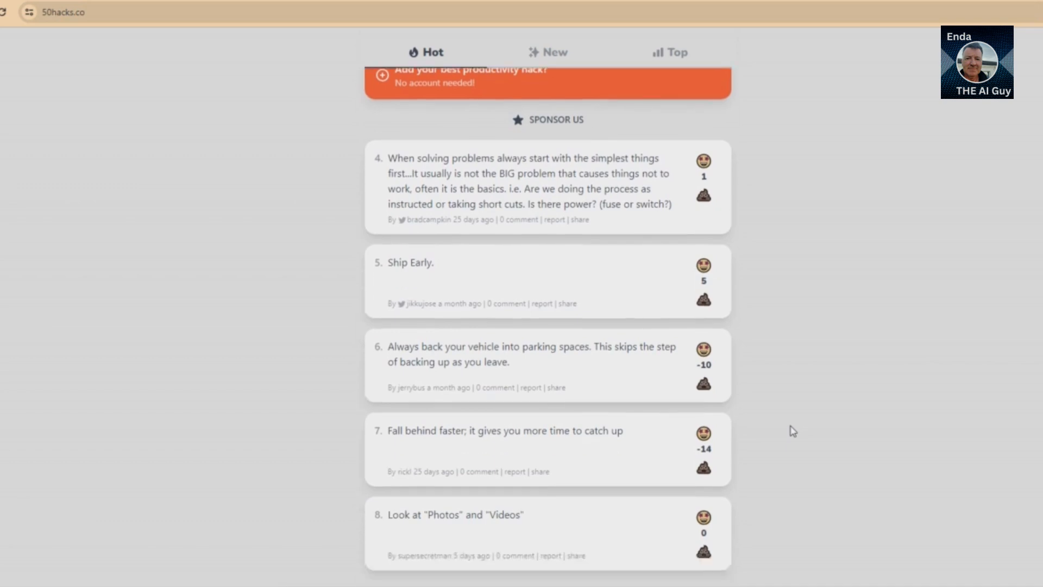
pyautogui.scroll(-3)
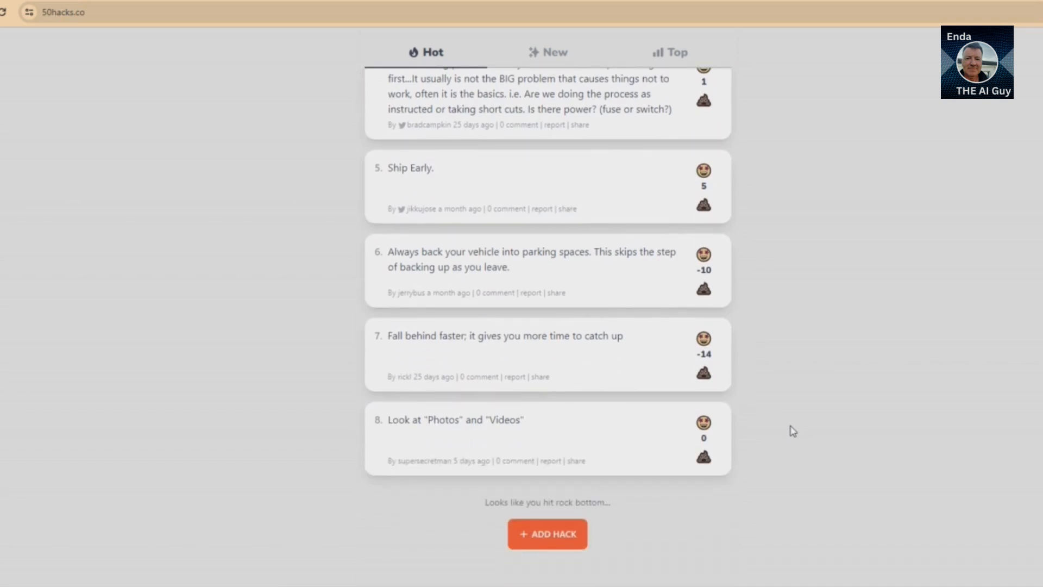
pyautogui.scroll(-3)
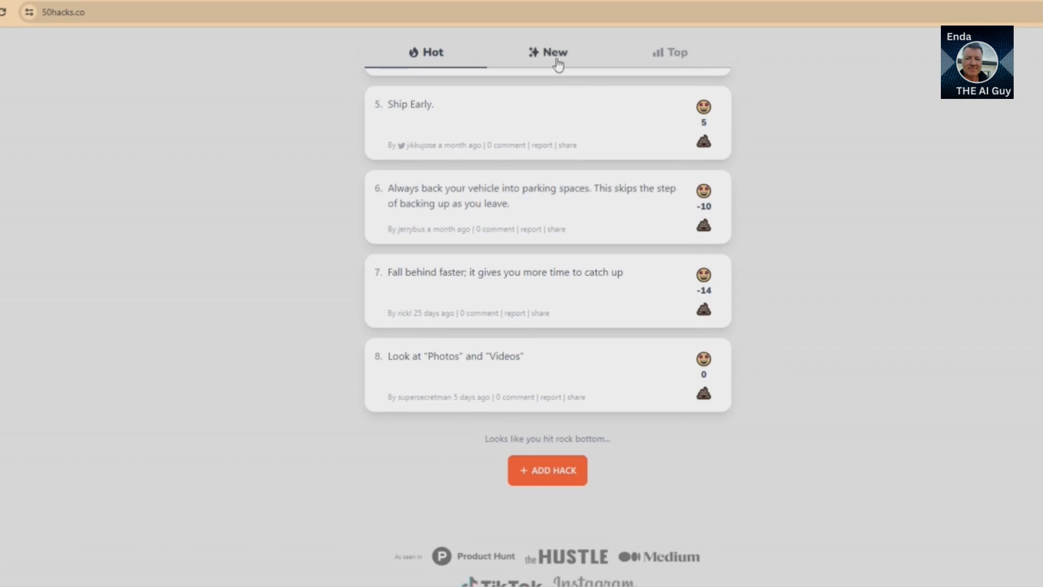
pyautogui.click(550, 53)
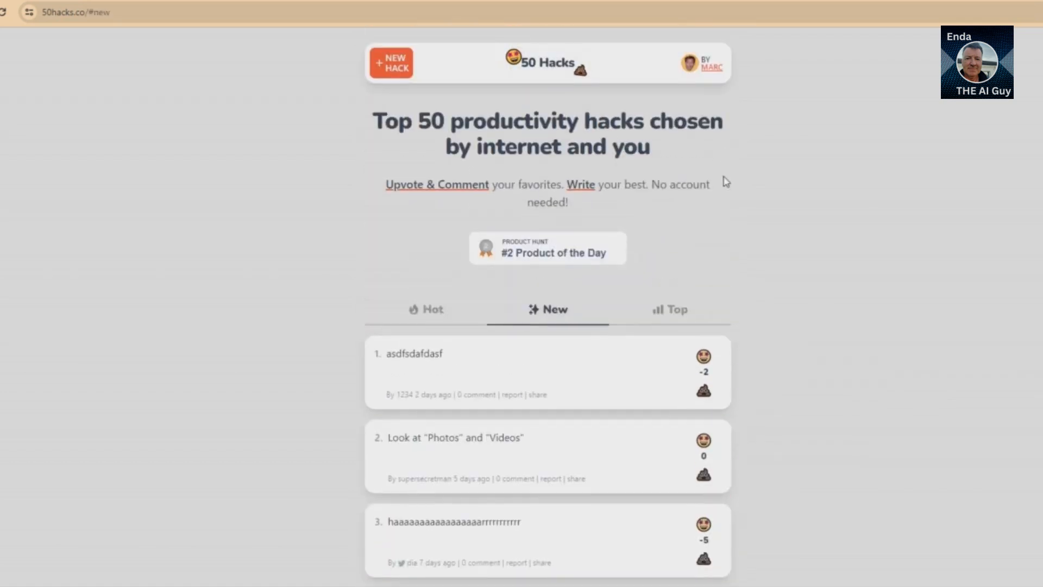
pyautogui.scroll(-3)
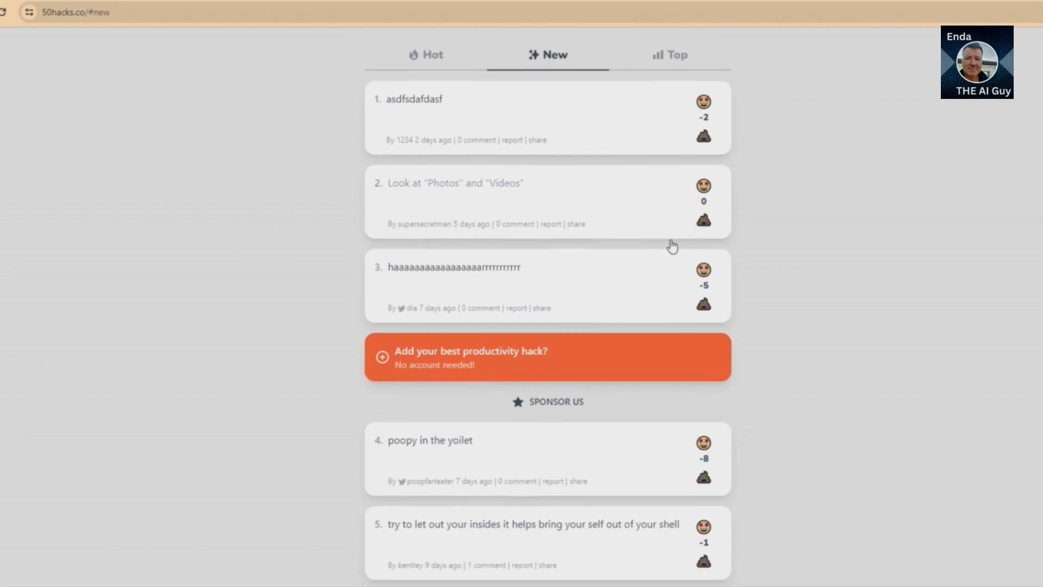
pyautogui.moveTo(677, 71)
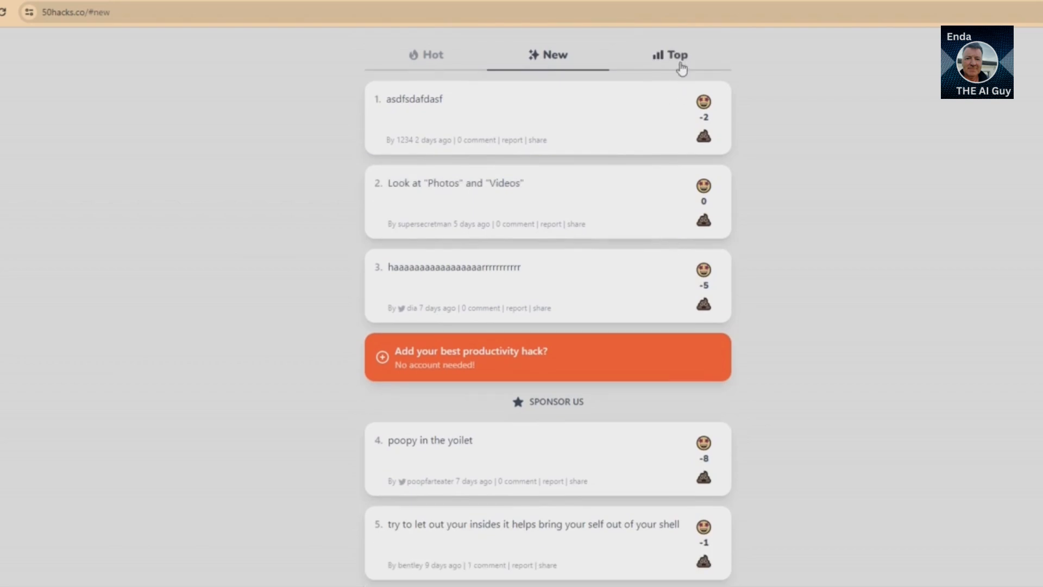
pyautogui.click(426, 54)
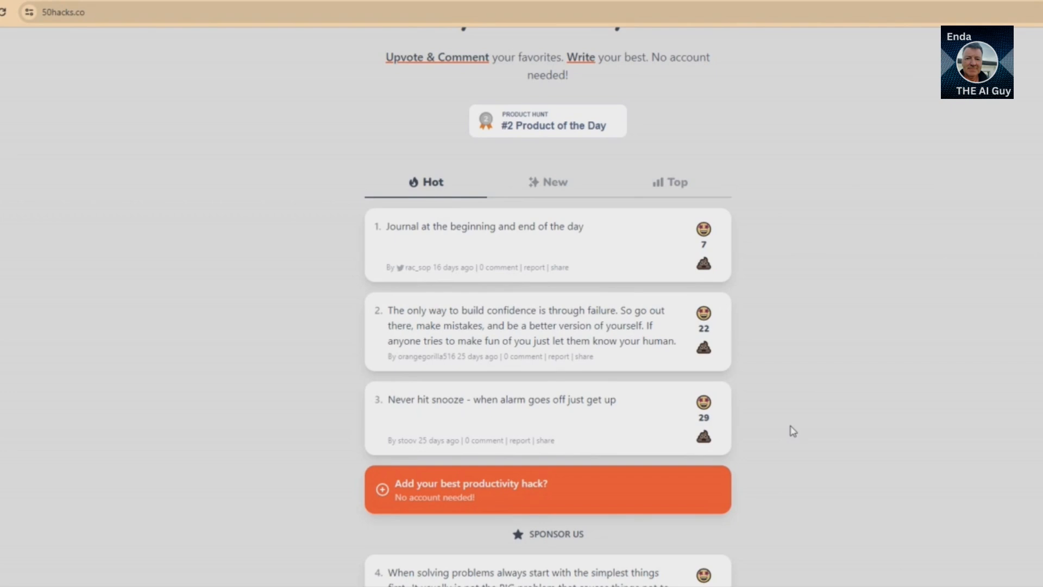
pyautogui.scroll(-3)
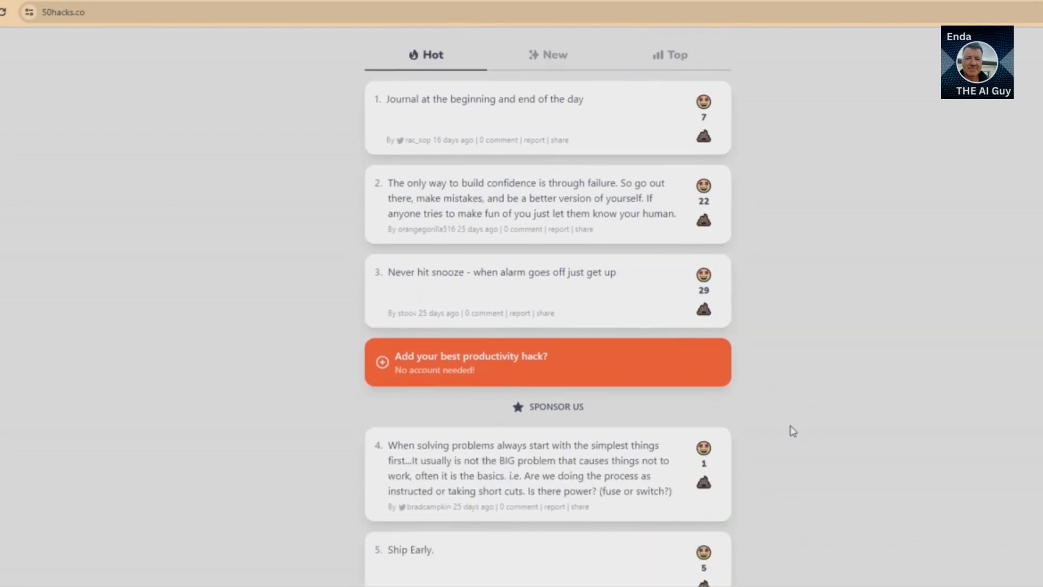
pyautogui.scroll(-3)
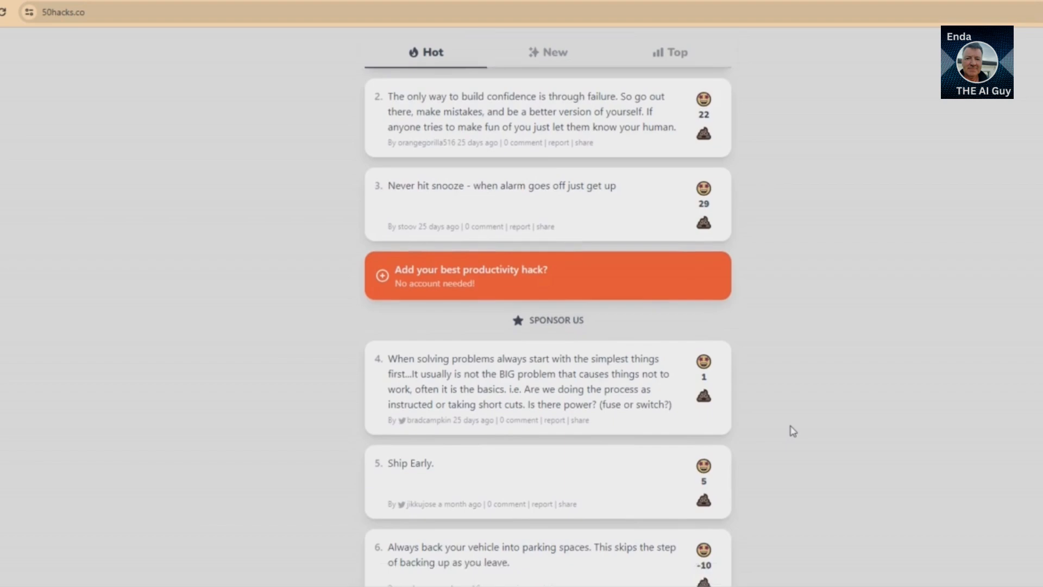
pyautogui.scroll(-3)
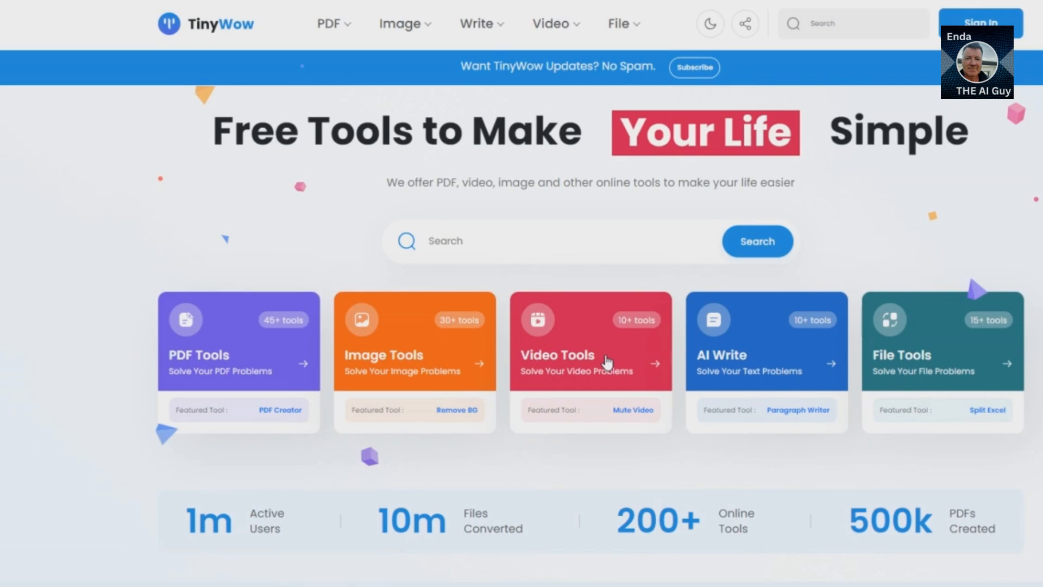
# Scroll TinyWow's homepage past the category cards through the Our Most Popular Tools grid
pyautogui.scroll(-3)
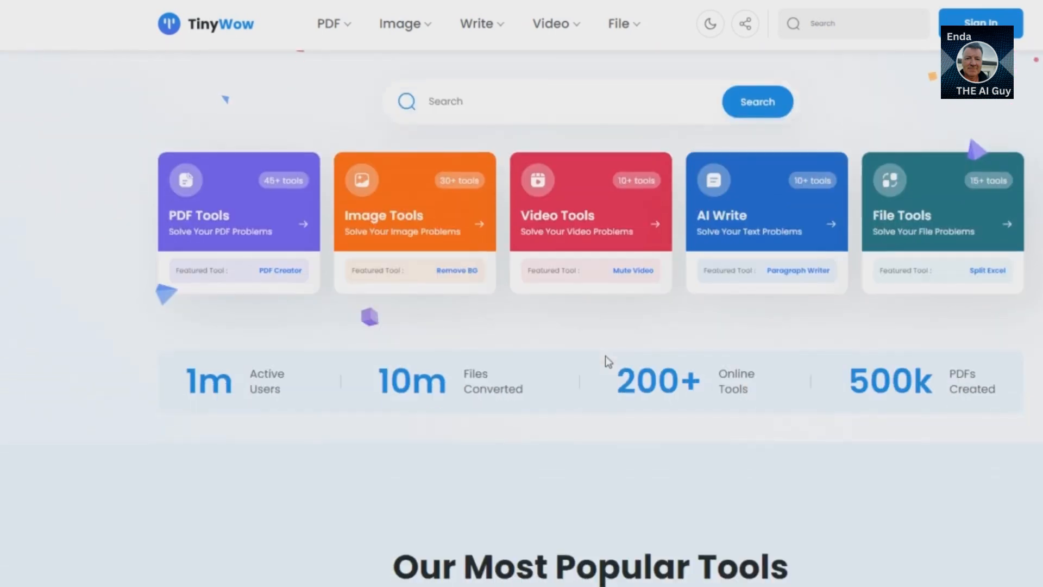
pyautogui.scroll(-3)
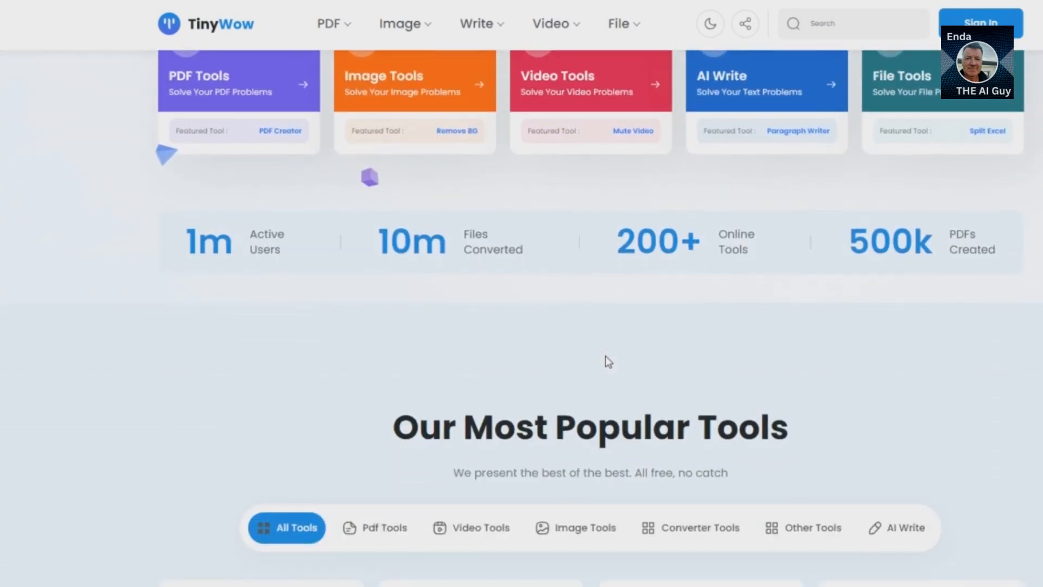
pyautogui.scroll(-3)
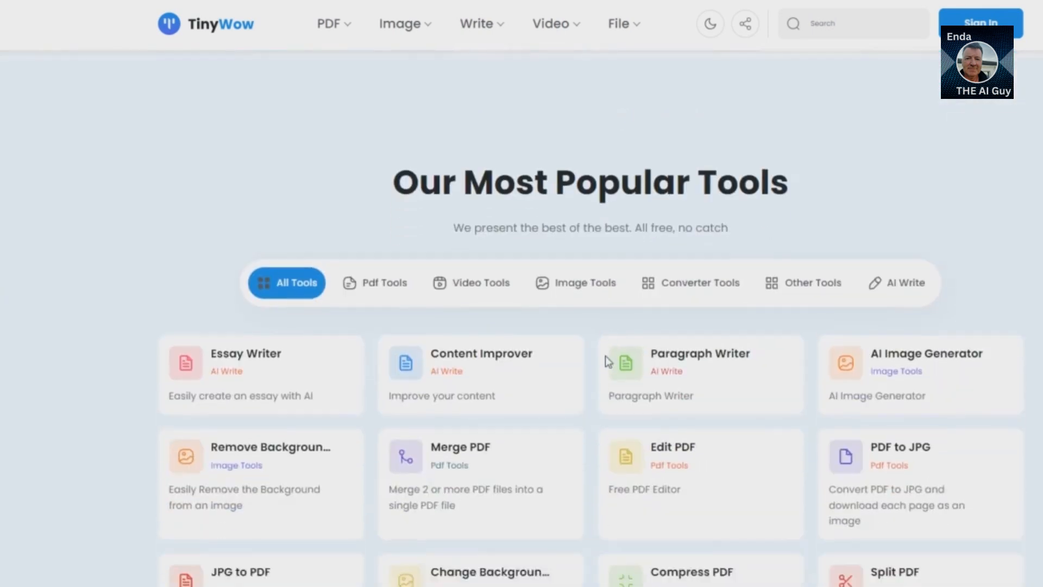
pyautogui.scroll(-3)
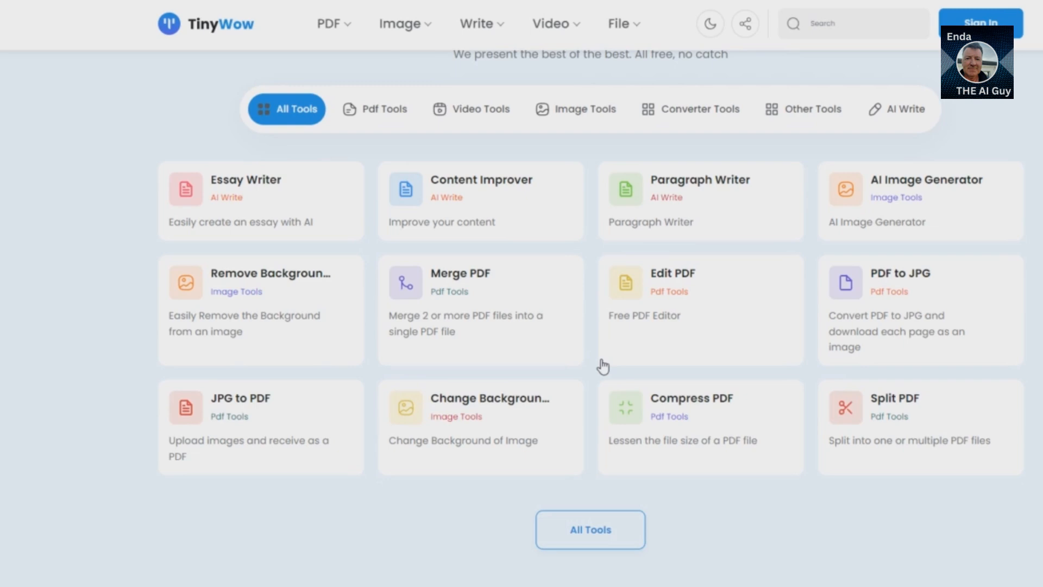
pyautogui.scroll(-3)
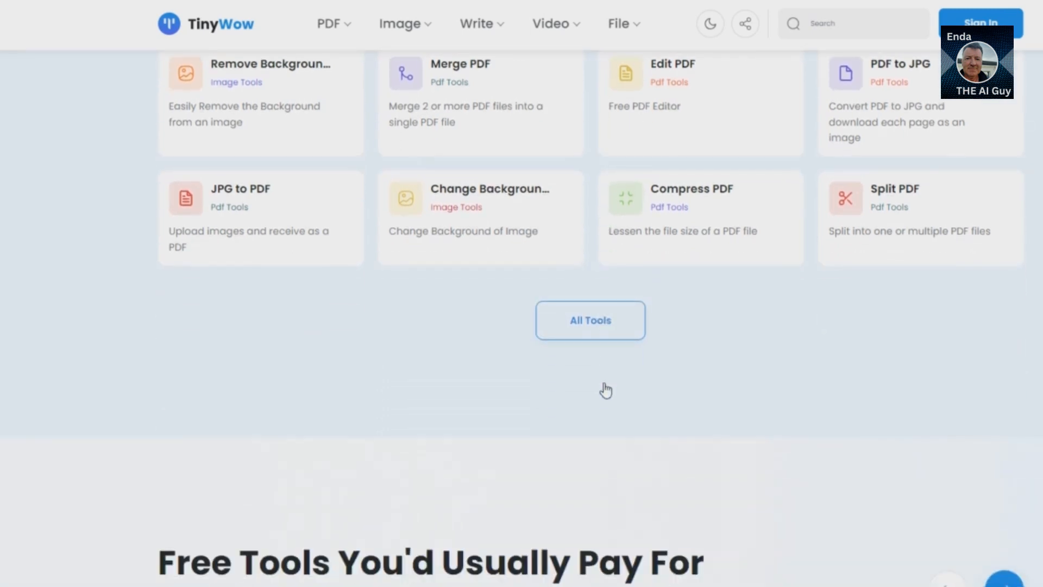
pyautogui.scroll(-3)
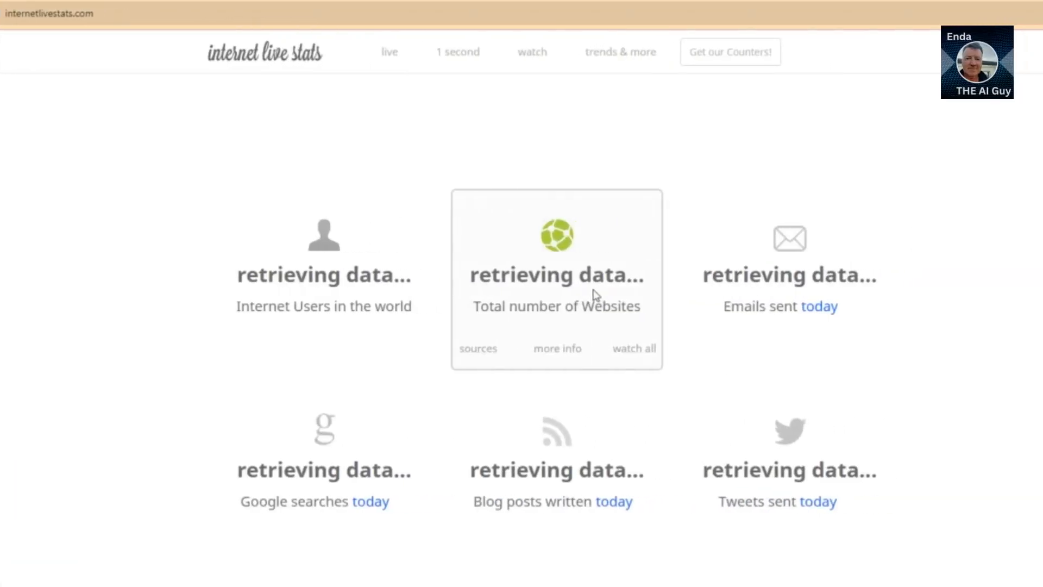
# Scroll the counter grid from internet users down through traffic, electricity and CO2 emissions
pyautogui.scroll(-3)
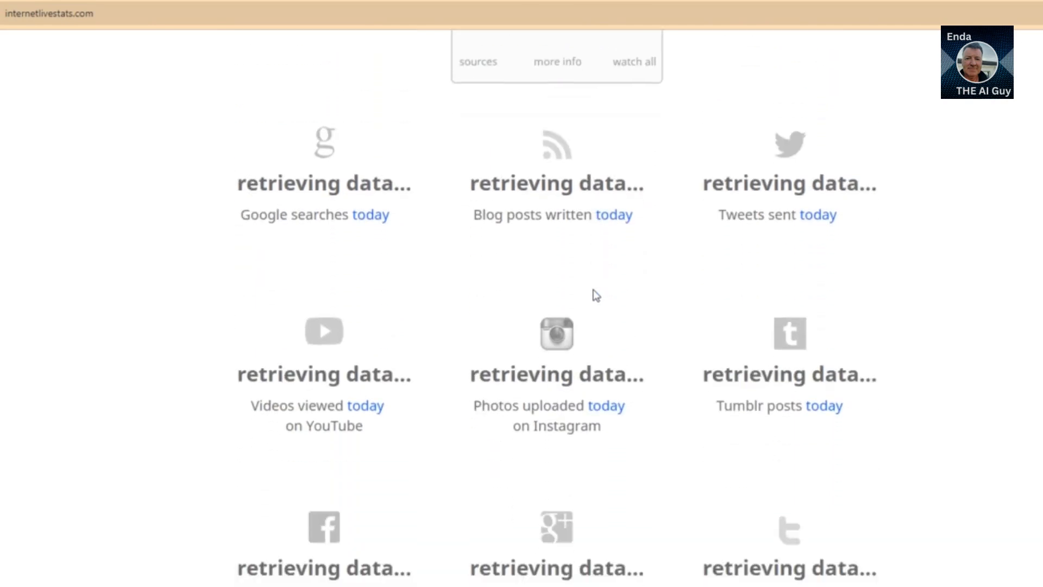
pyautogui.scroll(-3)
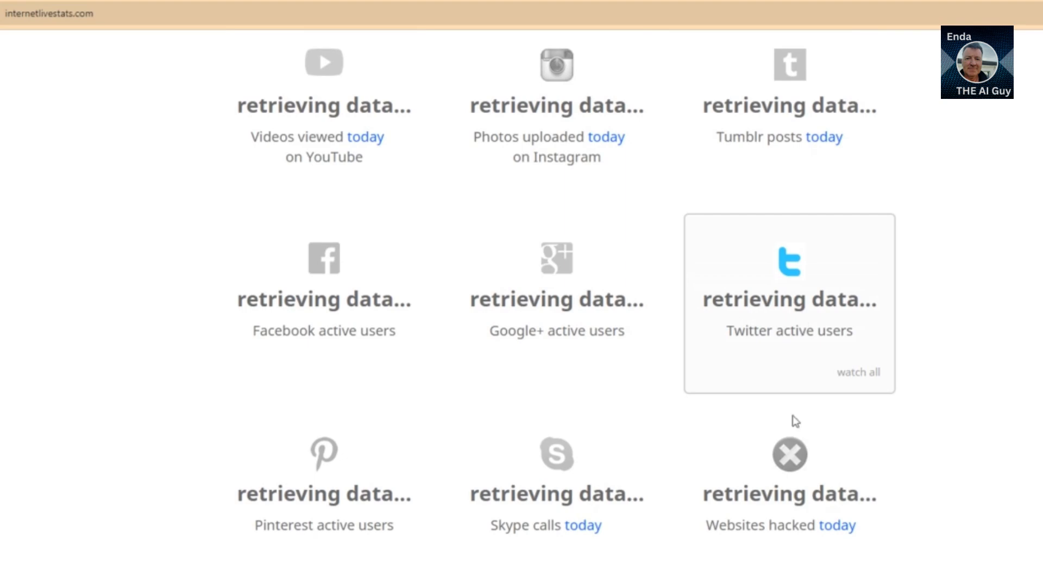
pyautogui.scroll(-3)
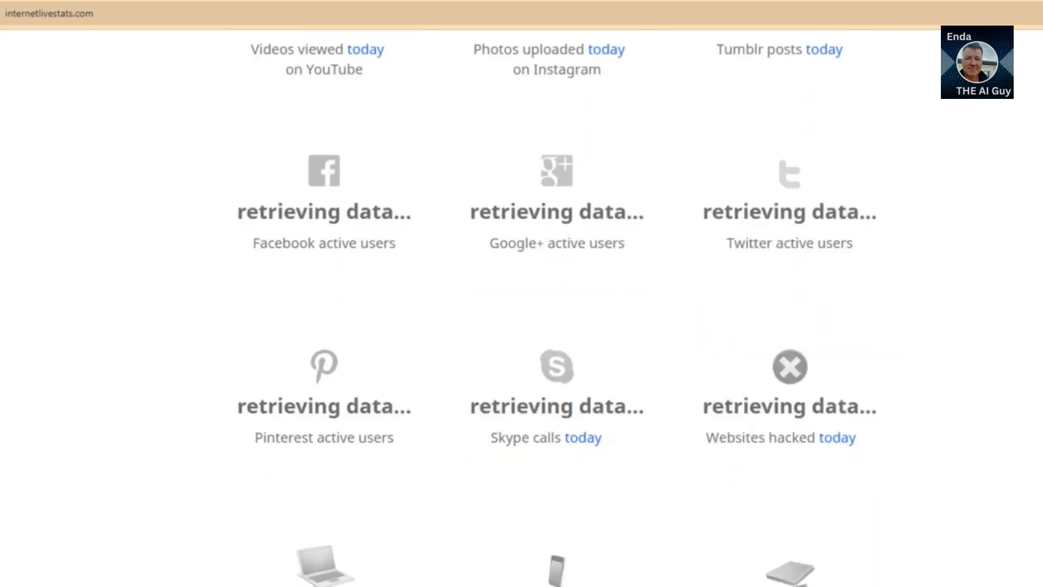
pyautogui.scroll(-3)
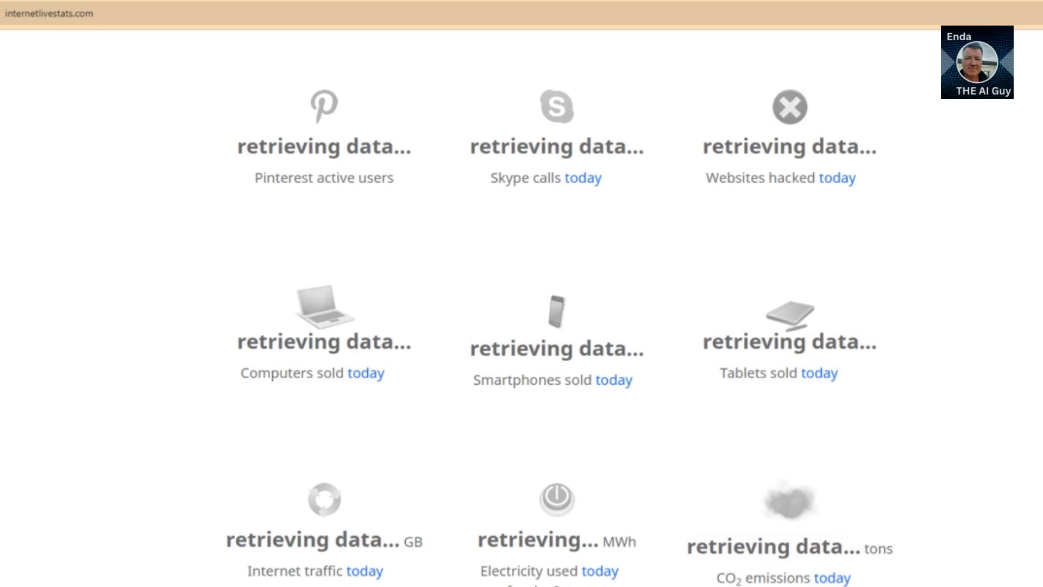
pyautogui.scroll(-3)
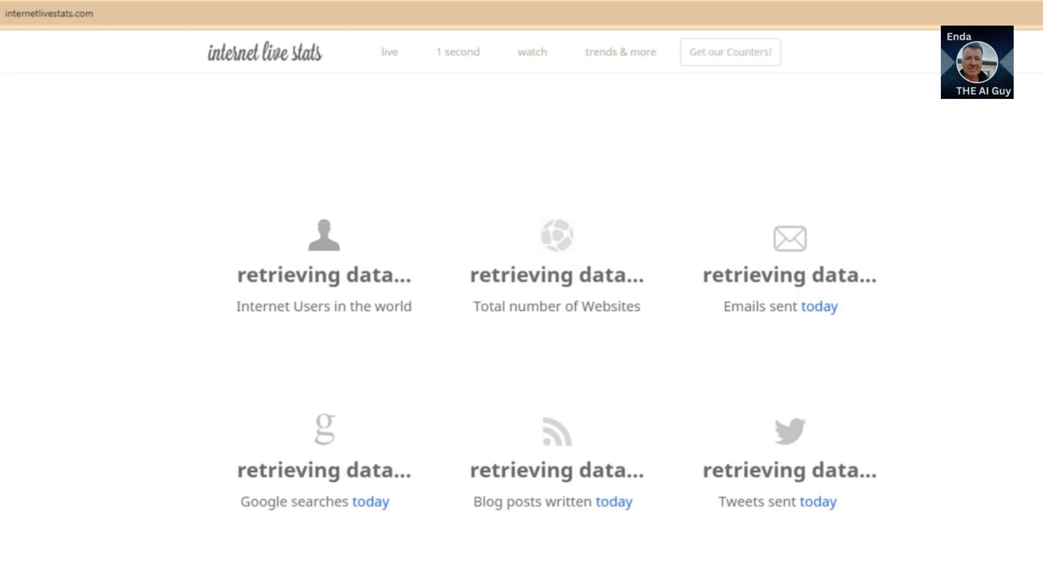
pyautogui.moveTo(593, 297)
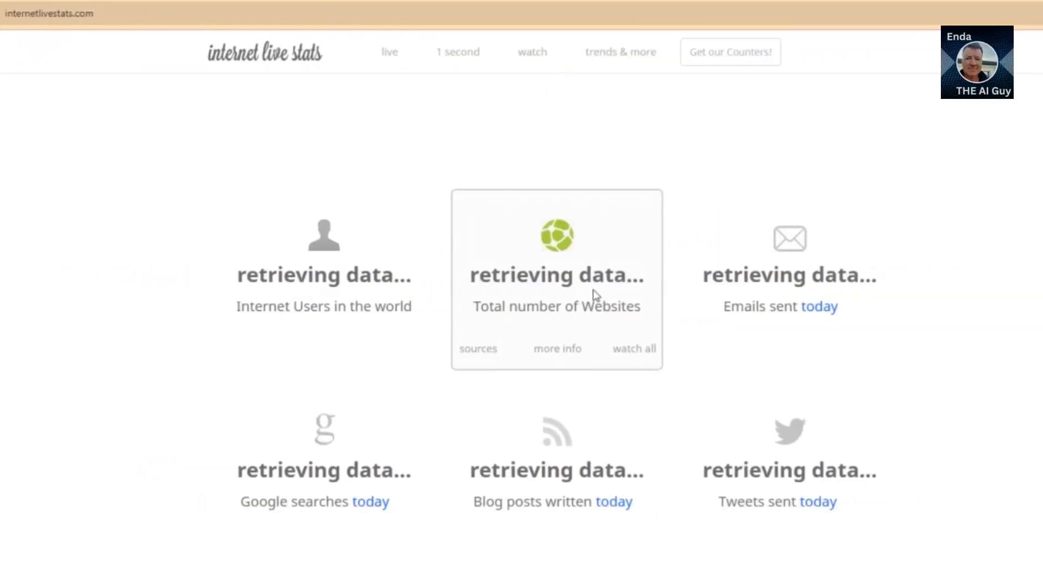
# Scroll the still-loading counters down past CO2 emissions to Share This, then nudge back up
pyautogui.scroll(-3)
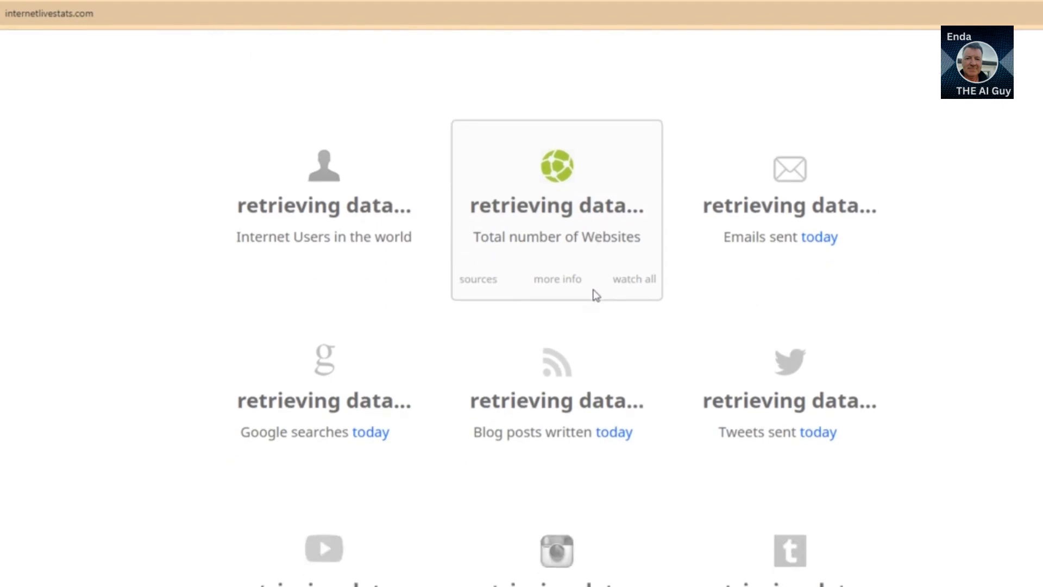
pyautogui.scroll(-3)
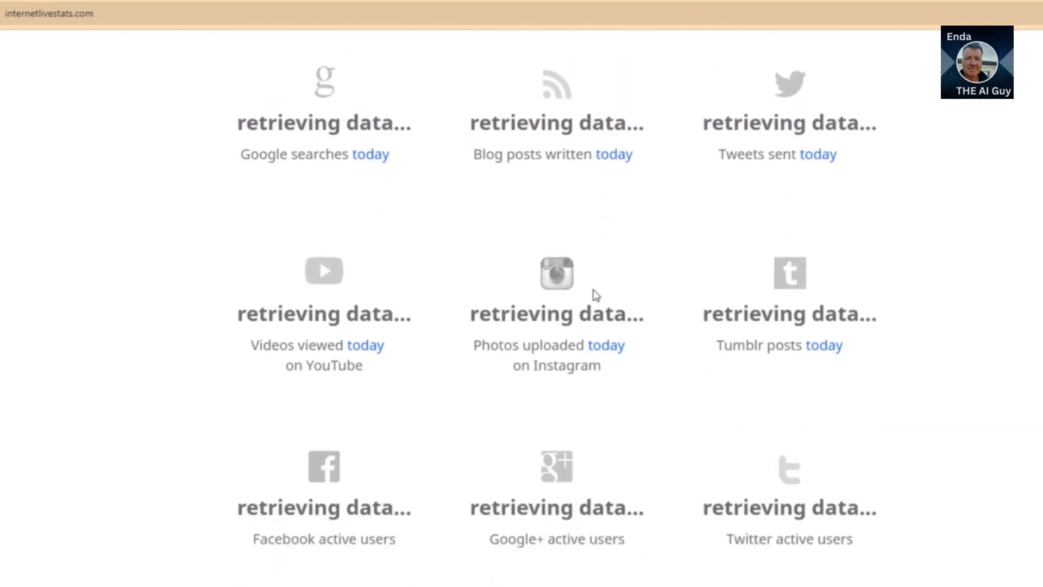
pyautogui.scroll(-3)
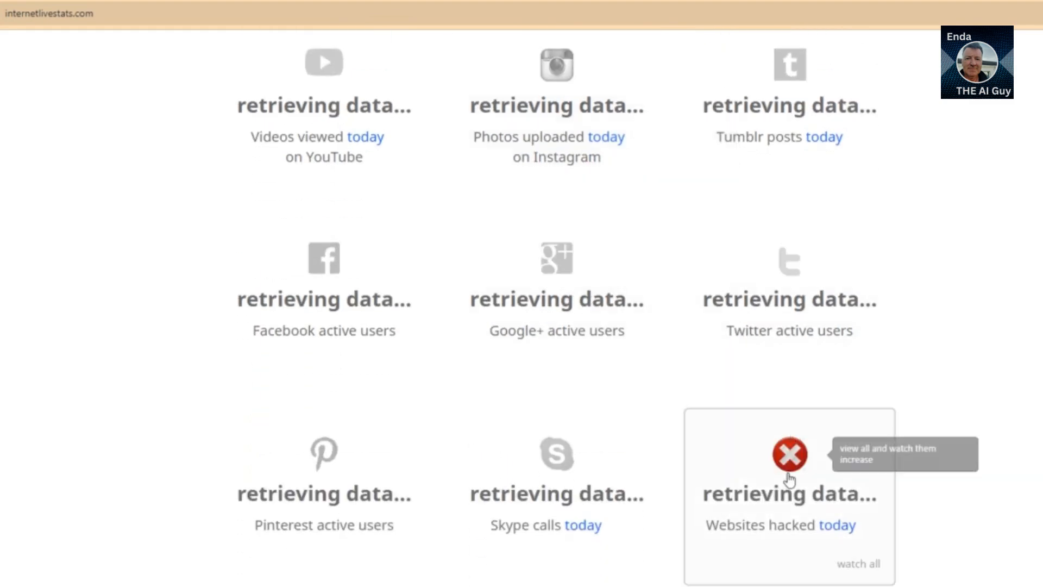
pyautogui.scroll(-3)
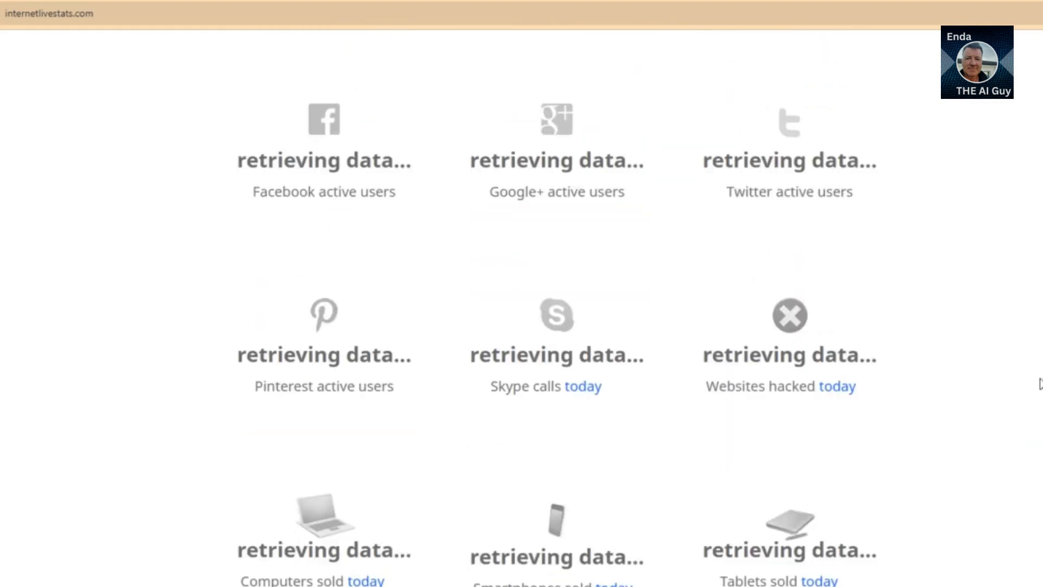
pyautogui.scroll(-3)
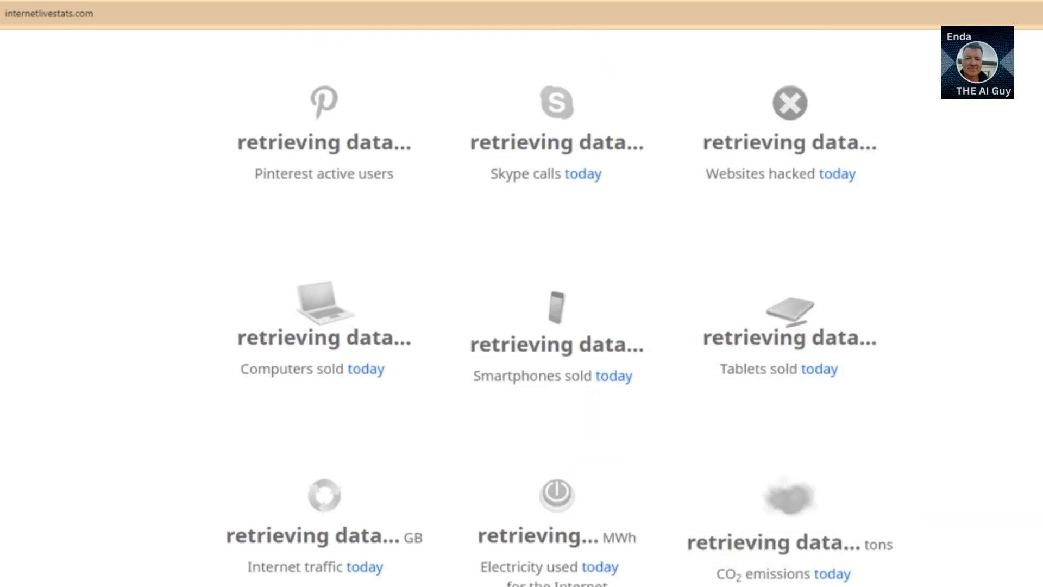
pyautogui.scroll(-3)
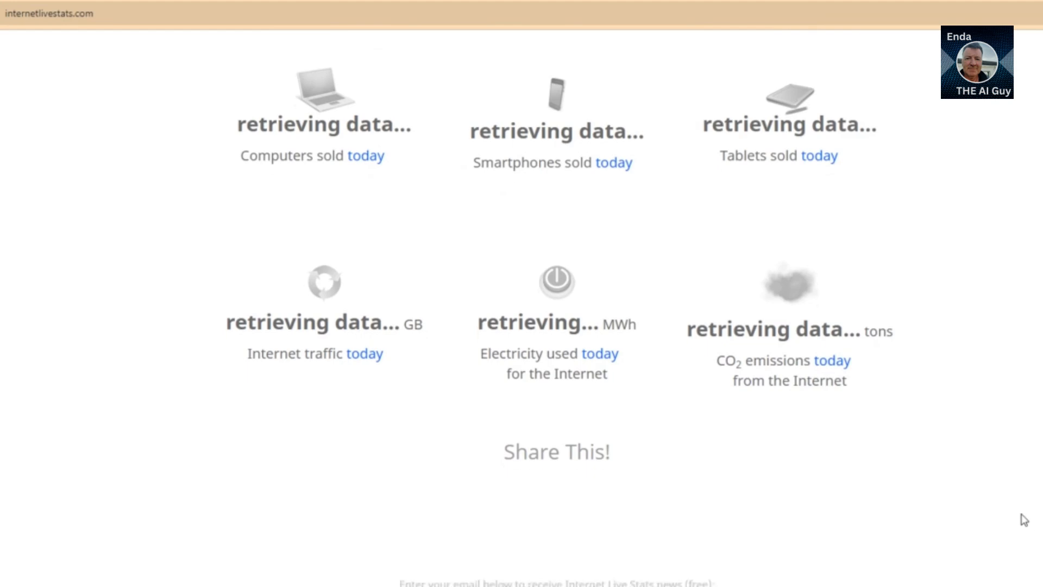
pyautogui.scroll(3)
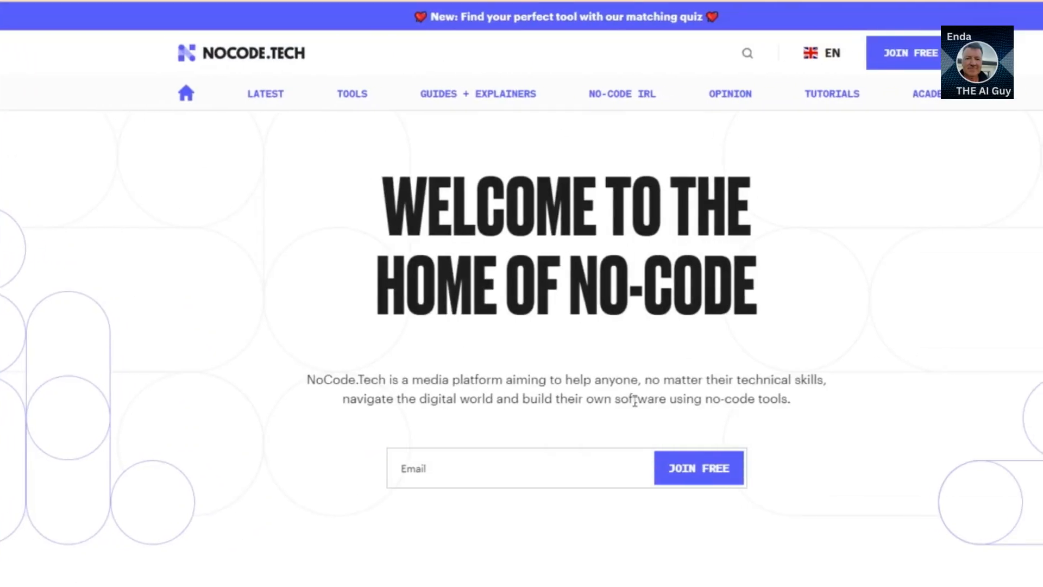
# Scroll NoCode.Tech through Latest Articles, What Are You Here To Do and Guides to Explainers
pyautogui.scroll(-3)
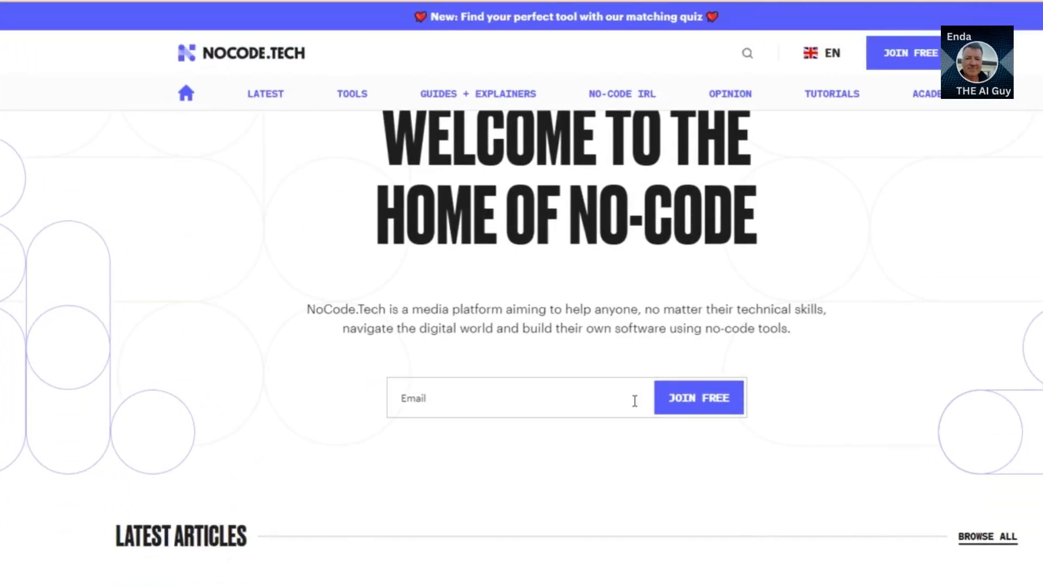
pyautogui.scroll(-3)
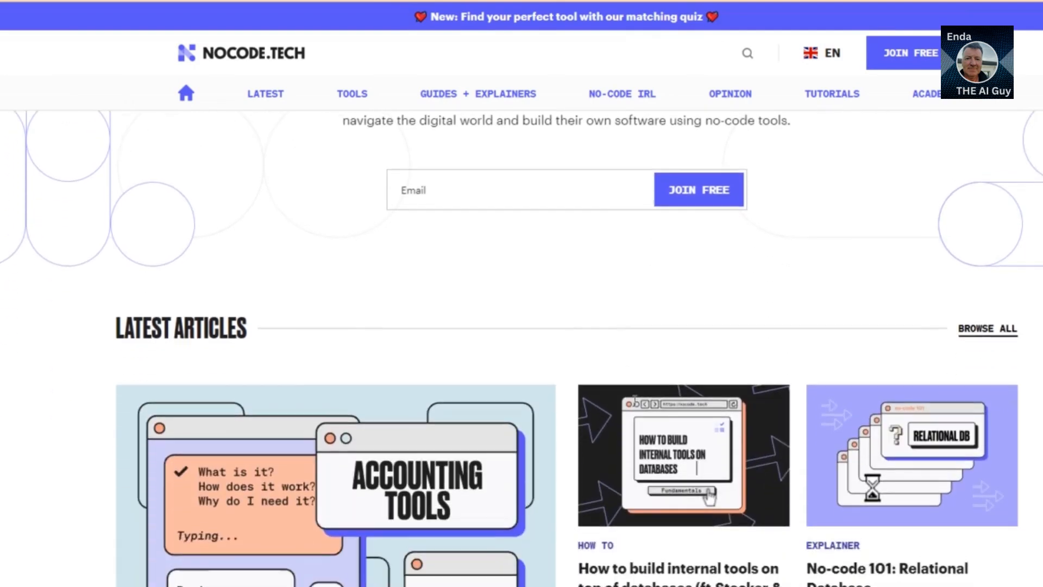
pyautogui.scroll(-3)
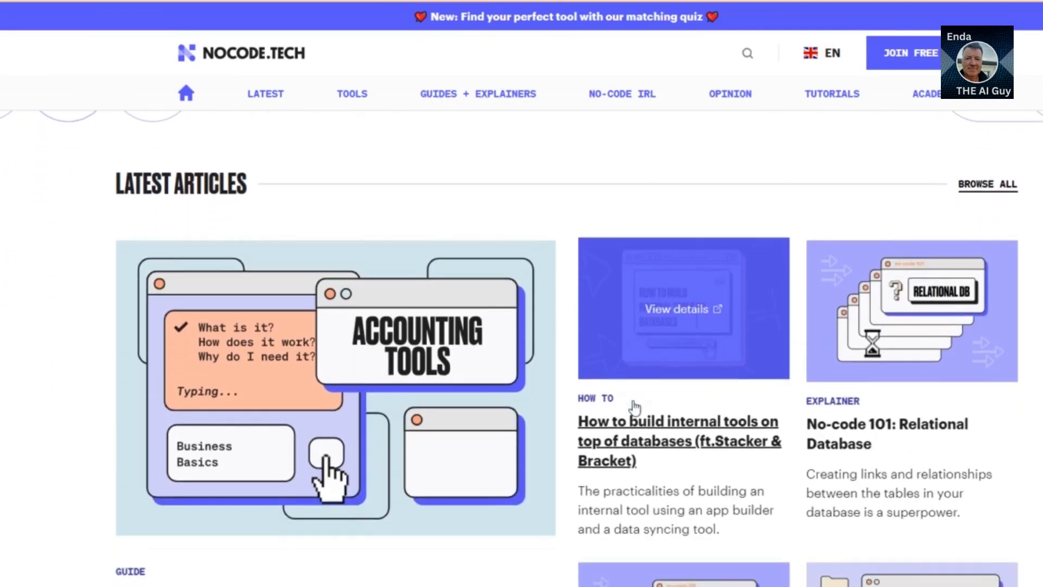
pyautogui.scroll(-3)
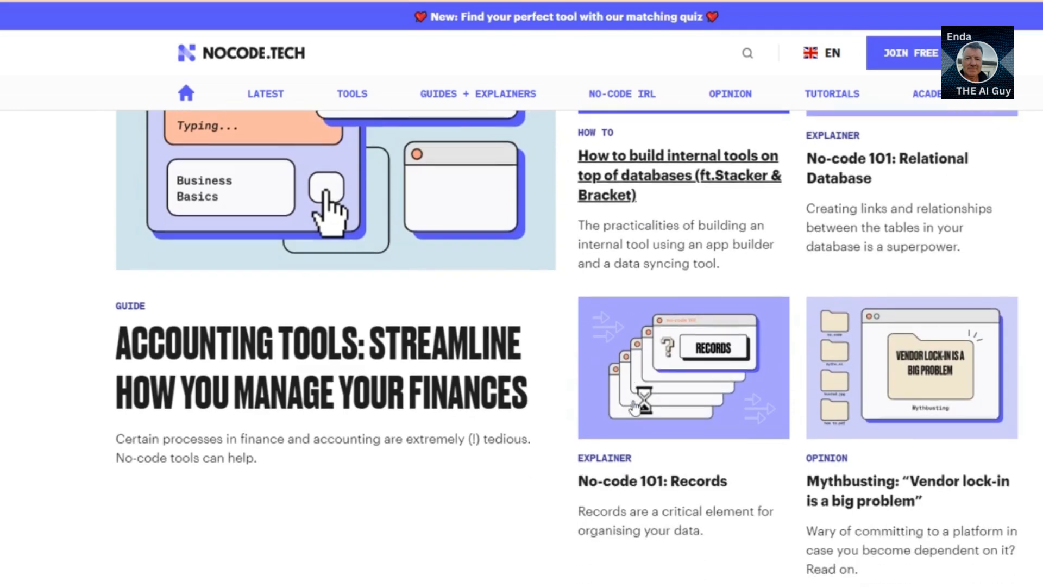
pyautogui.scroll(-3)
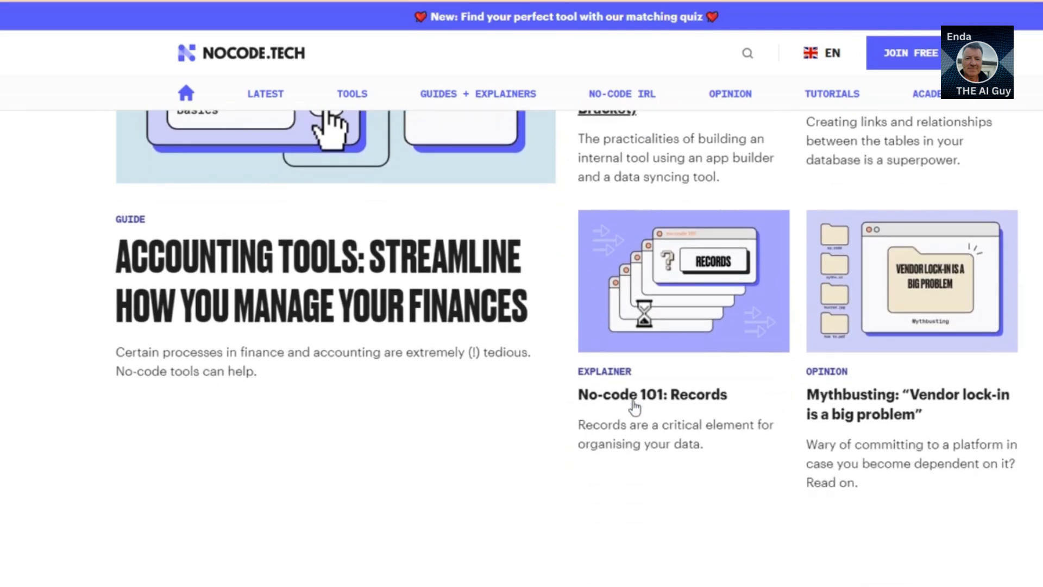
pyautogui.scroll(-3)
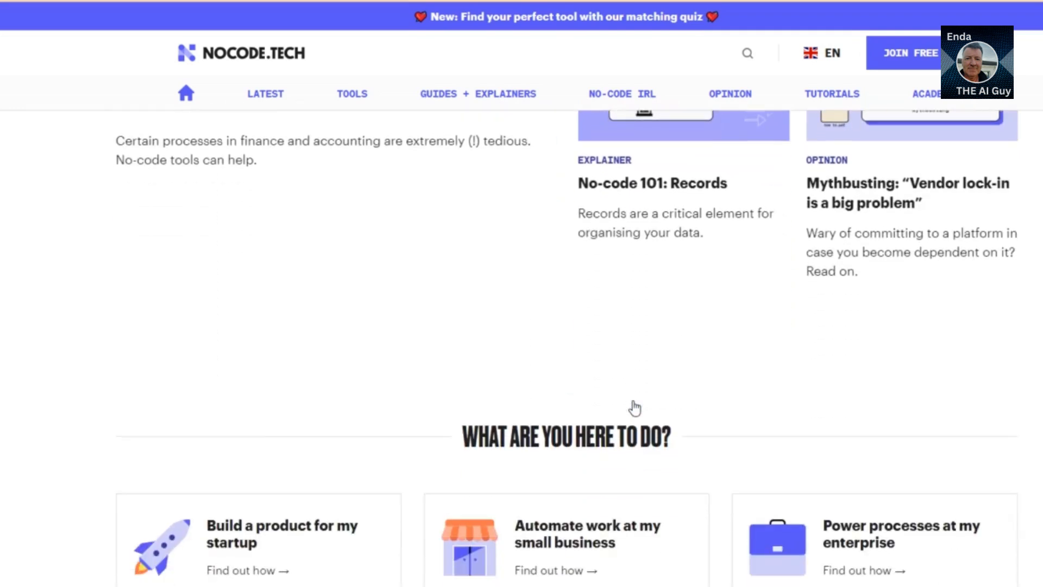
pyautogui.scroll(-3)
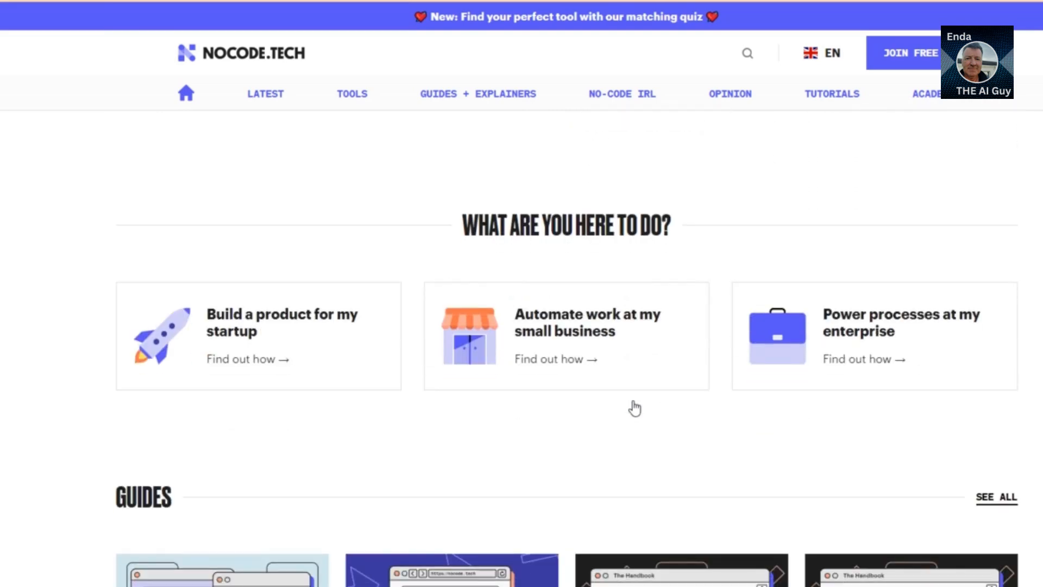
pyautogui.scroll(-3)
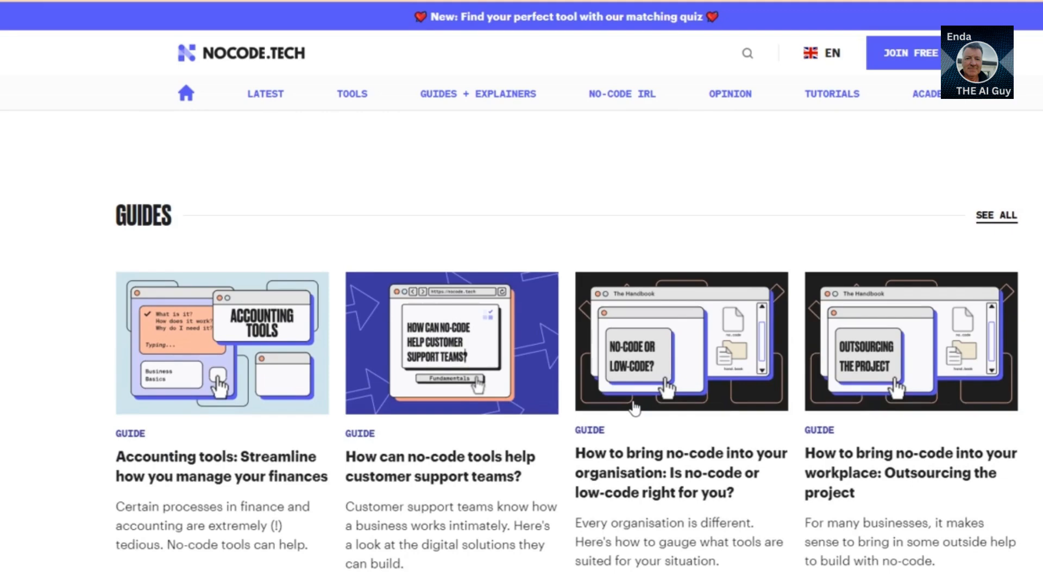
pyautogui.scroll(-3)
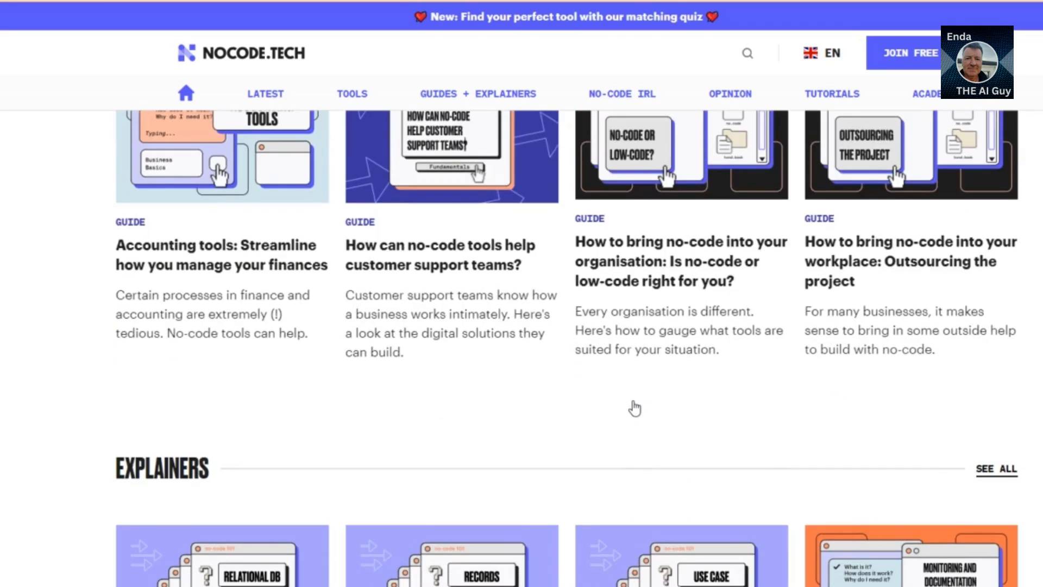
pyautogui.scroll(-3)
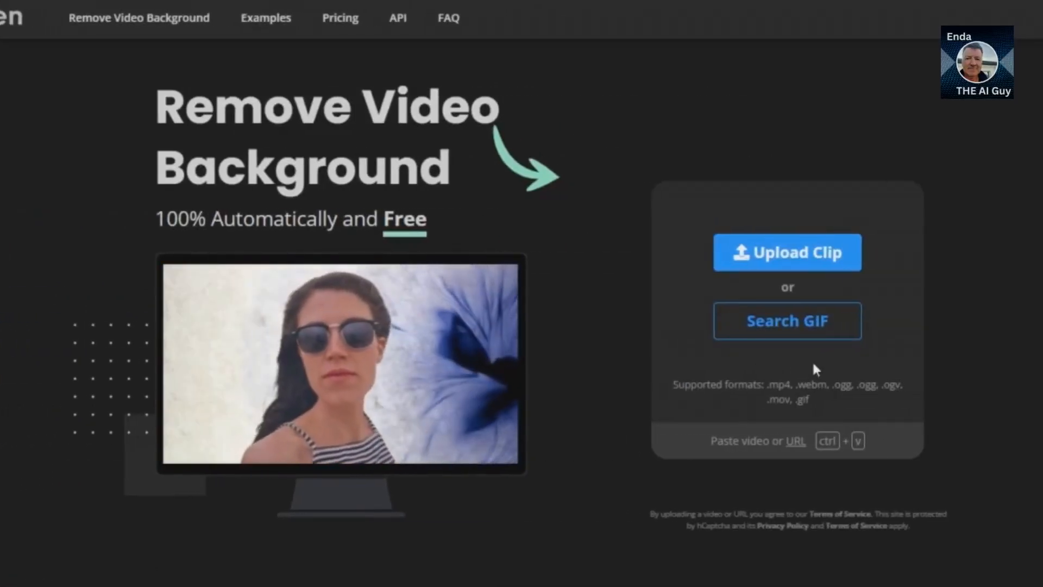
# Scroll Unscreen past Goodbye Greenscreen and Amazingly Accurate to the Pro Plugin section
pyautogui.scroll(-3)
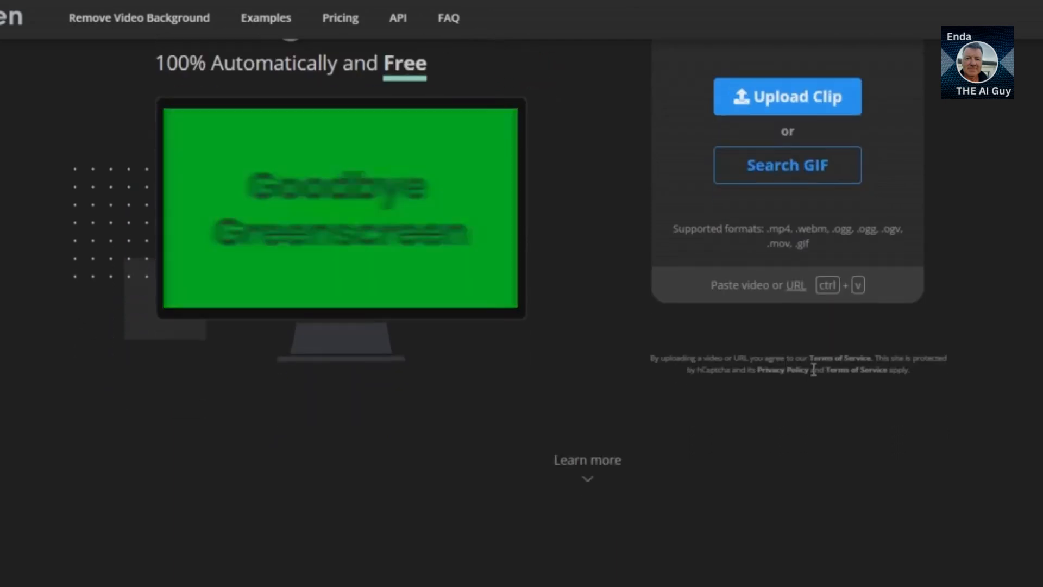
pyautogui.scroll(-3)
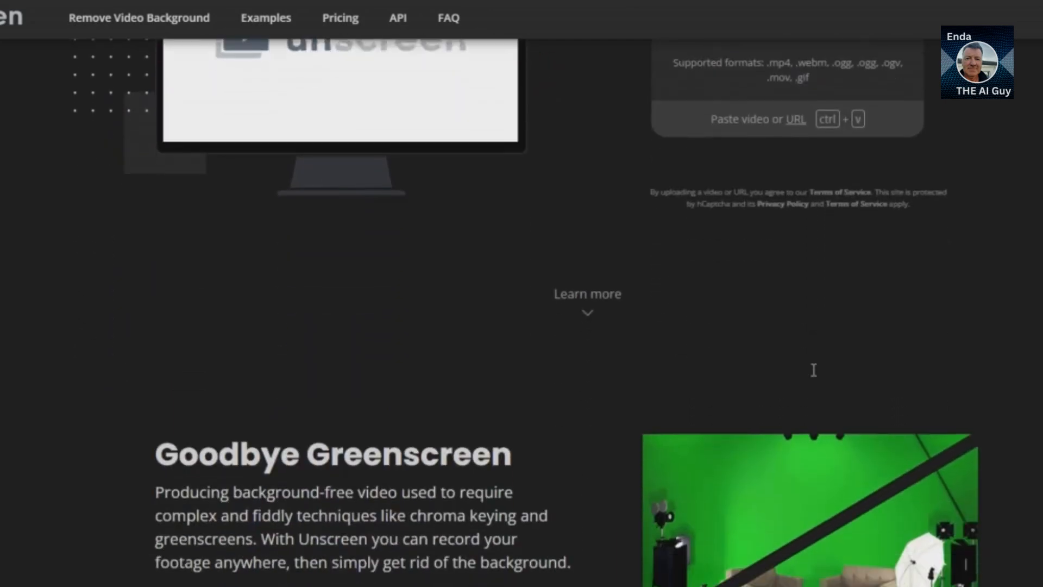
pyautogui.scroll(-3)
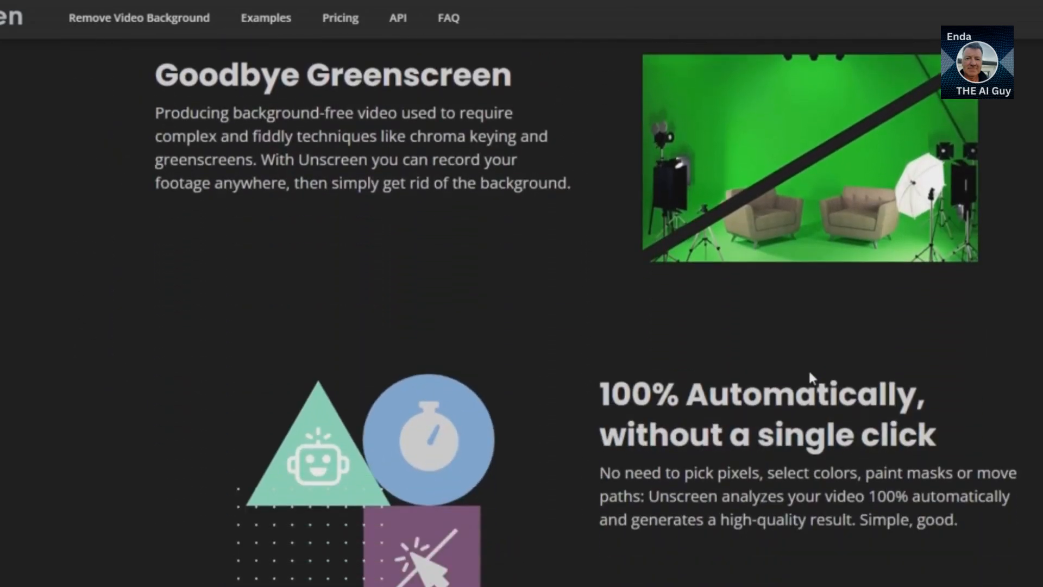
pyautogui.scroll(-3)
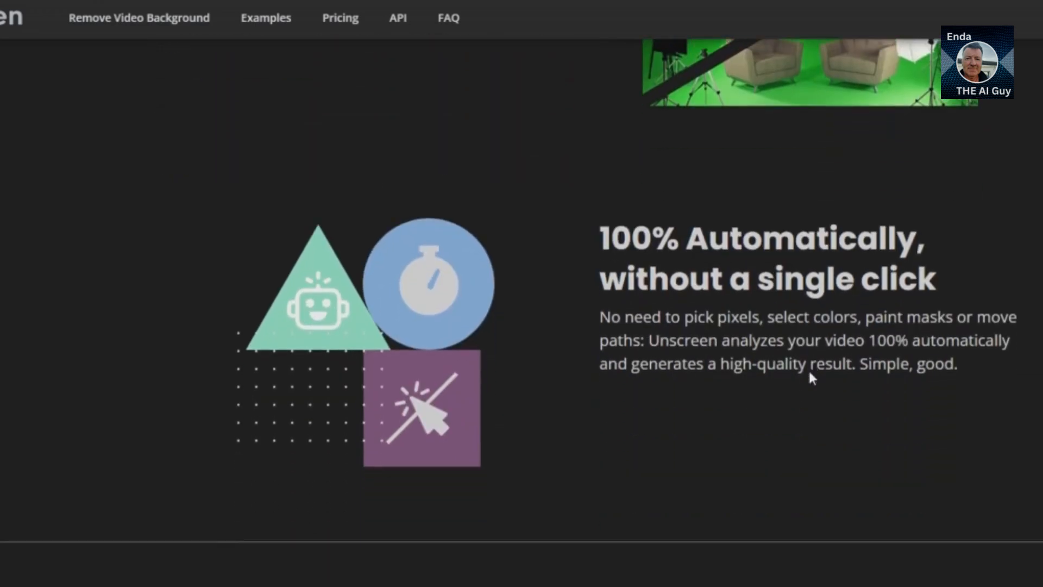
pyautogui.scroll(-3)
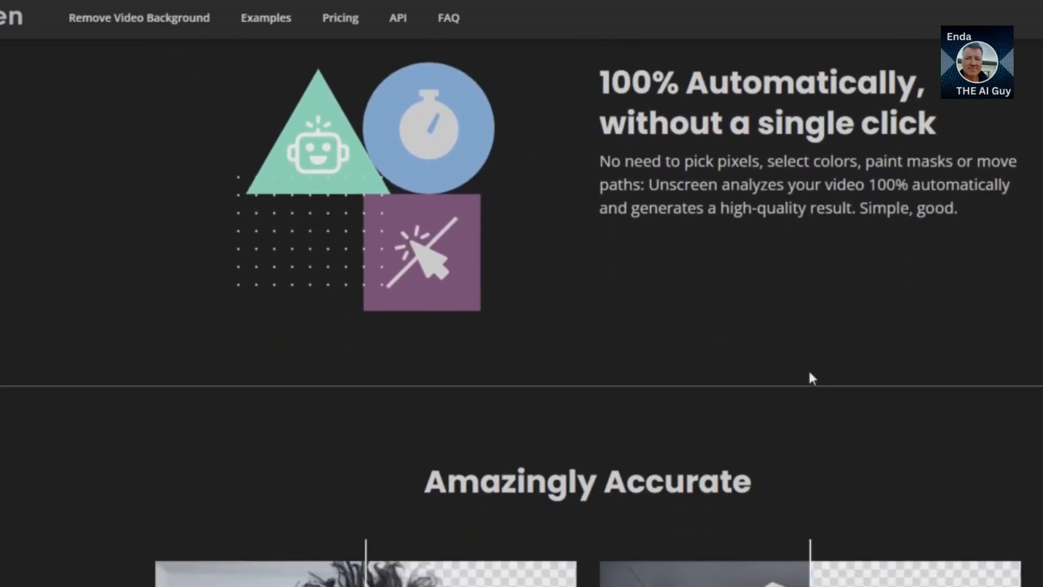
pyautogui.scroll(-3)
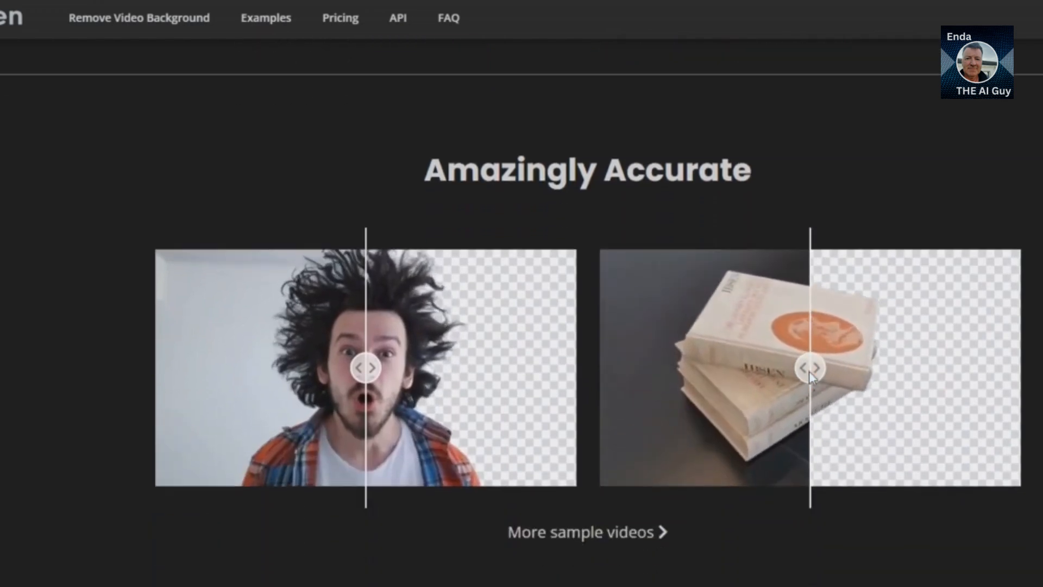
pyautogui.scroll(-3)
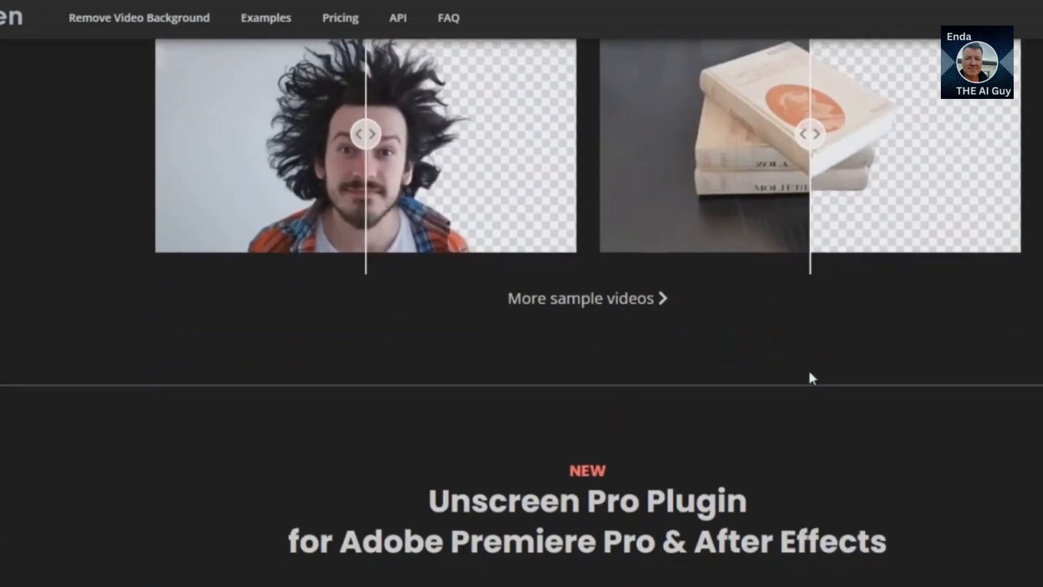
pyautogui.scroll(-3)
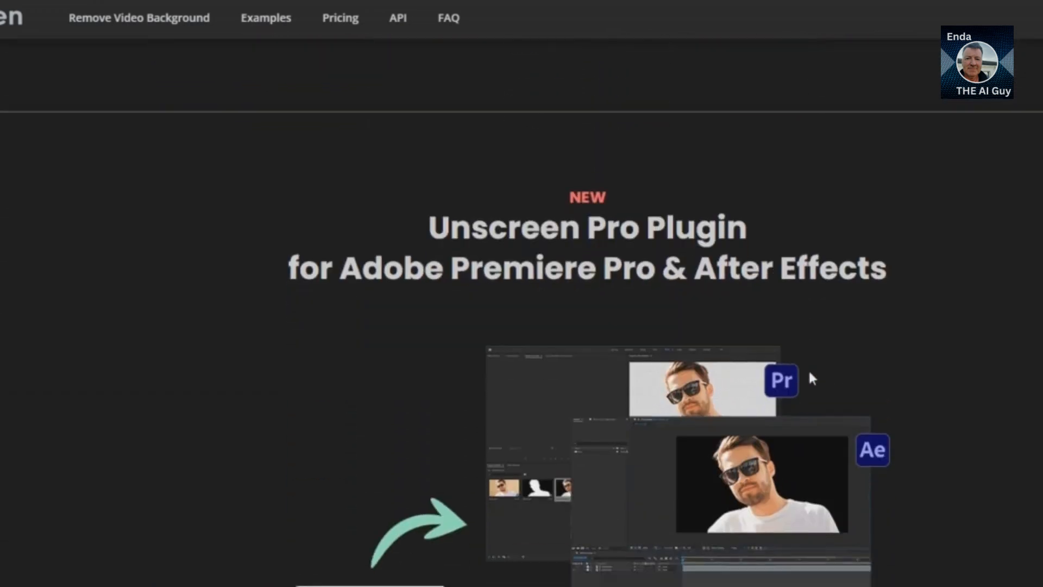
pyautogui.scroll(-3)
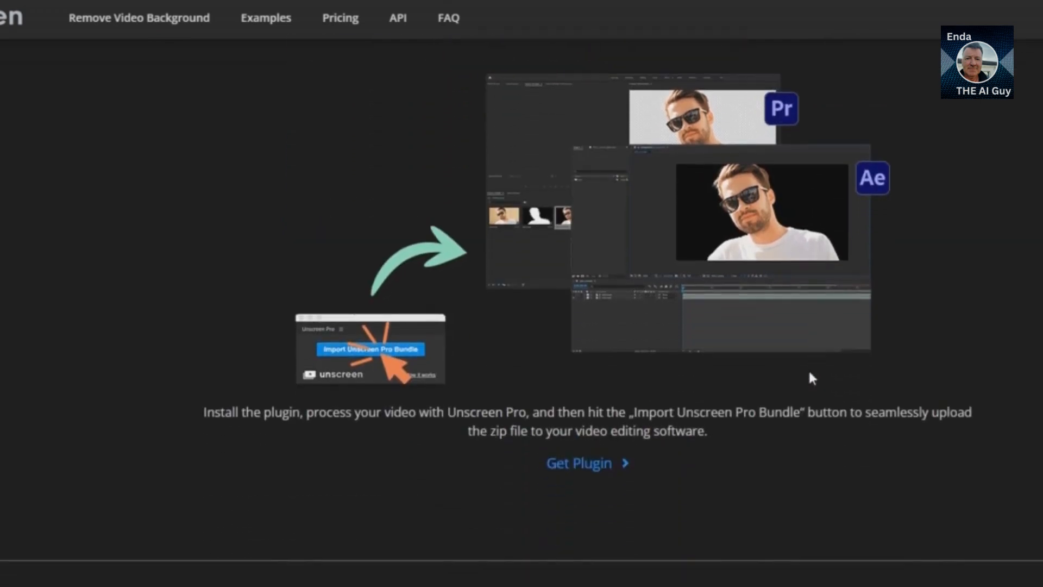
pyautogui.scroll(-3)
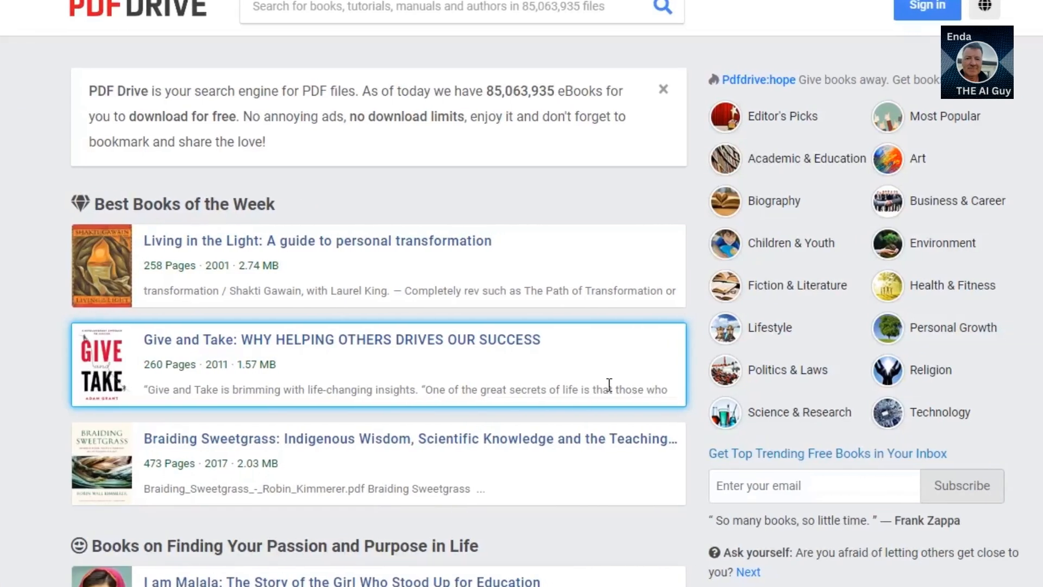
# Scroll PDF Drive's book categories down to the Best Motivational Books and Load more files button
pyautogui.scroll(-3)
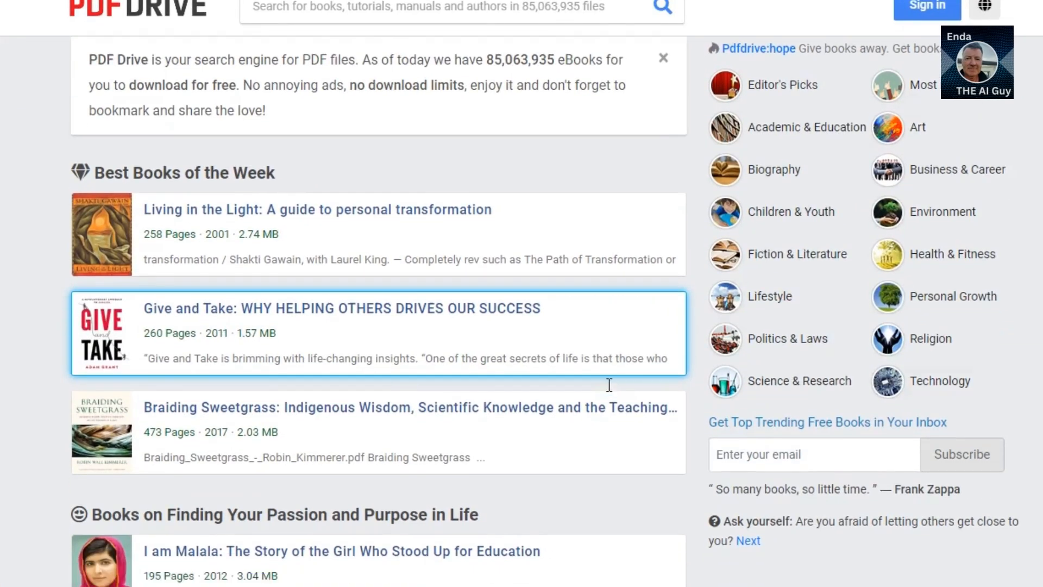
pyautogui.scroll(-3)
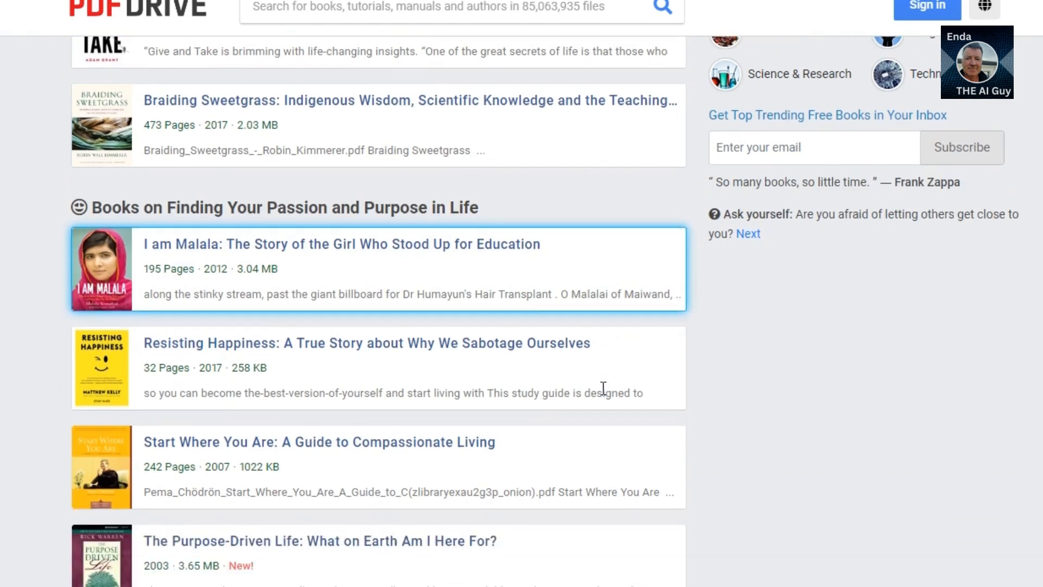
pyautogui.scroll(-3)
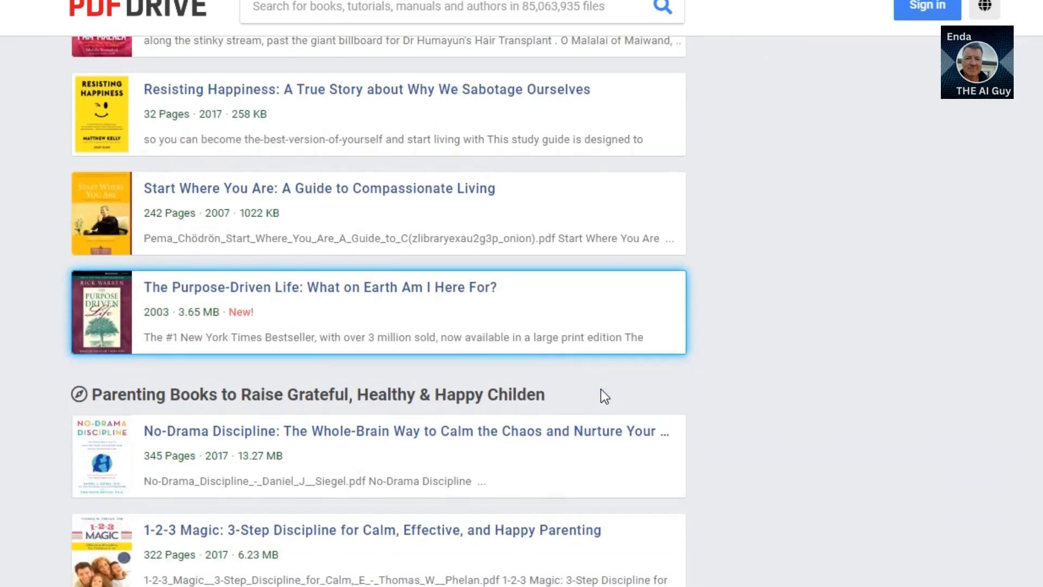
pyautogui.scroll(-3)
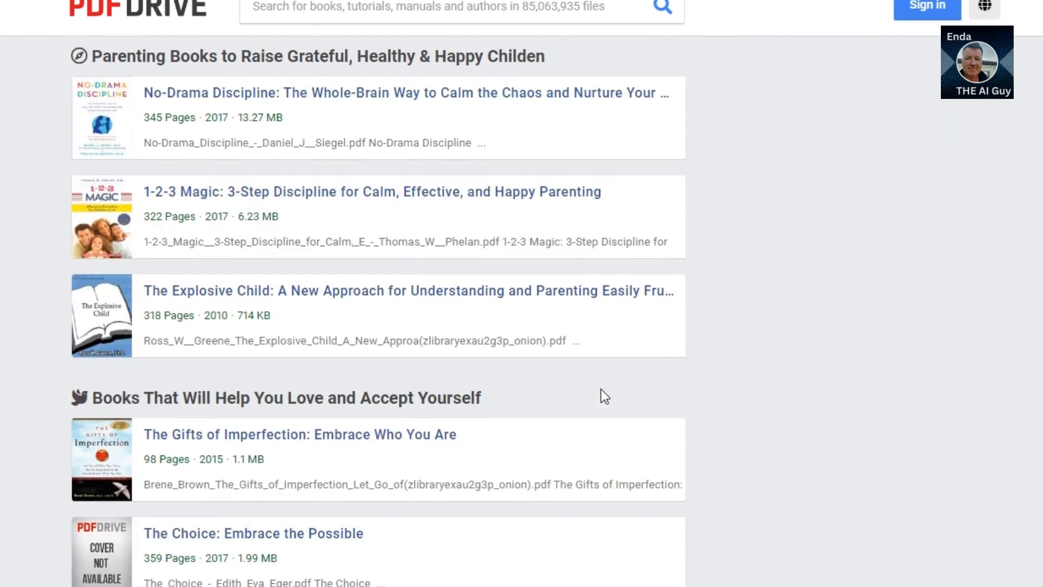
pyautogui.scroll(-3)
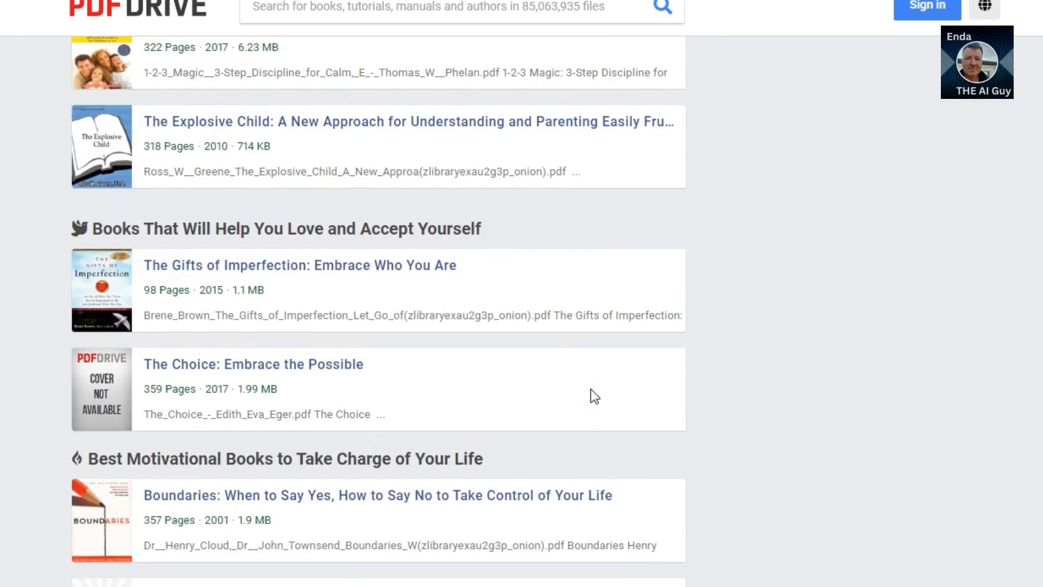
pyautogui.scroll(-3)
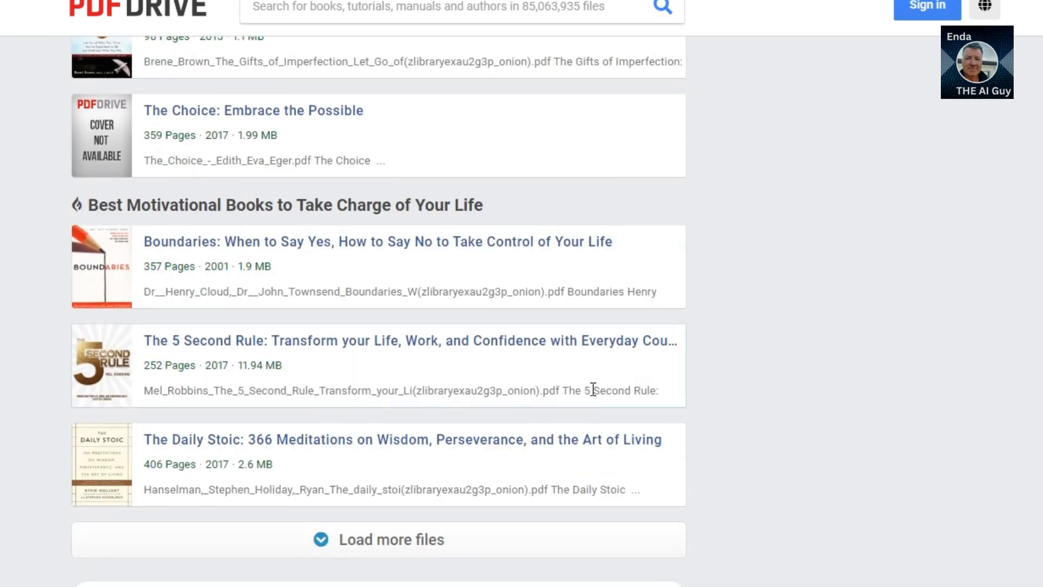
pyautogui.scroll(-3)
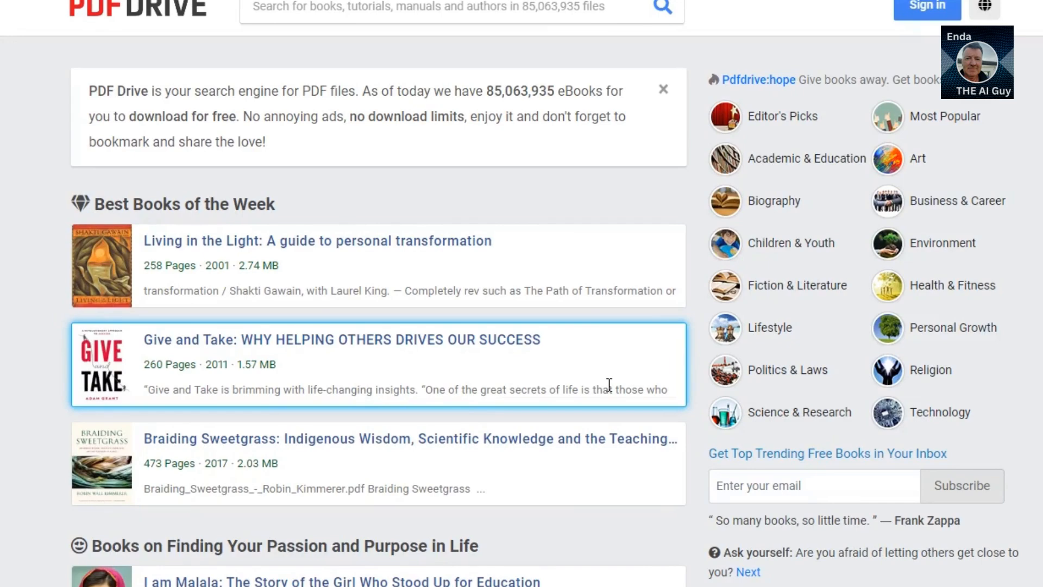
# Scroll past the parenting and motivational lists to Educational Videos, then back toward the top
pyautogui.scroll(-3)
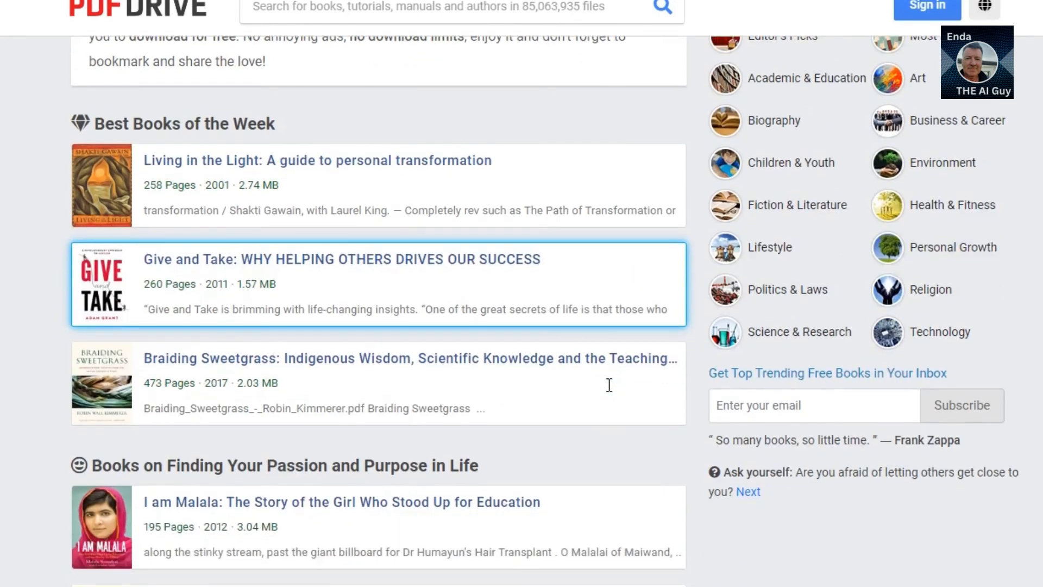
pyautogui.scroll(-3)
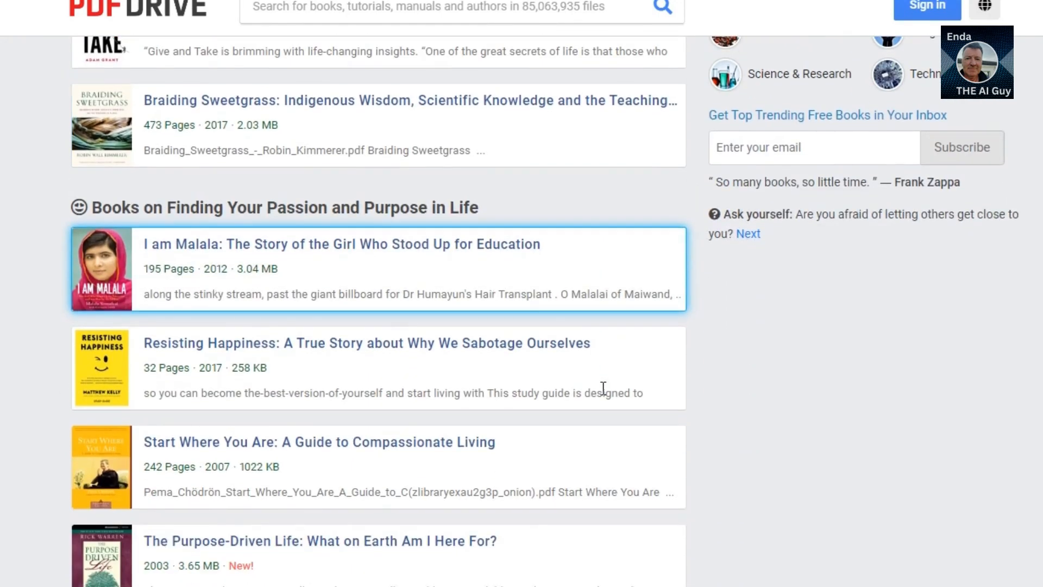
pyautogui.scroll(-3)
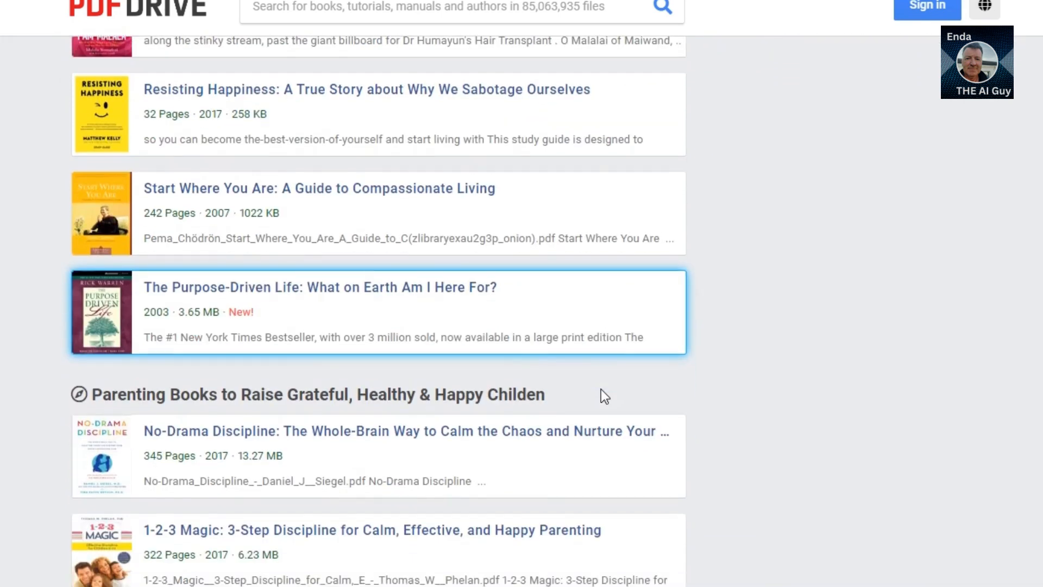
pyautogui.scroll(-3)
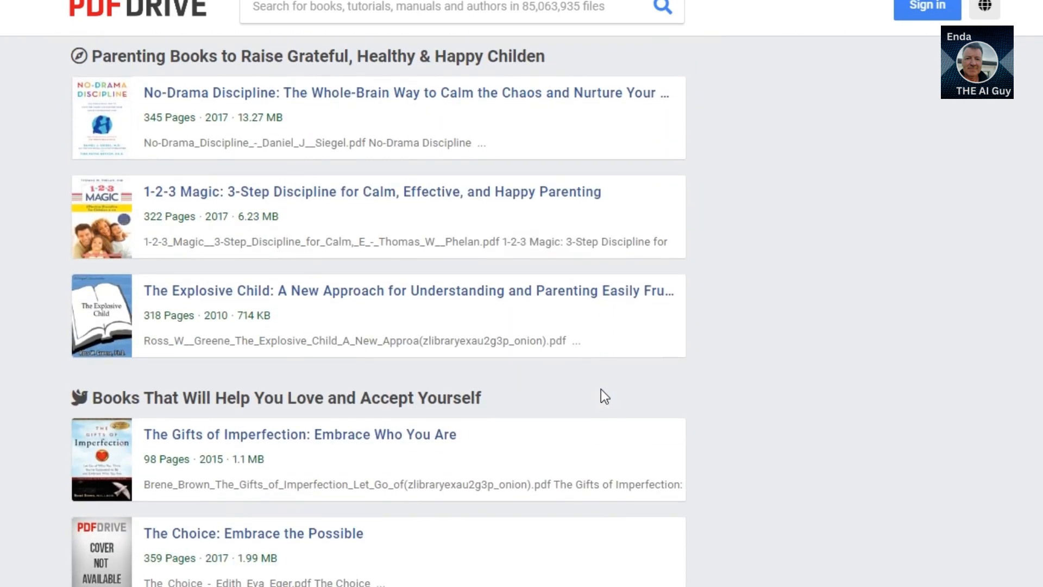
pyautogui.scroll(-3)
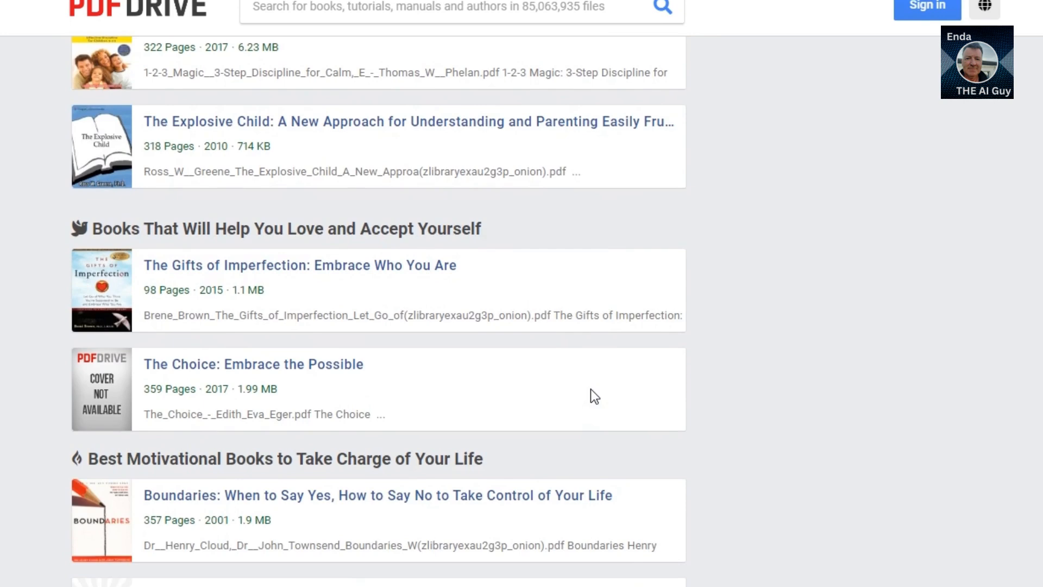
pyautogui.scroll(-3)
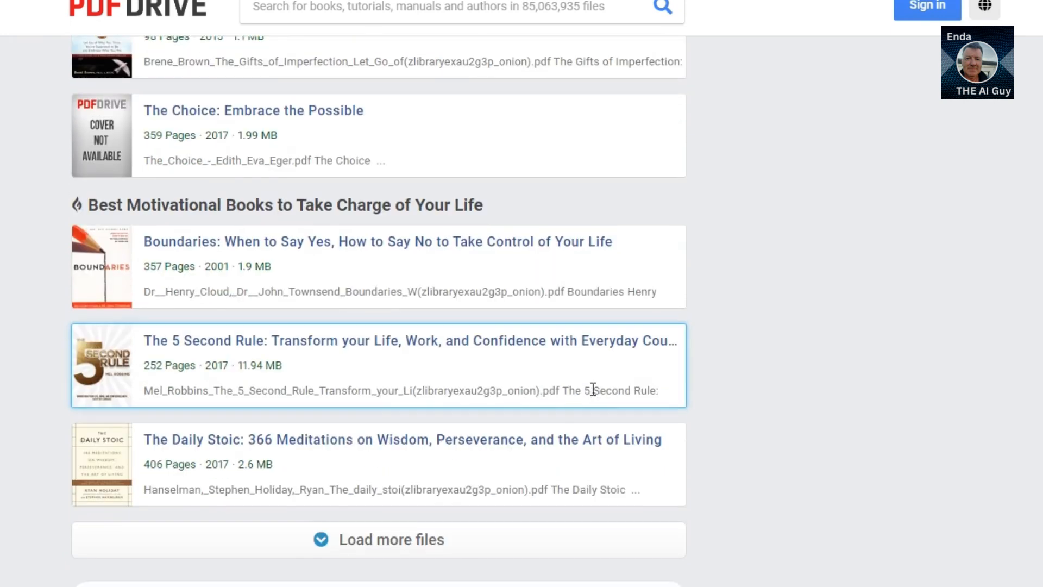
pyautogui.scroll(-3)
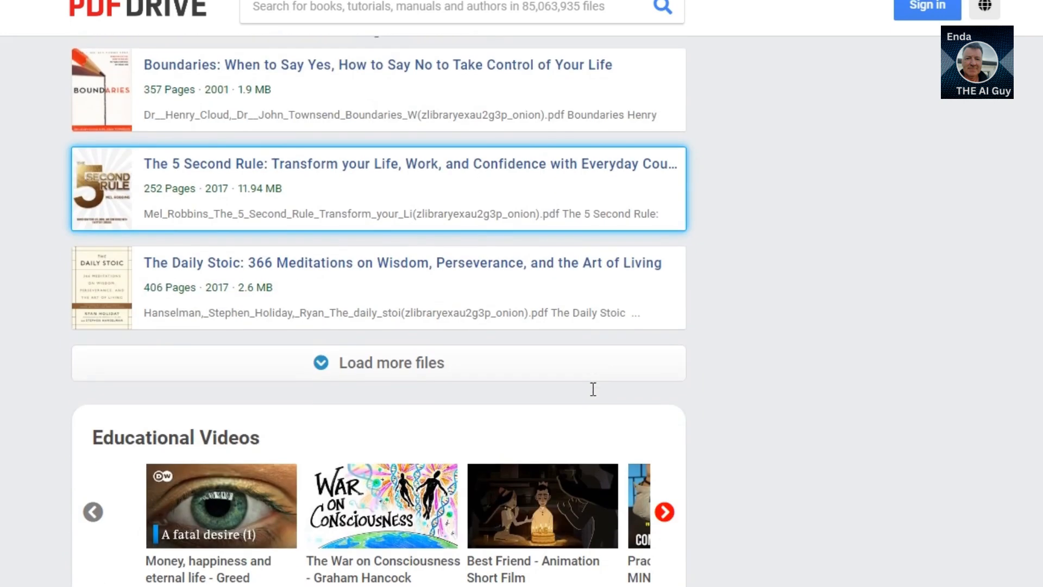
pyautogui.scroll(3)
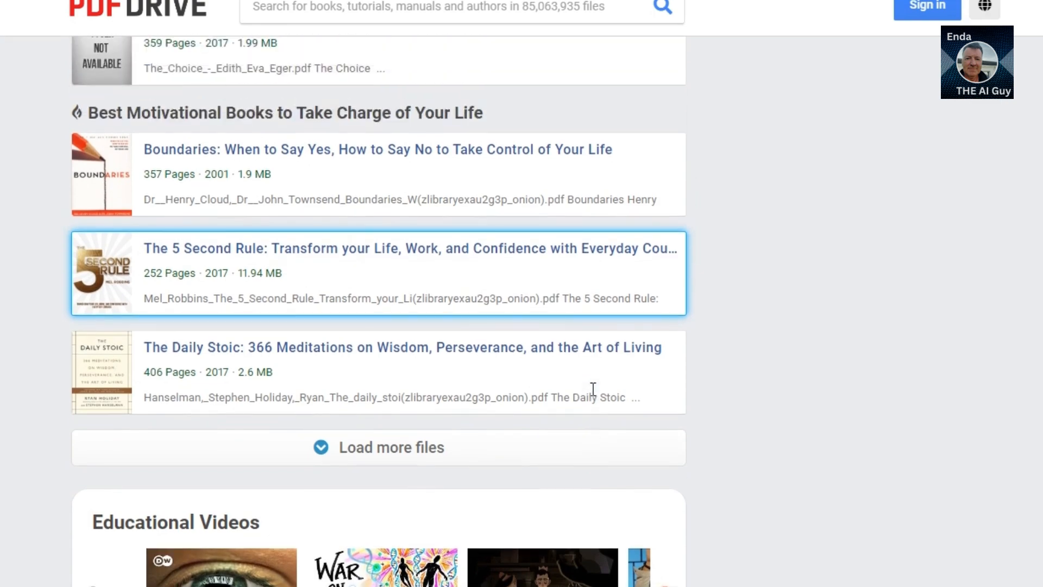
pyautogui.scroll(3)
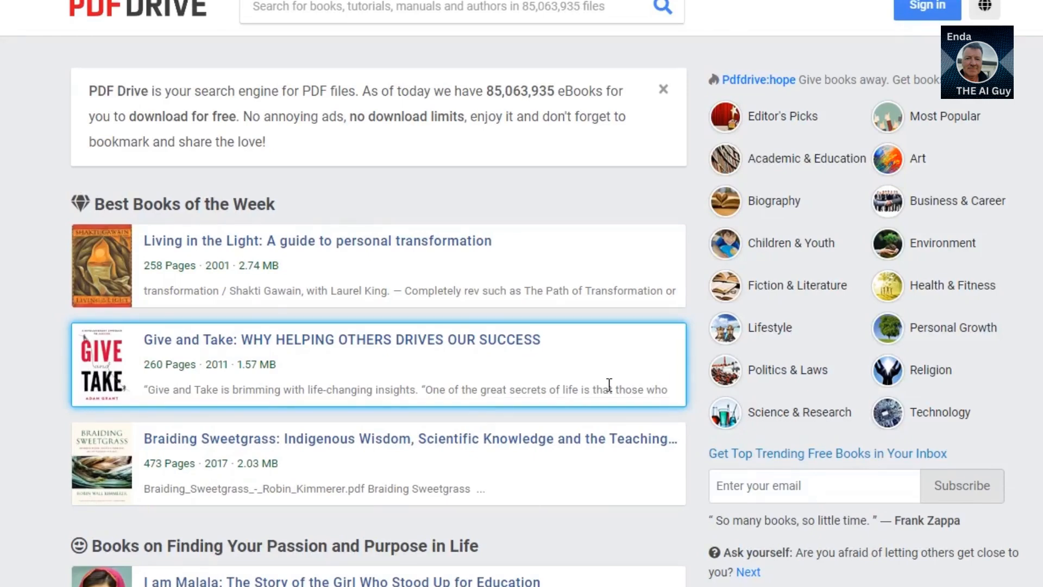
# Scroll from Best Books of the Week through the passion, parenting and self-love book lists
pyautogui.scroll(-3)
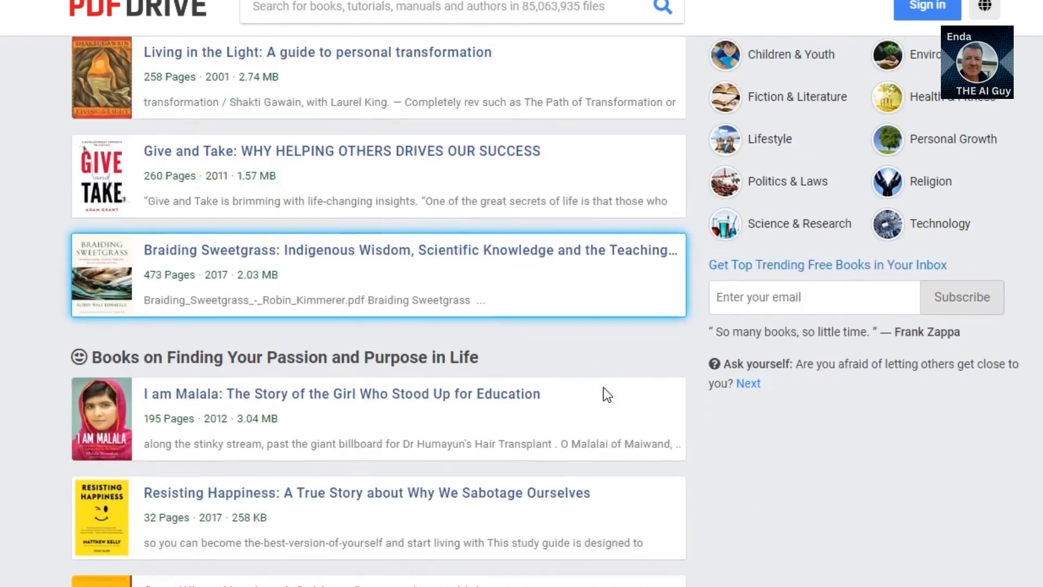
pyautogui.scroll(-3)
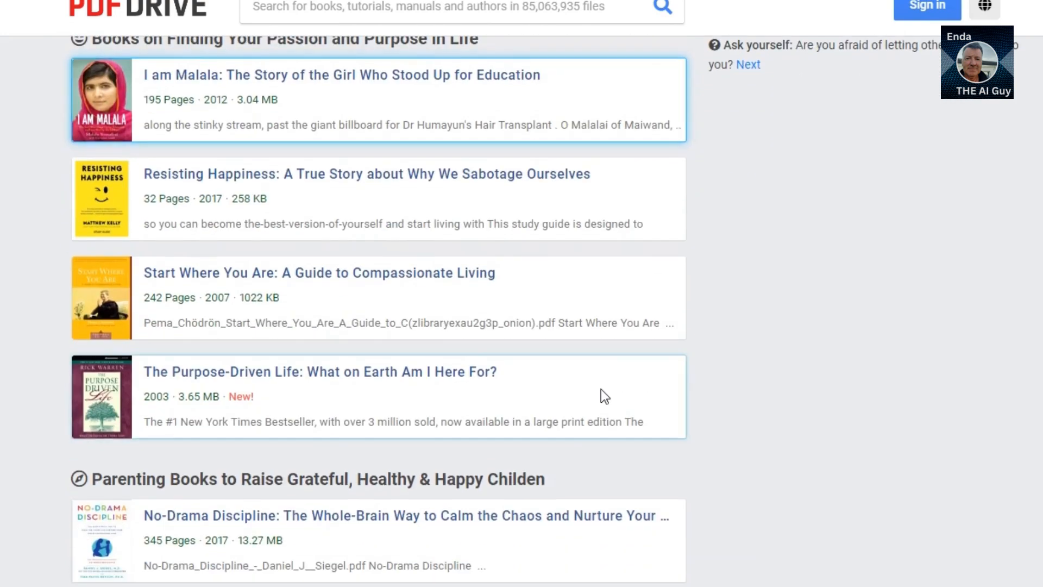
pyautogui.scroll(-3)
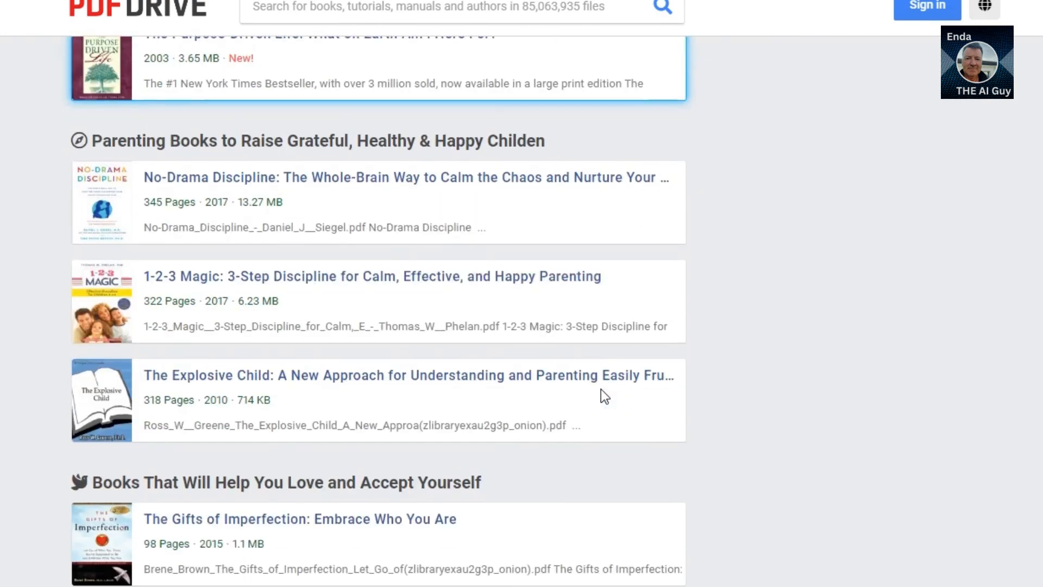
pyautogui.scroll(-3)
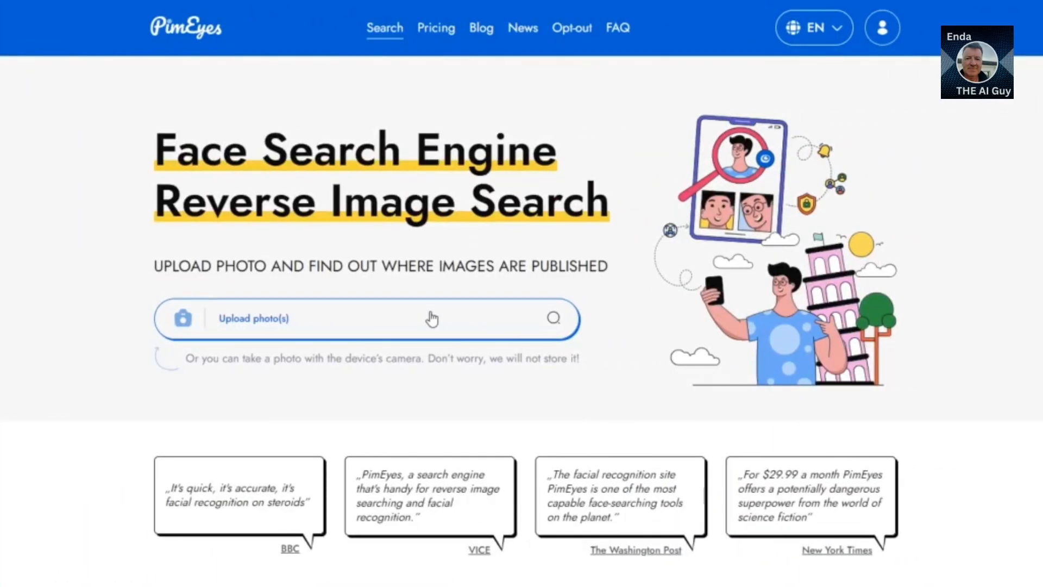
# Scroll PimEyes from the face search area through press quotes and News & Updates to How it works
pyautogui.scroll(-3)
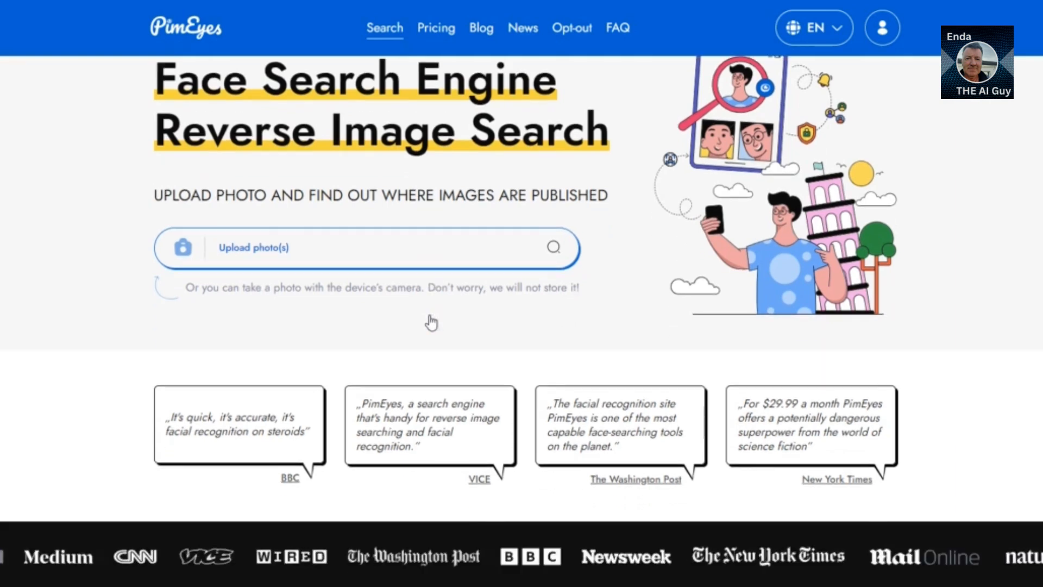
pyautogui.scroll(-3)
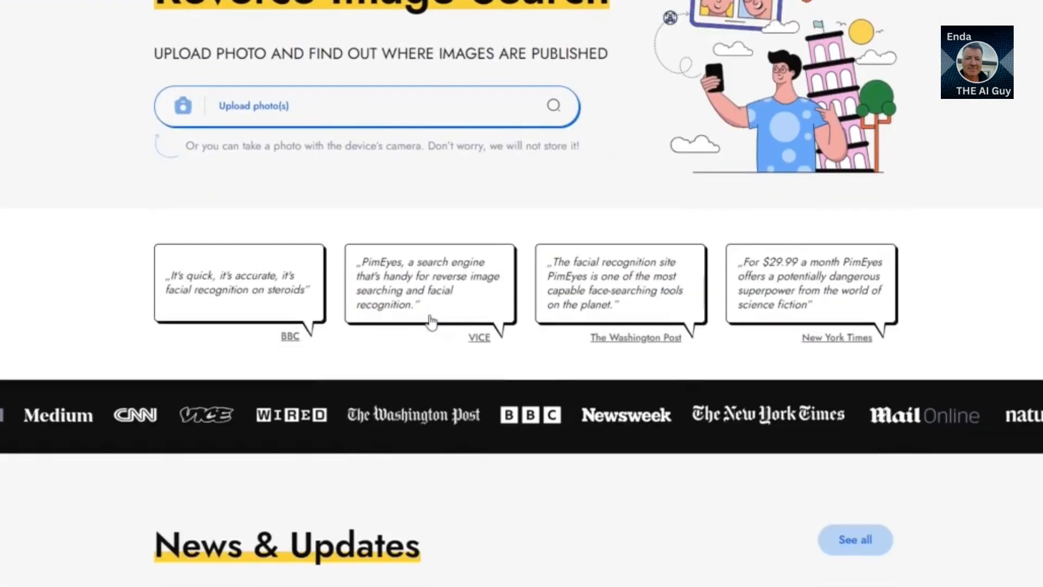
pyautogui.scroll(-3)
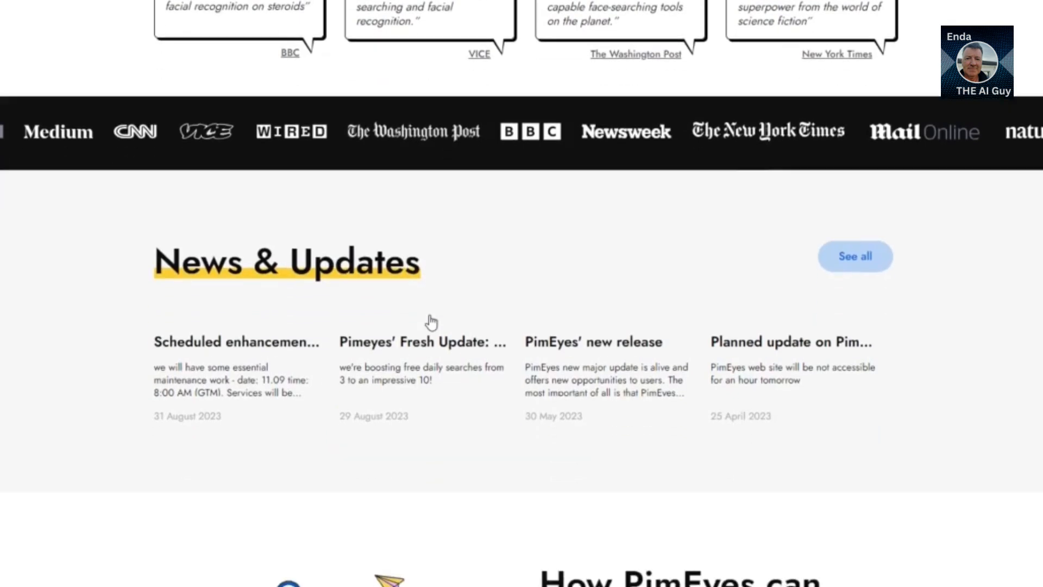
pyautogui.scroll(-3)
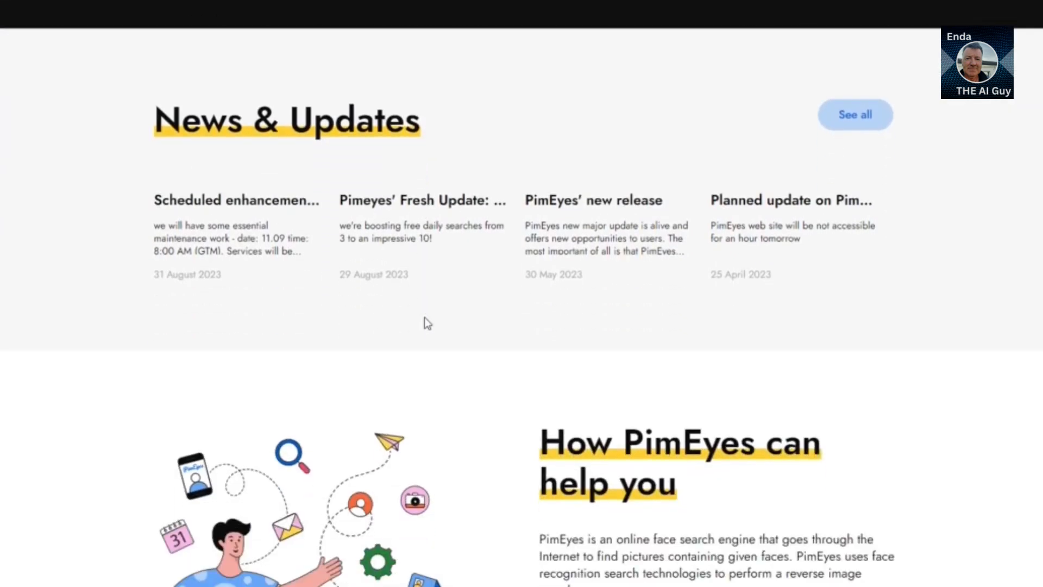
pyautogui.scroll(-3)
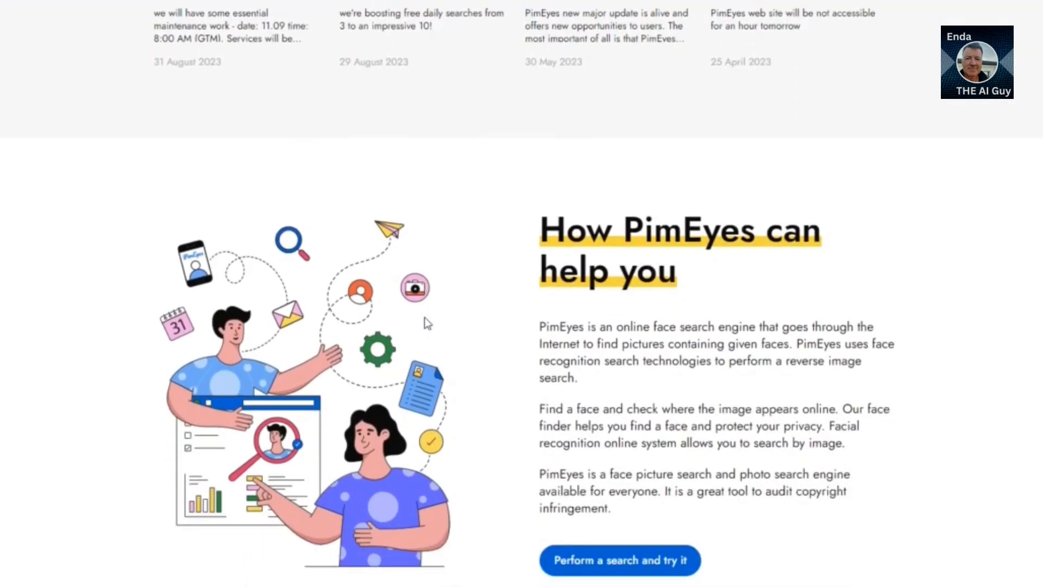
pyautogui.scroll(-3)
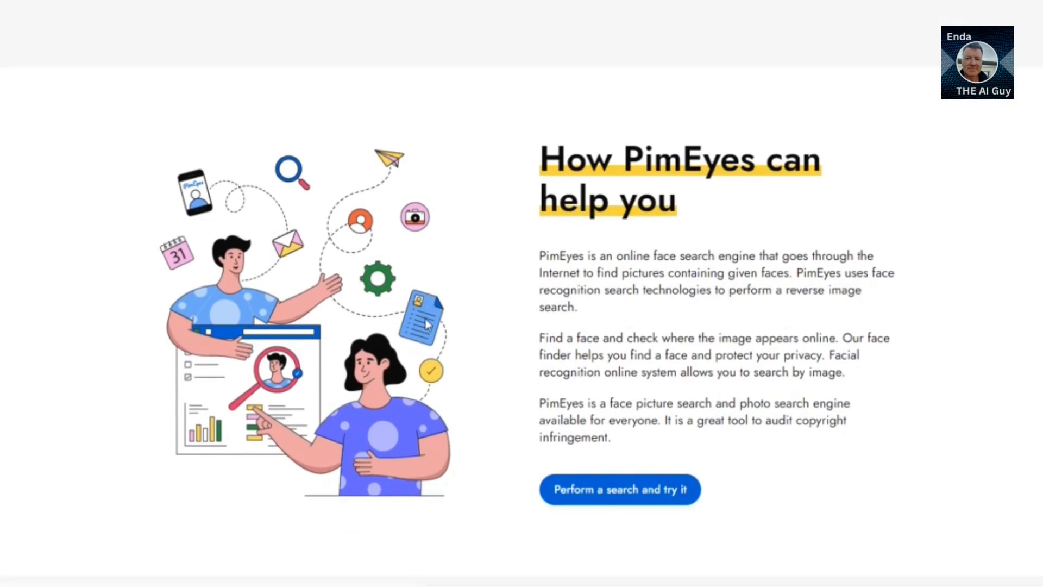
pyautogui.scroll(-3)
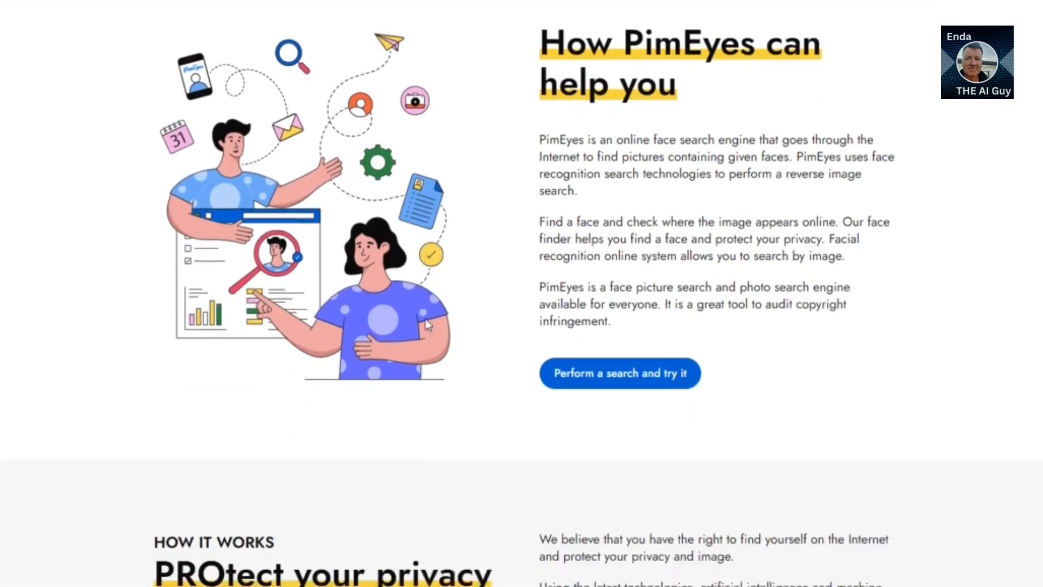
pyautogui.scroll(-3)
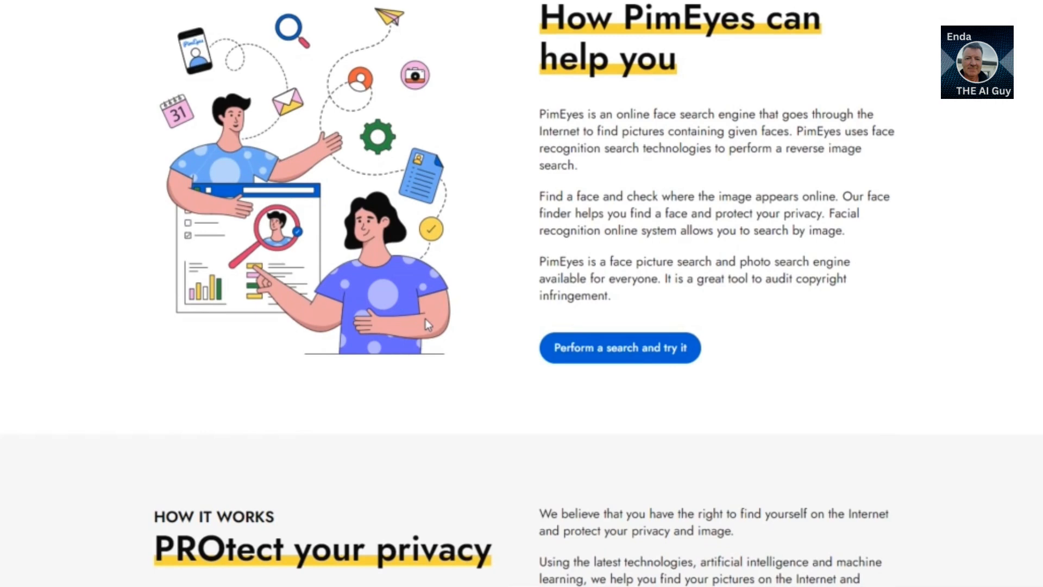
pyautogui.scroll(-3)
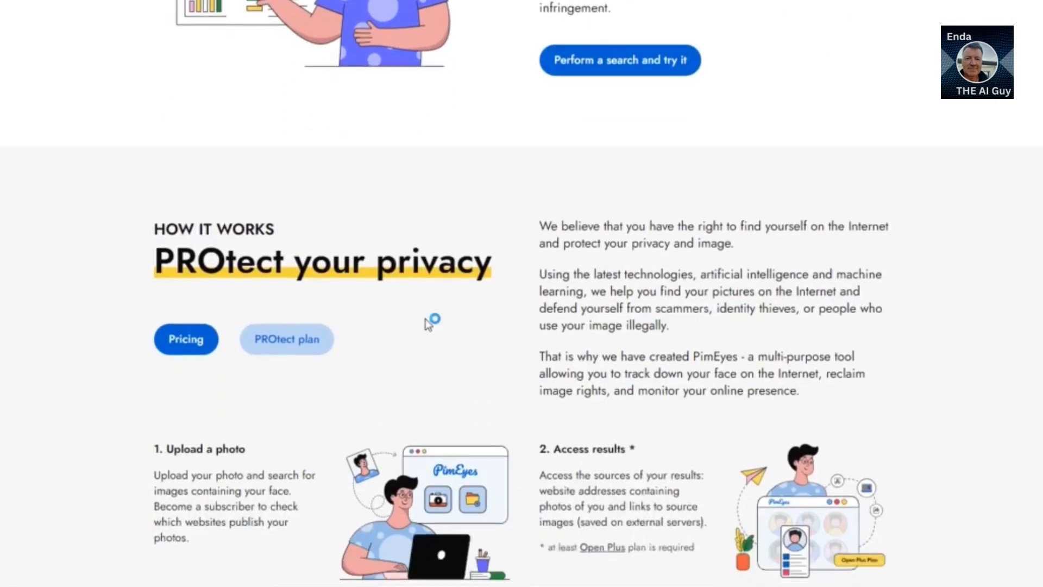
pyautogui.scroll(-3)
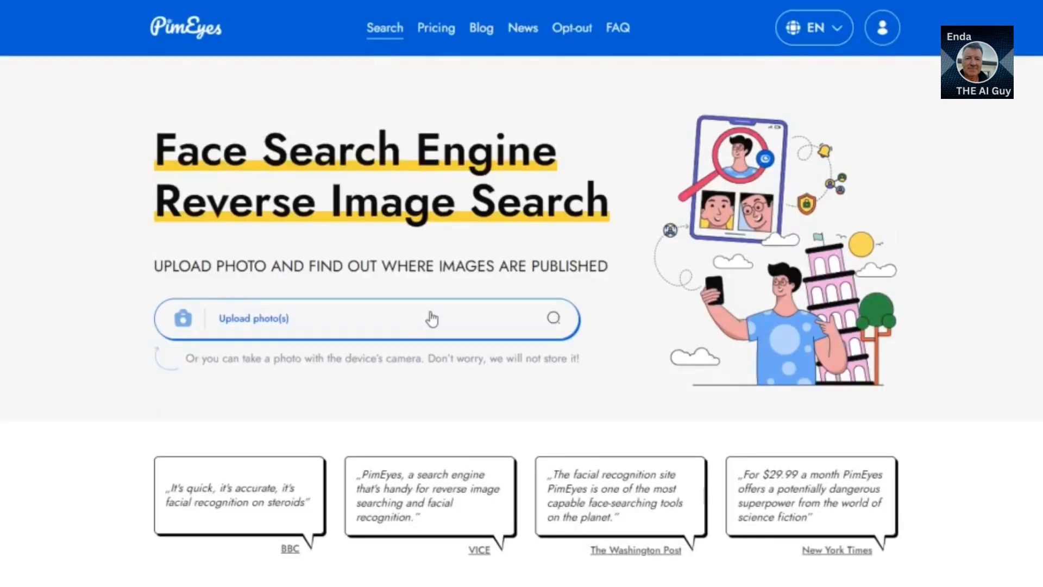
# Scroll down PimEyes' home page from the face search to 'How PimEyes can help you'
pyautogui.scroll(-3)
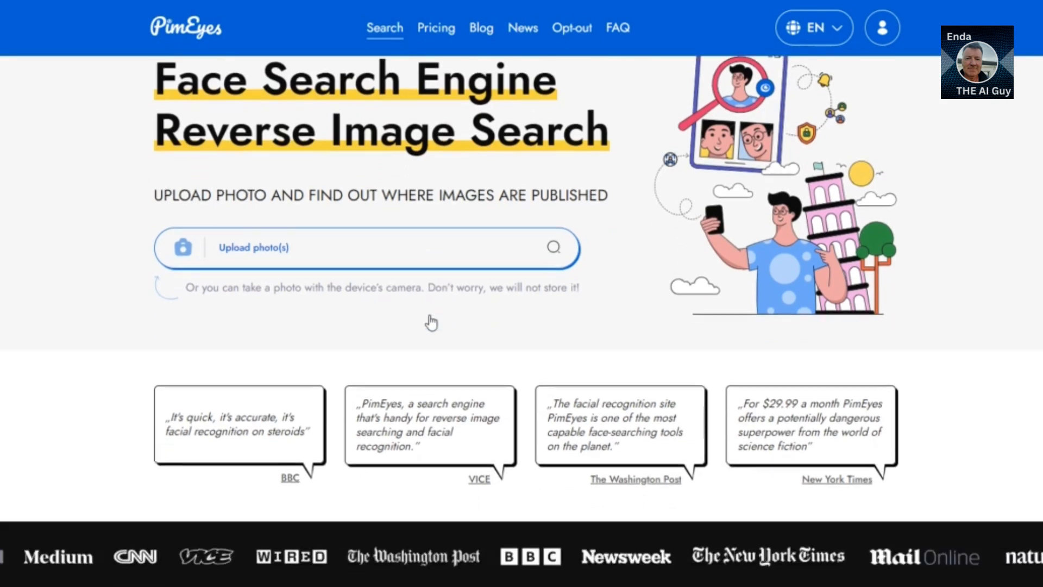
pyautogui.scroll(-3)
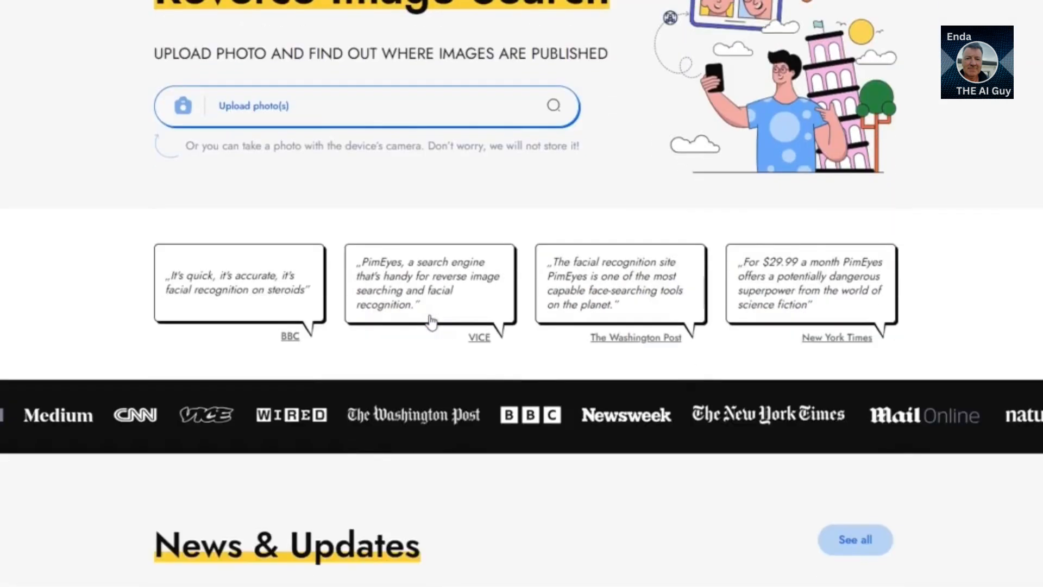
pyautogui.scroll(-3)
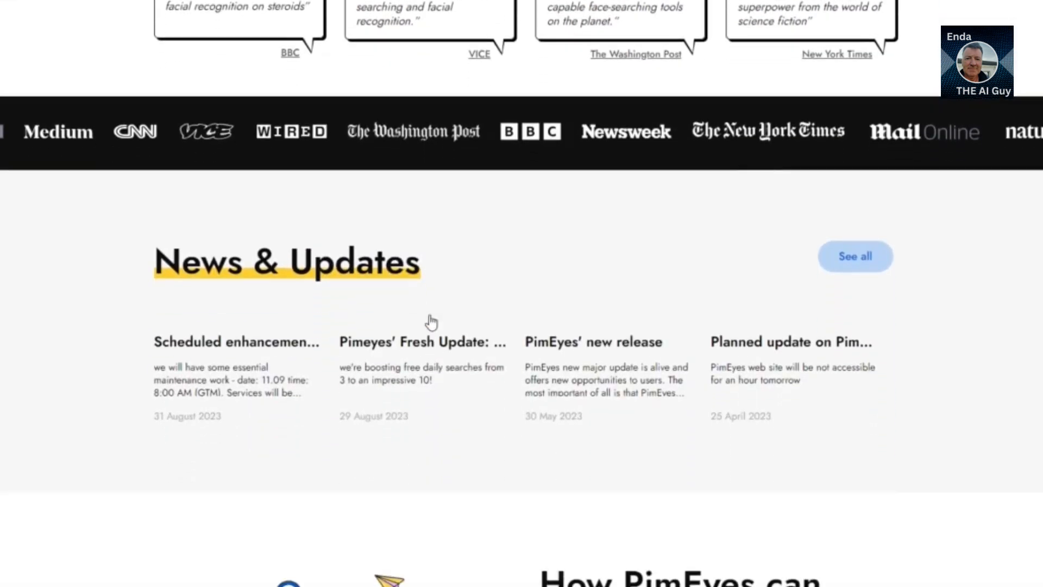
pyautogui.scroll(-3)
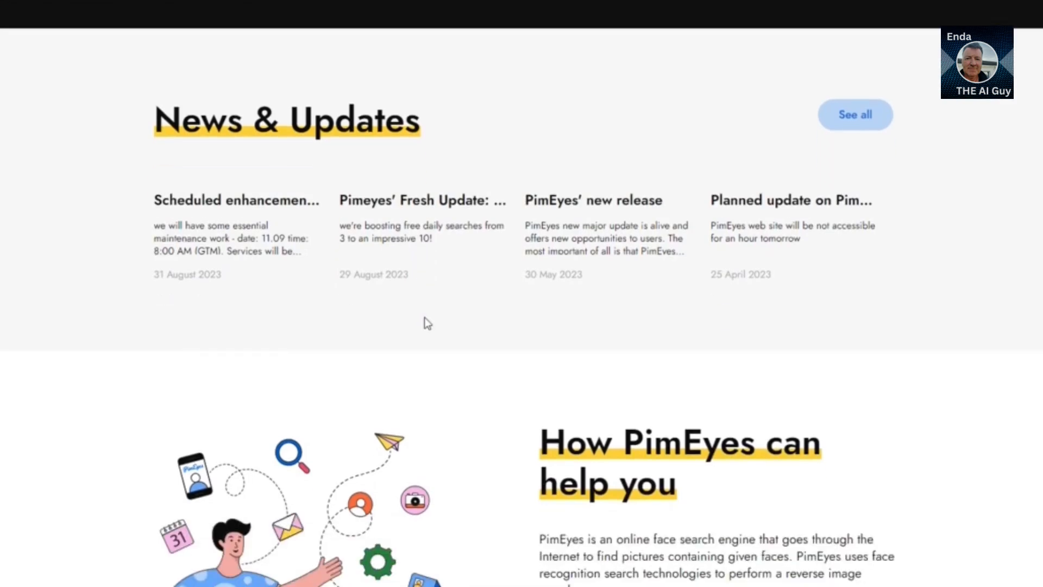
pyautogui.scroll(-3)
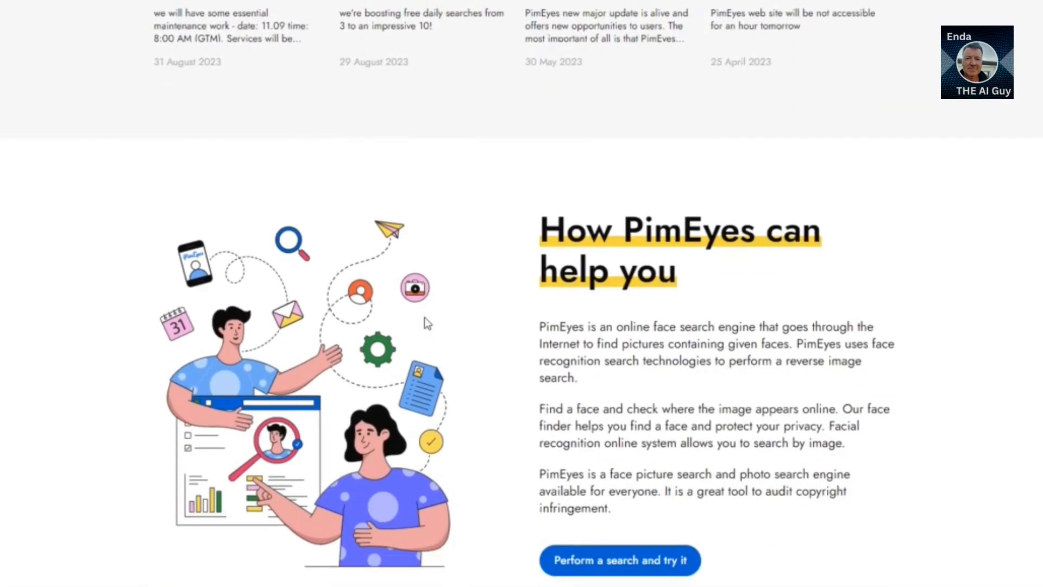
pyautogui.scroll(-3)
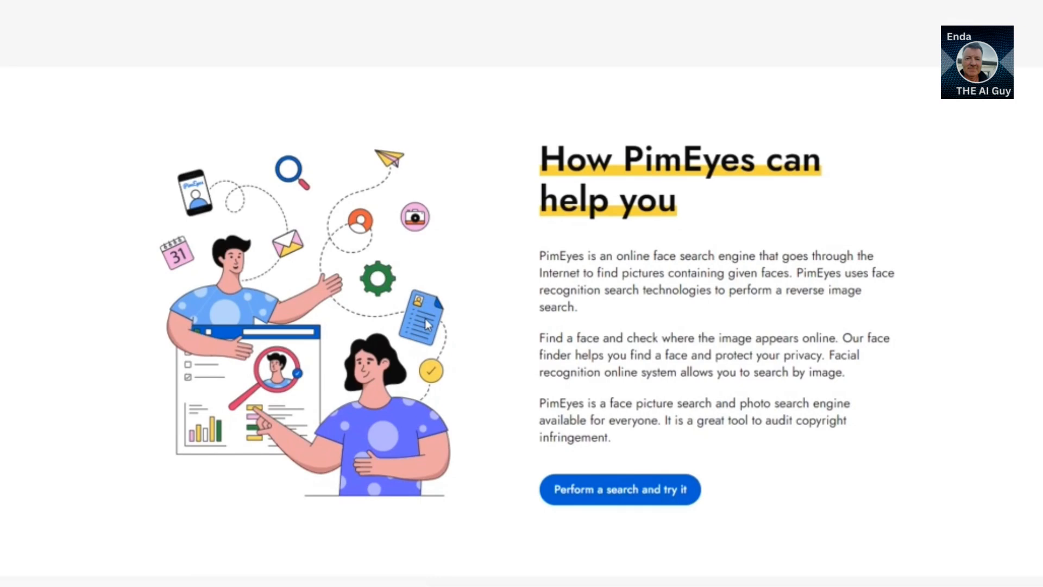
pyautogui.scroll(-3)
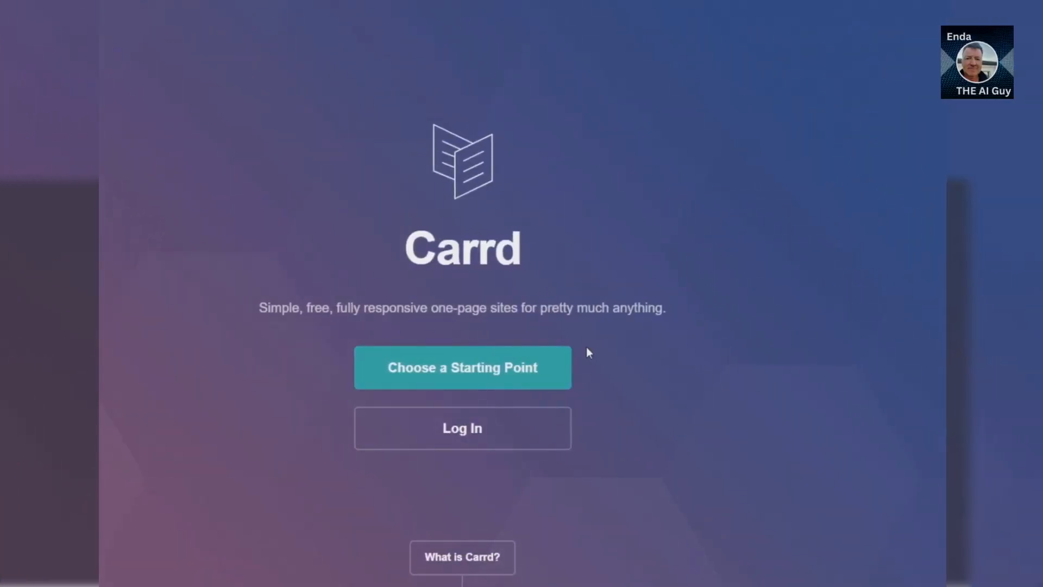
# Scroll through Carrd's example one-page sites, including the Jane Anderson profile template
pyautogui.scroll(-3)
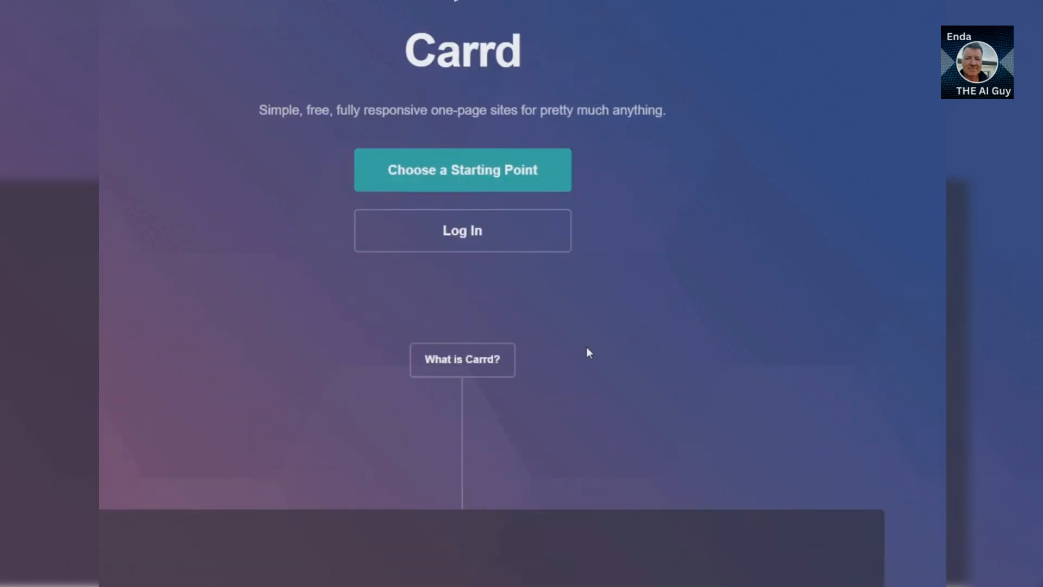
pyautogui.scroll(-3)
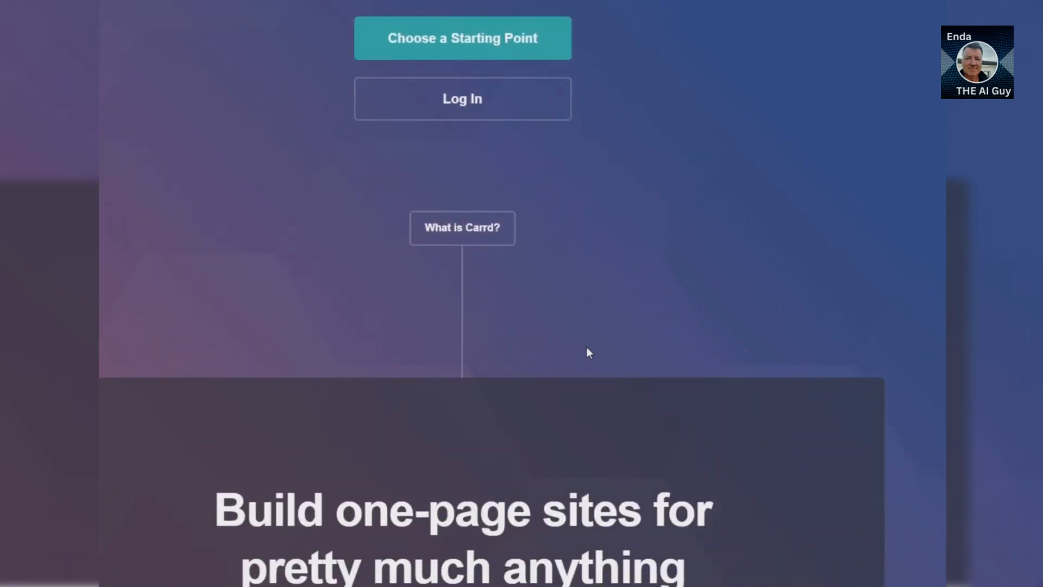
pyautogui.scroll(-3)
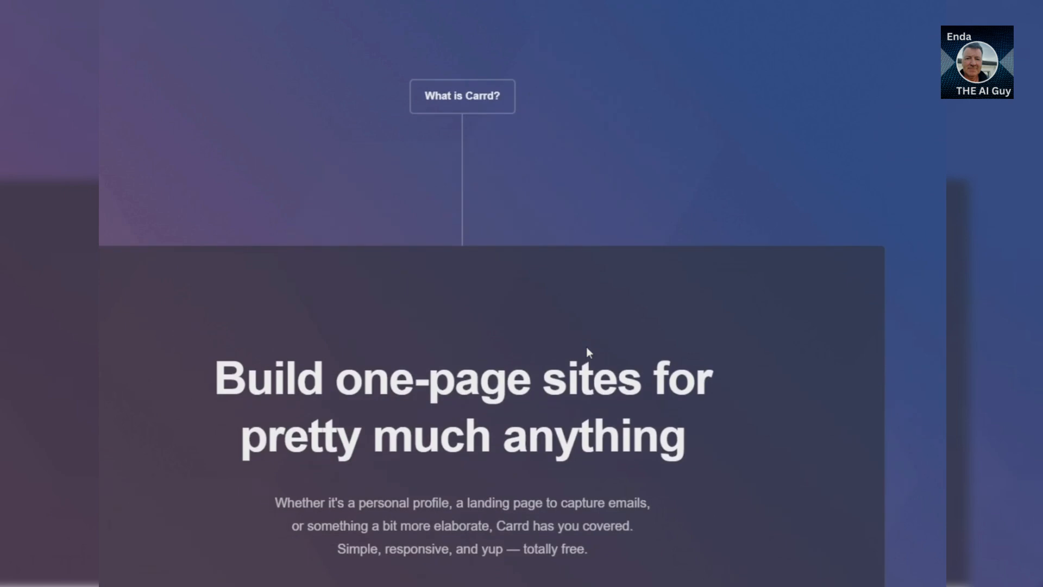
pyautogui.scroll(-3)
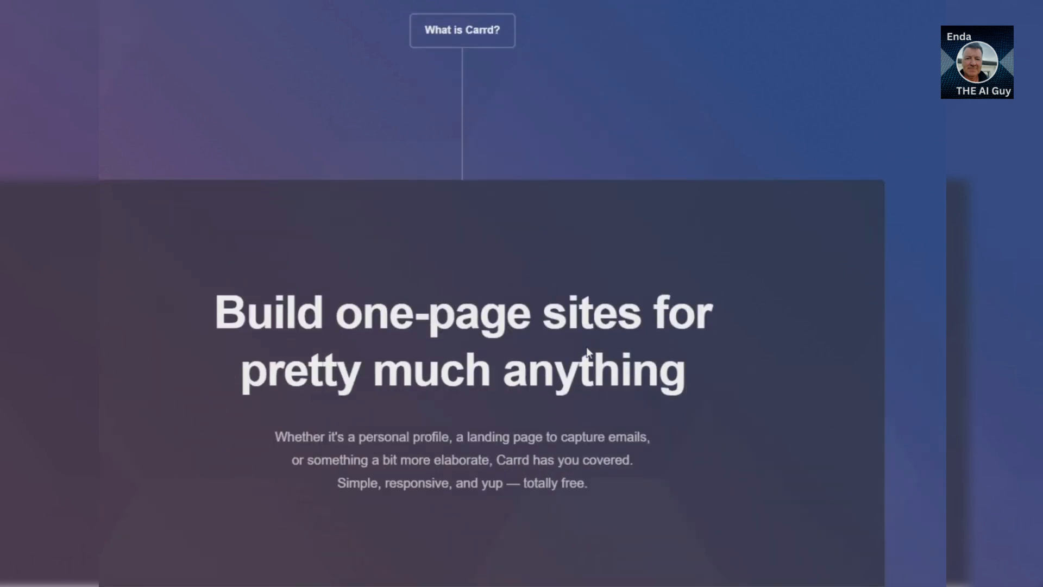
pyautogui.scroll(-3)
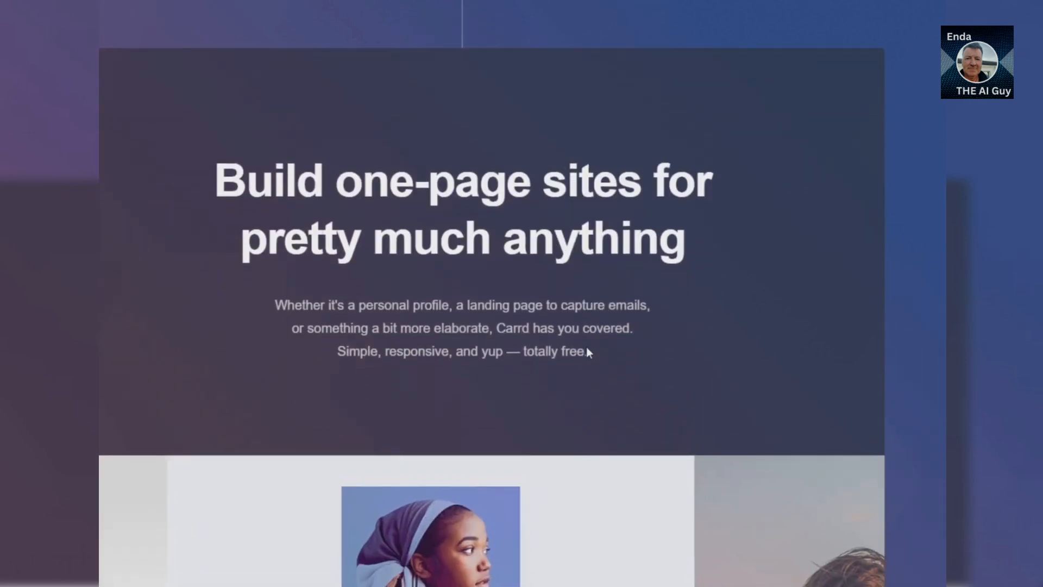
pyautogui.scroll(-3)
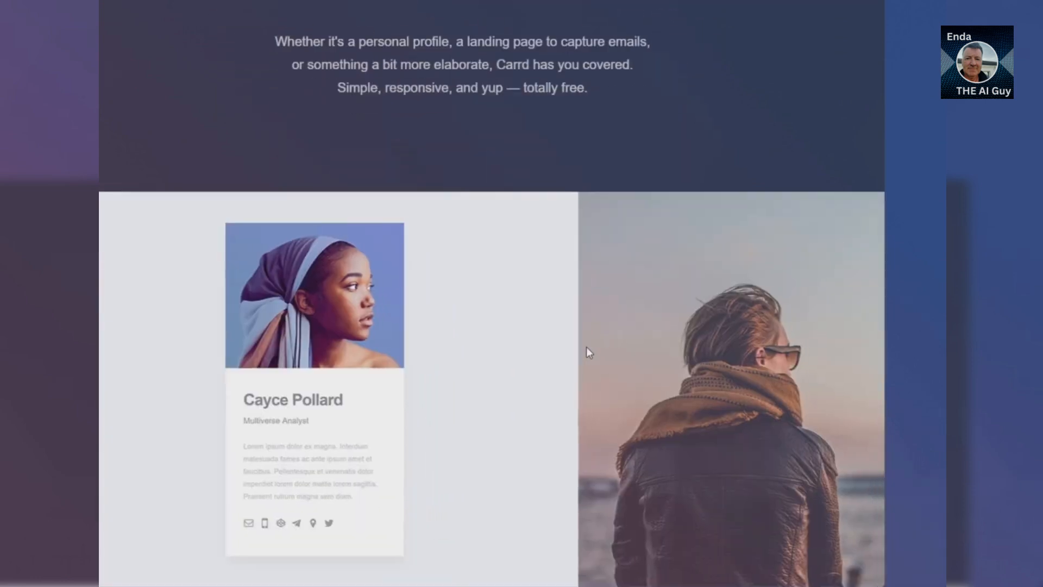
pyautogui.scroll(-3)
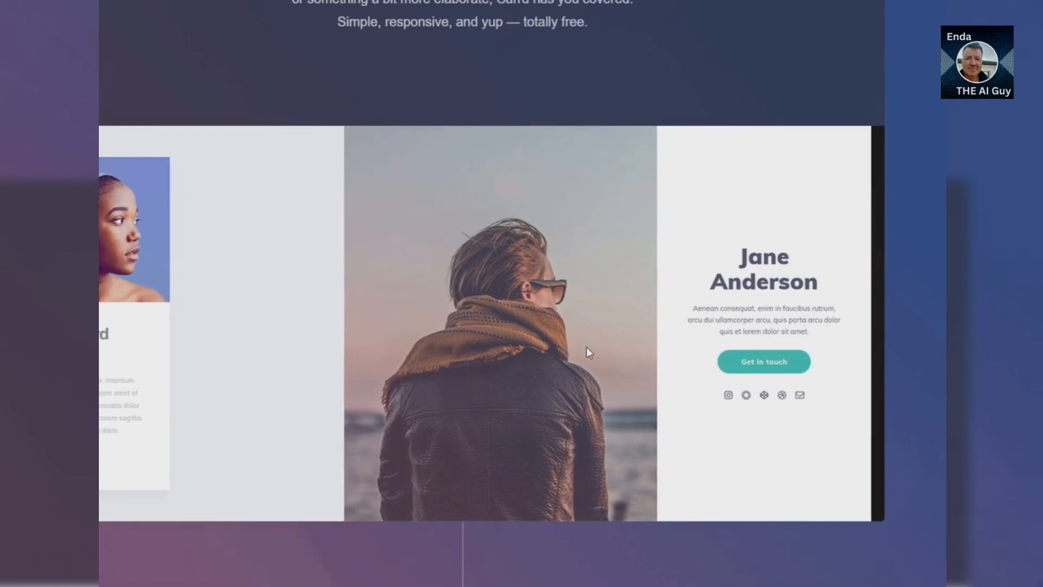
pyautogui.scroll(-3)
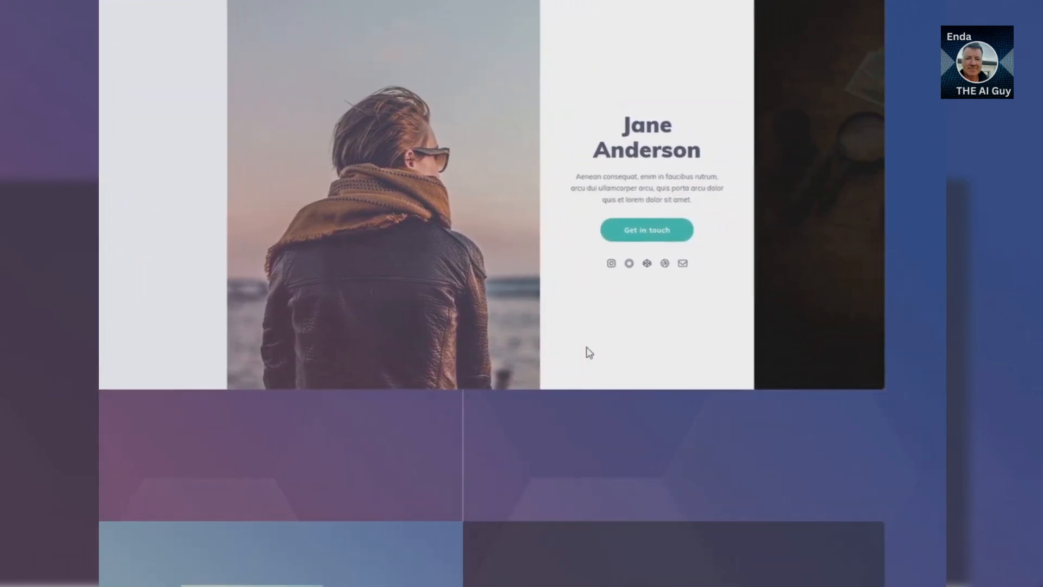
pyautogui.scroll(-3)
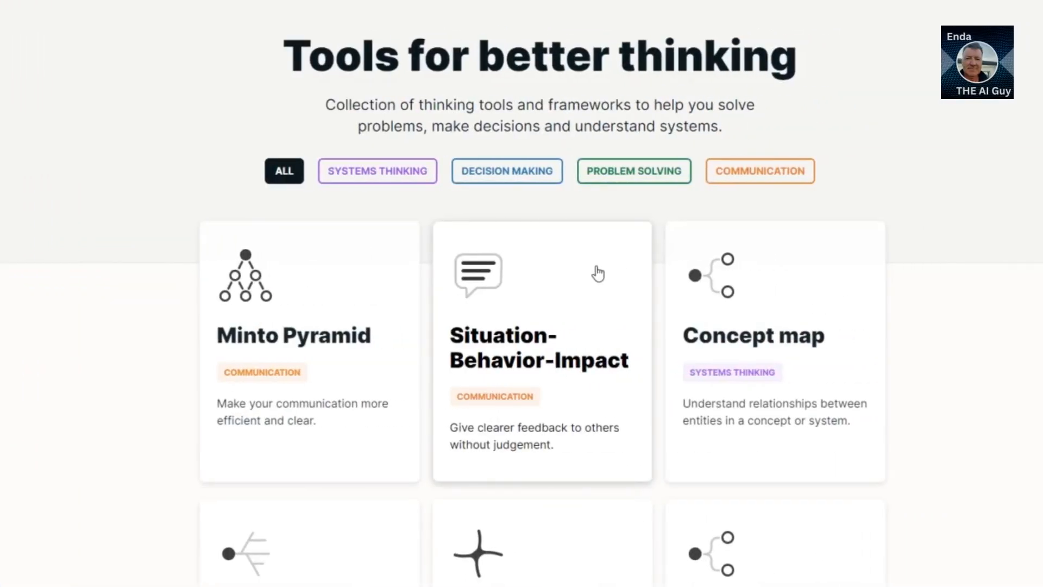
# Scroll Untools' thinking-tools grid from Minto Pyramid past Decision matrix to Inversion and Issue trees
pyautogui.scroll(-3)
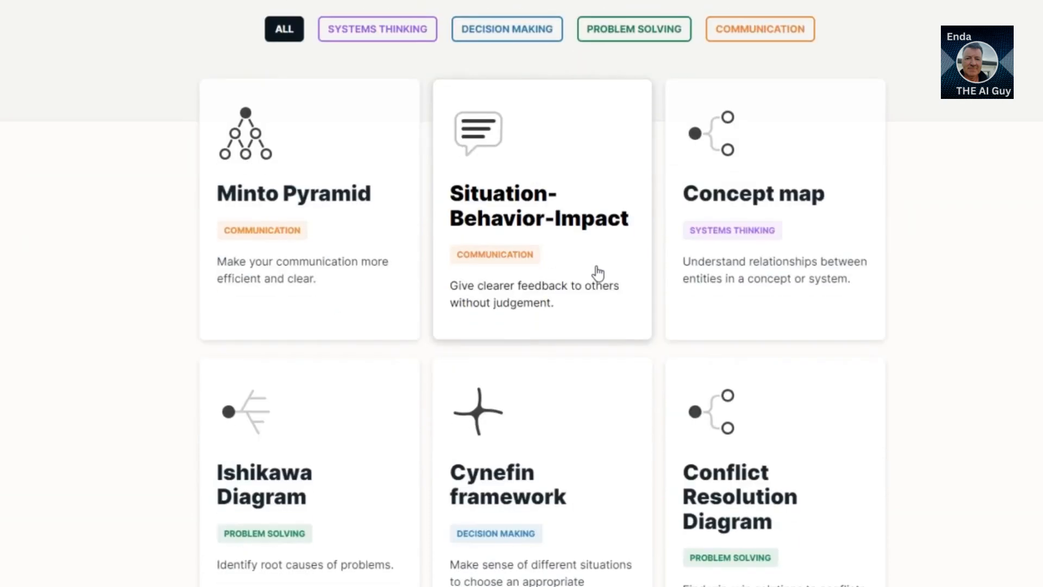
pyautogui.scroll(-3)
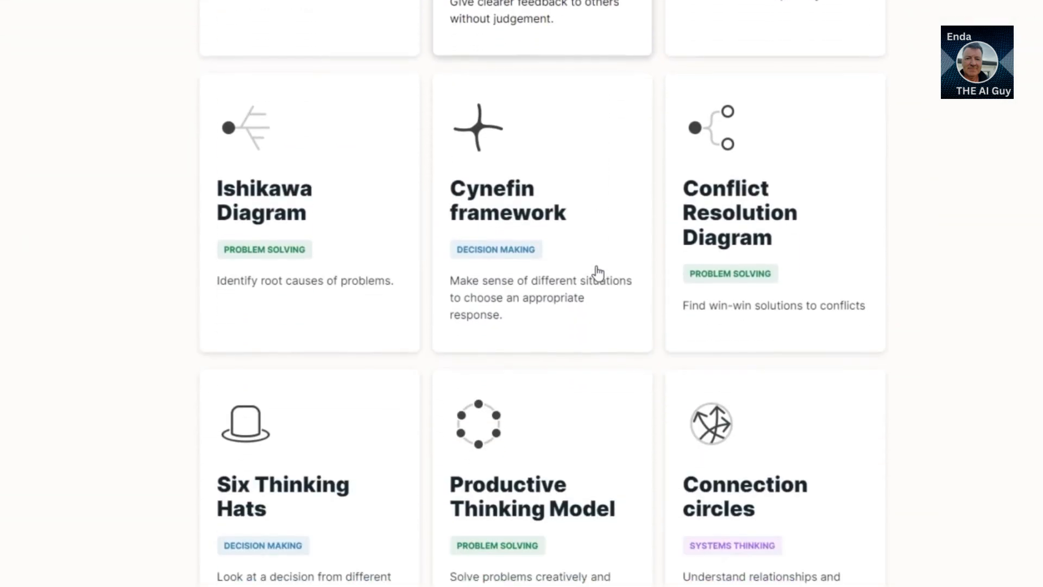
pyautogui.scroll(-3)
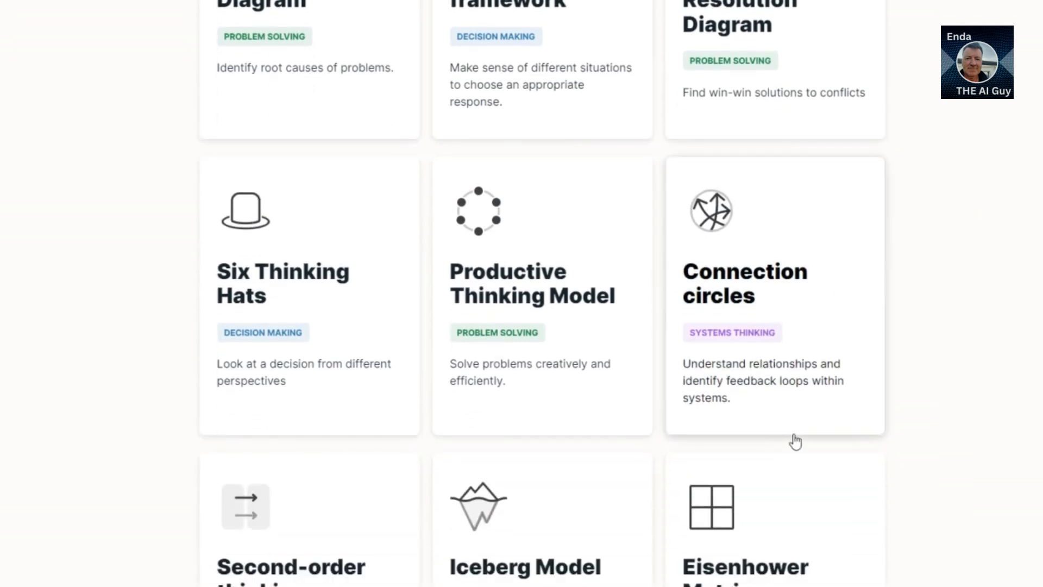
pyautogui.moveTo(860, 441)
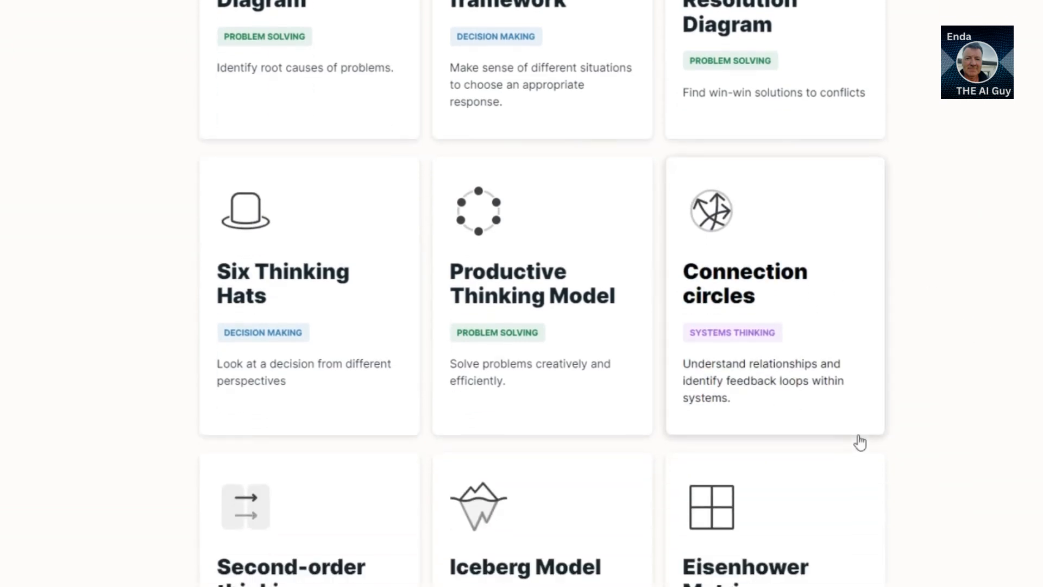
pyautogui.scroll(-3)
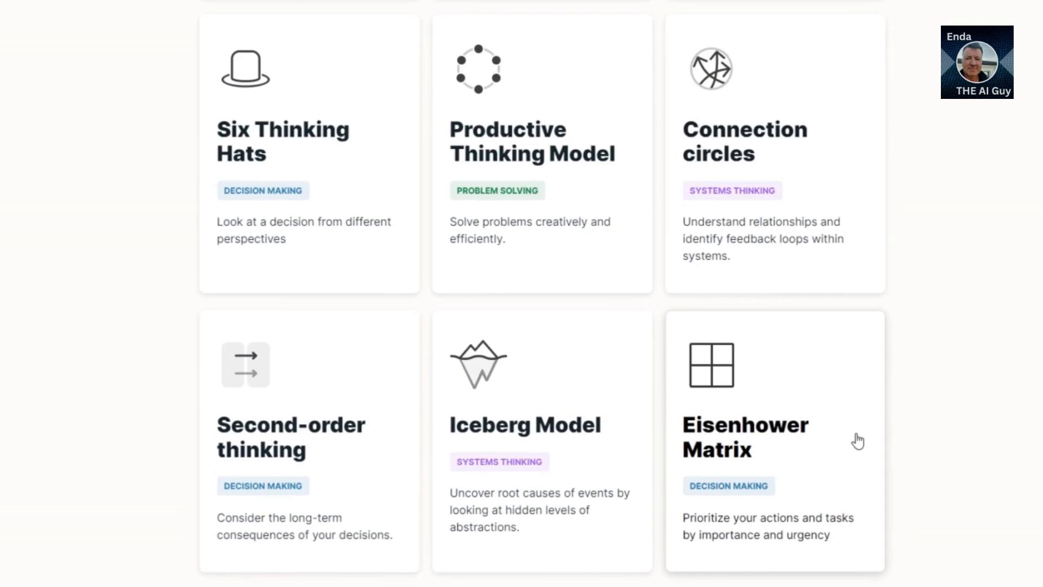
pyautogui.scroll(-3)
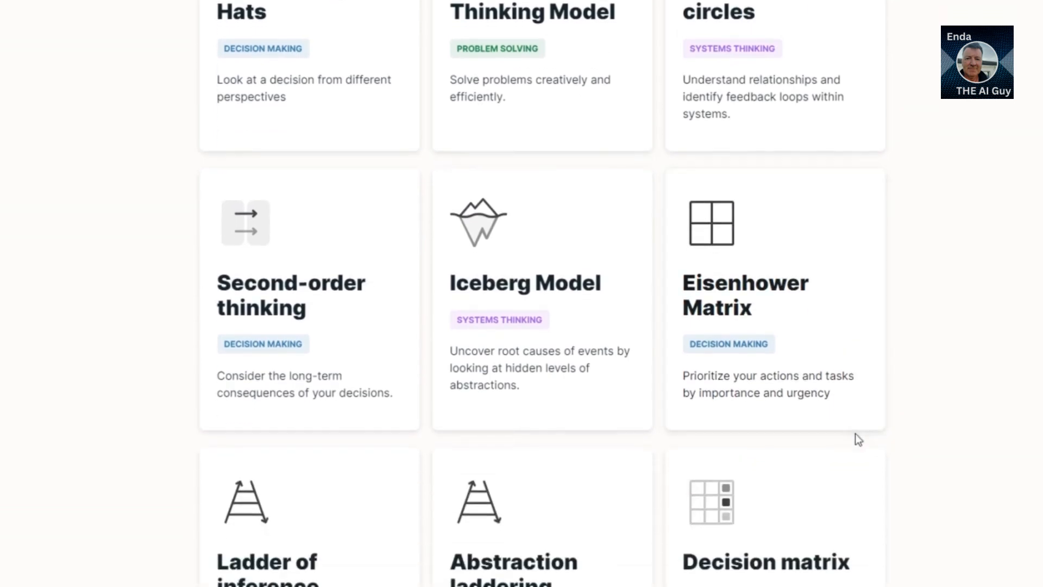
pyautogui.scroll(-3)
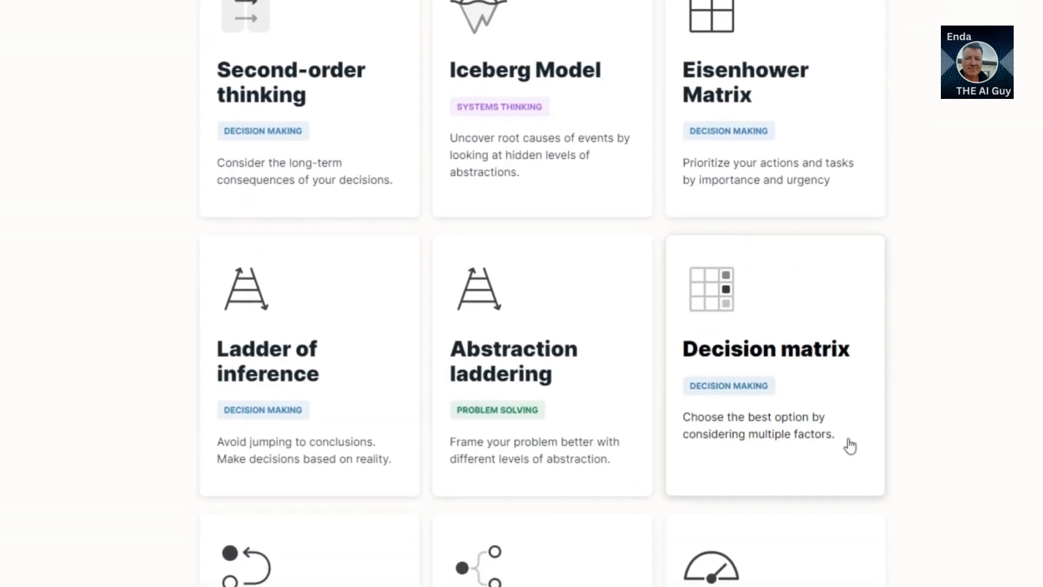
pyautogui.scroll(-3)
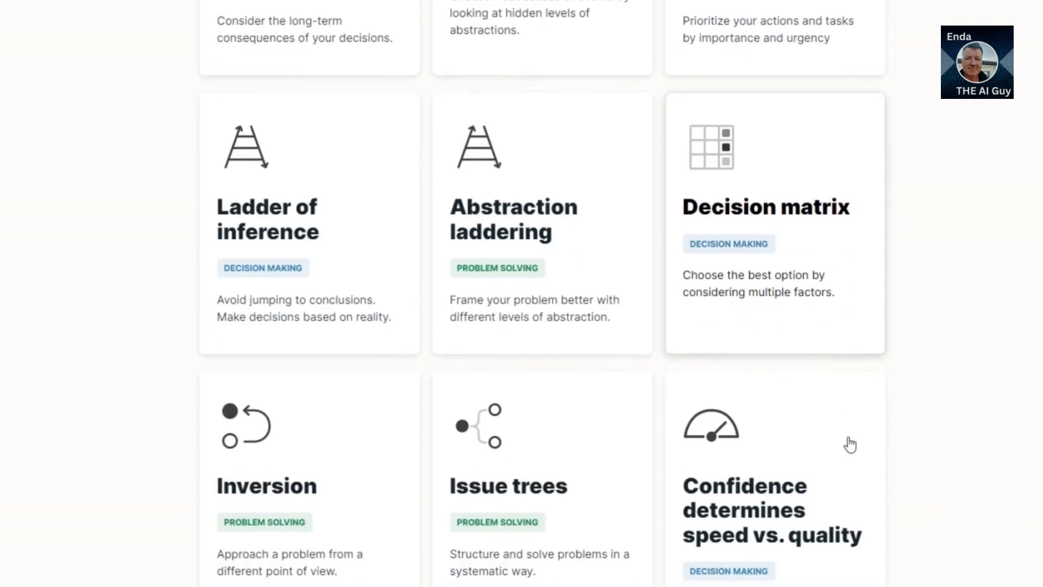
pyautogui.scroll(-3)
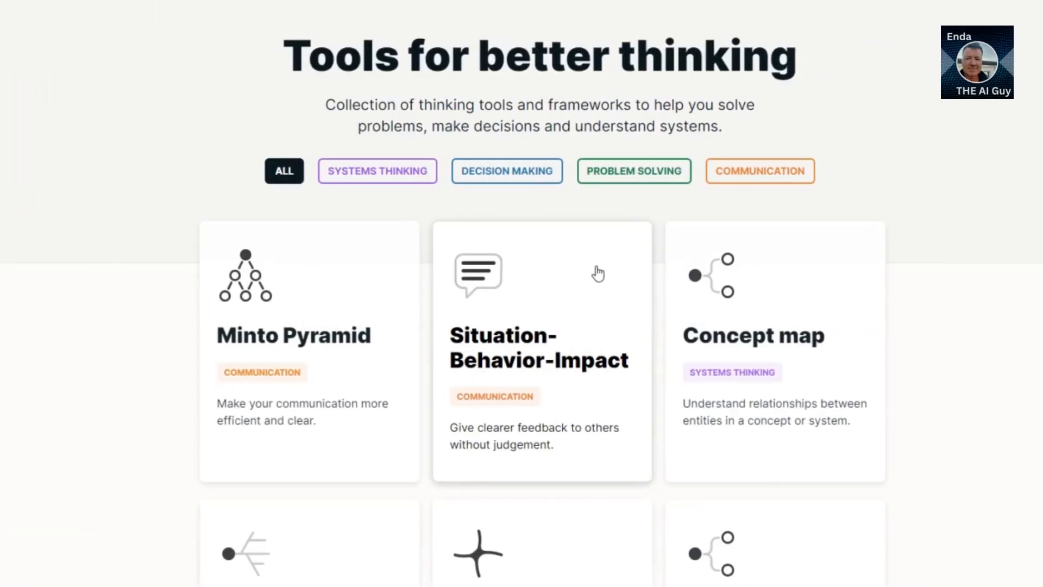
pyautogui.scroll(-3)
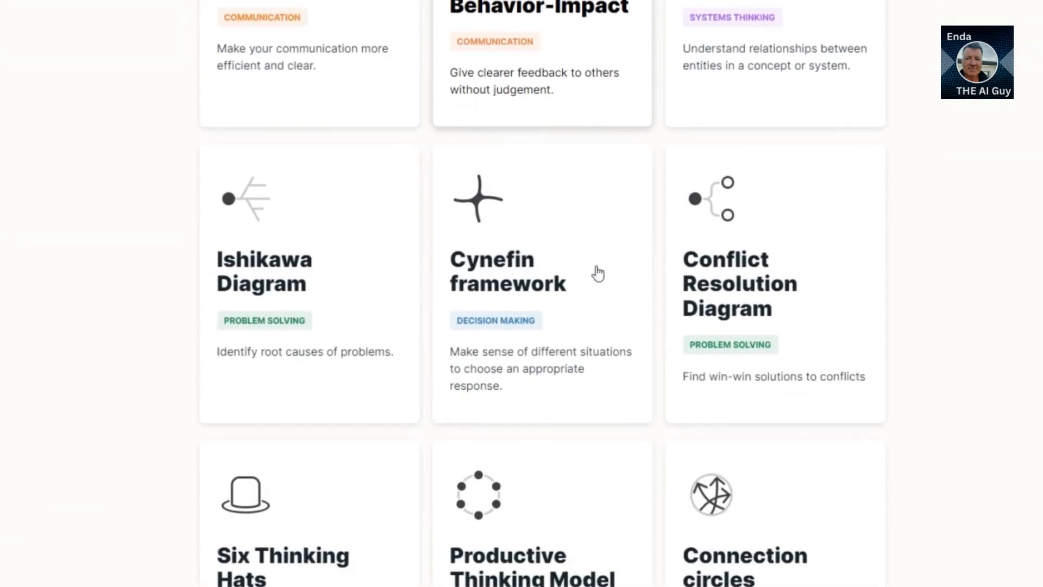
pyautogui.scroll(-3)
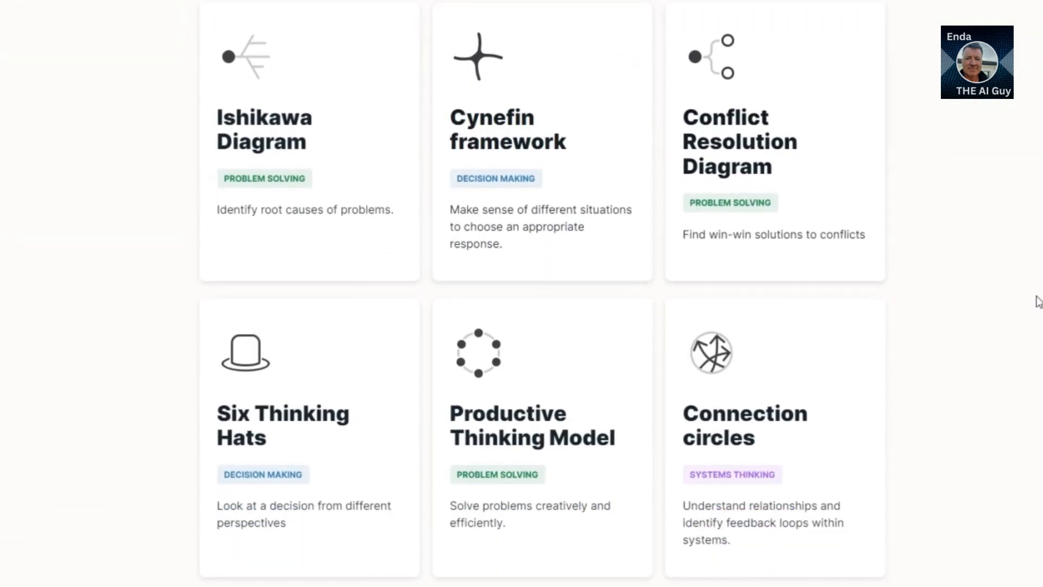
pyautogui.scroll(-3)
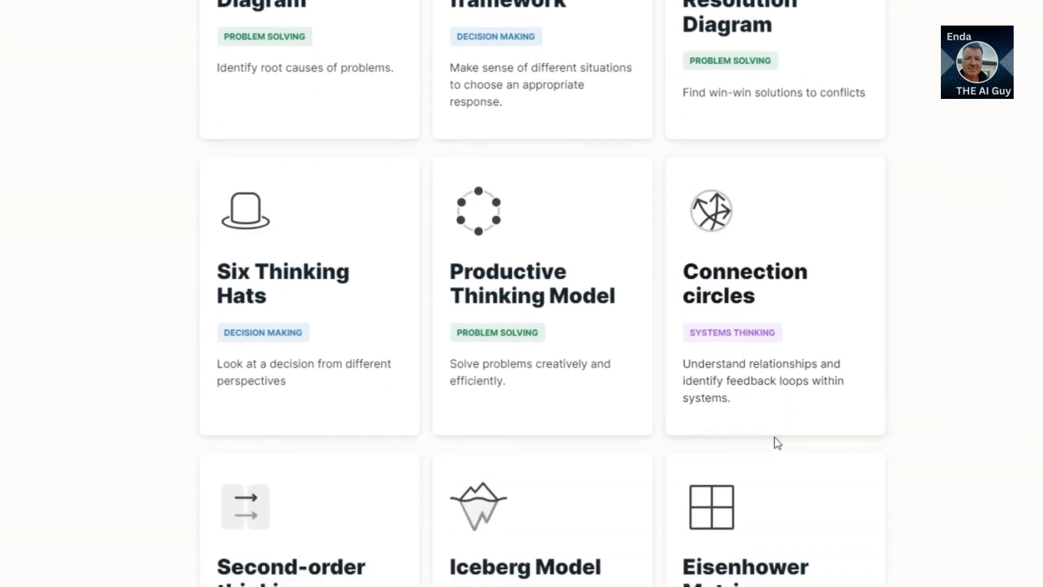
pyautogui.moveTo(860, 441)
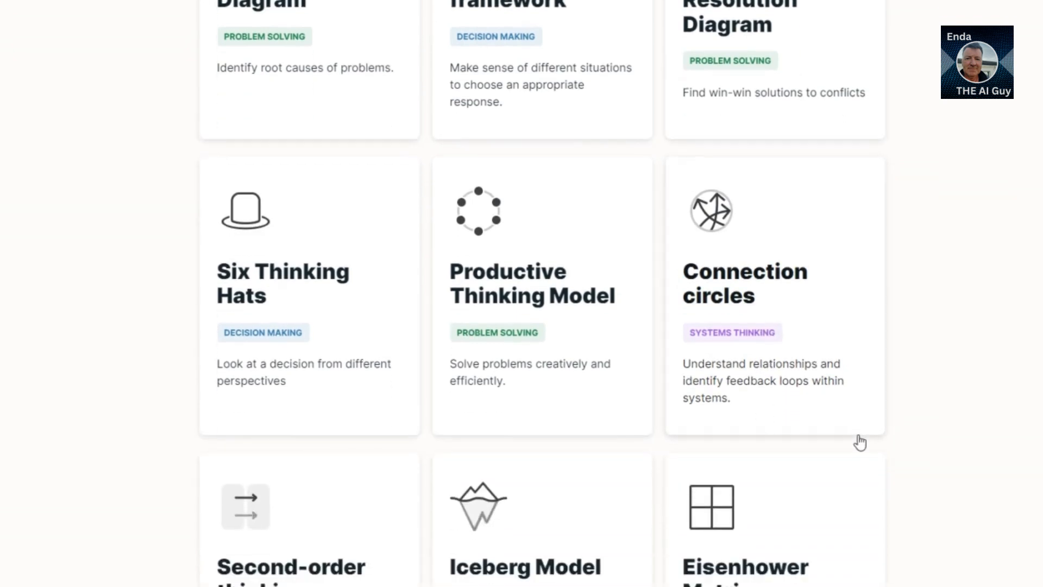
pyautogui.scroll(-3)
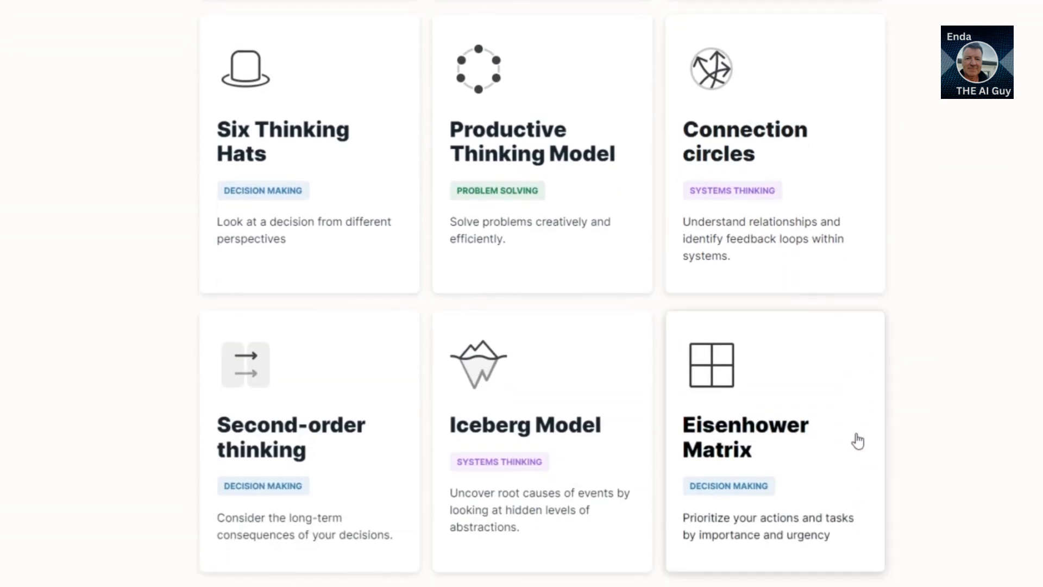
pyautogui.scroll(-3)
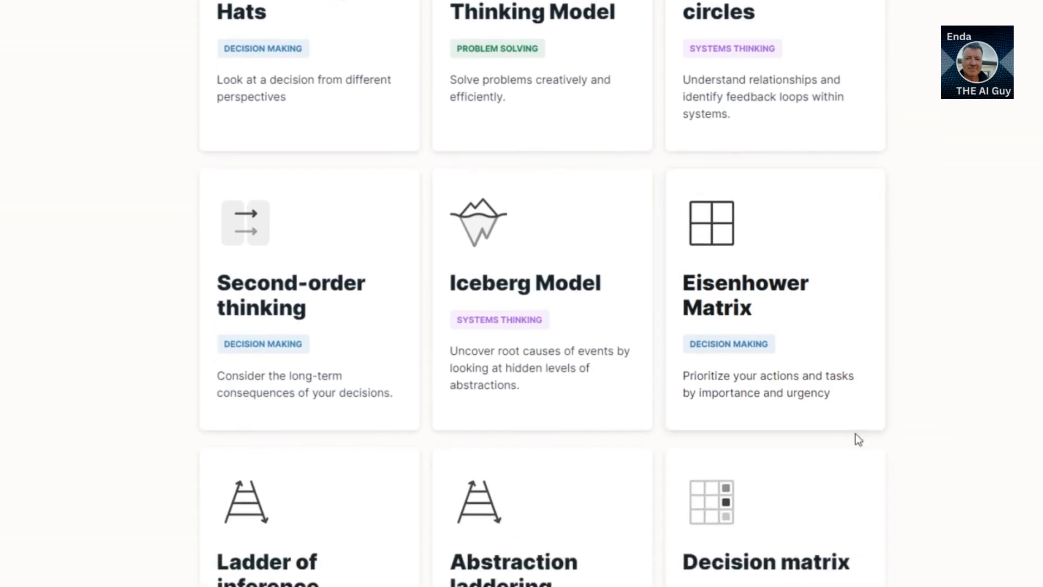
pyautogui.scroll(-3)
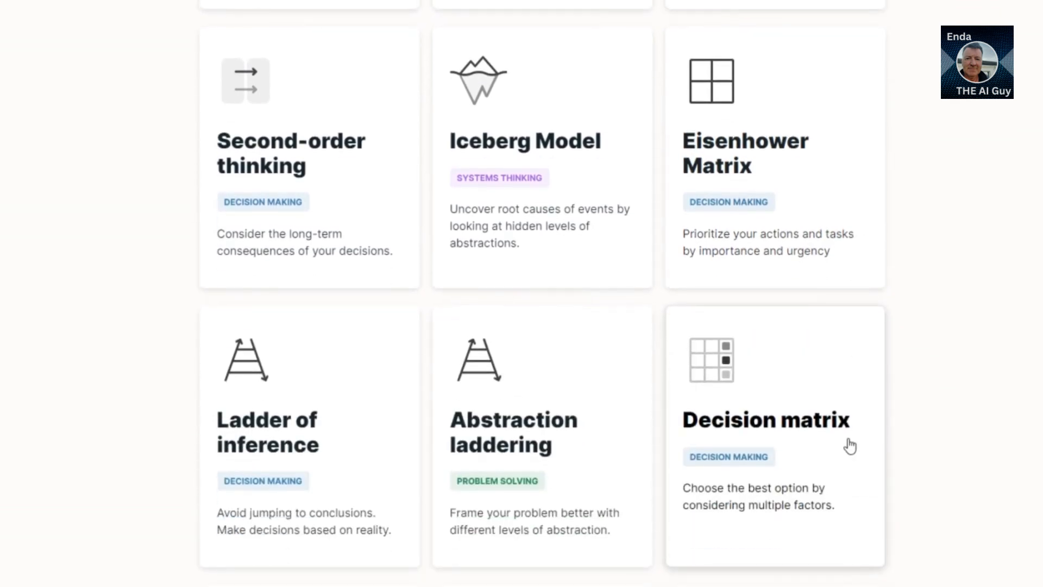
pyautogui.scroll(-3)
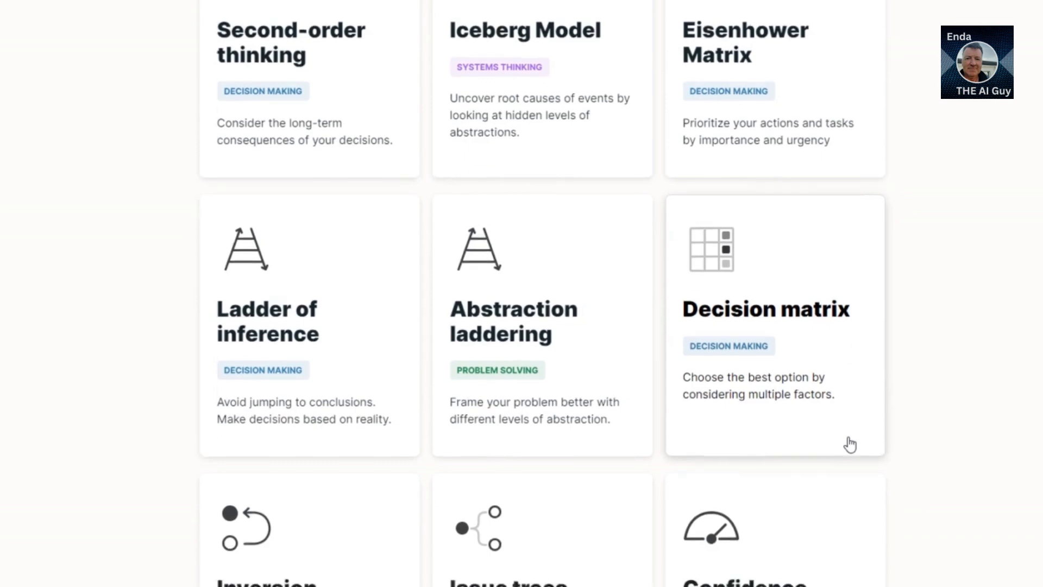
pyautogui.scroll(-3)
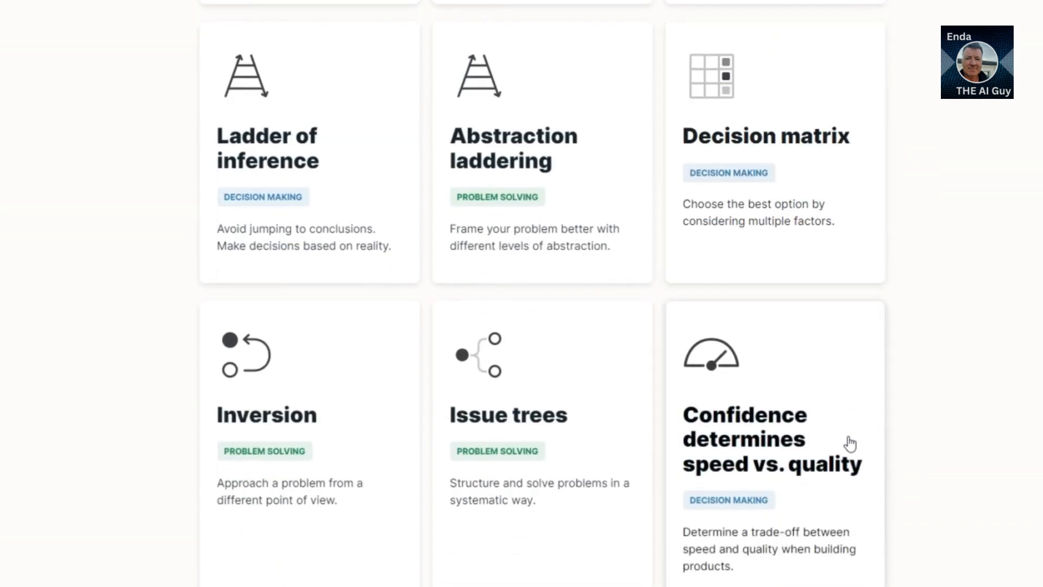
pyautogui.scroll(-3)
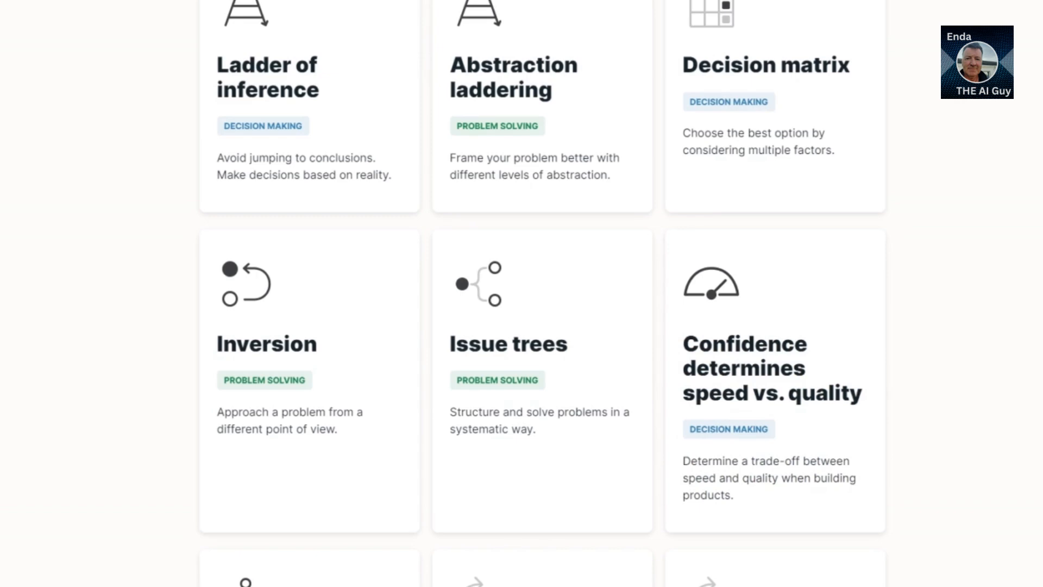
pyautogui.scroll(3)
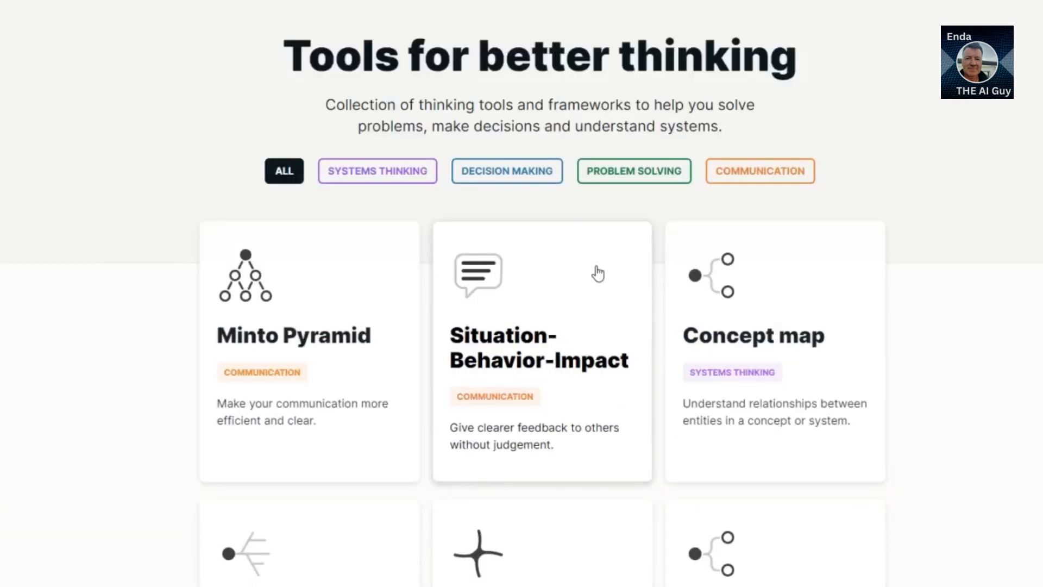
pyautogui.scroll(-3)
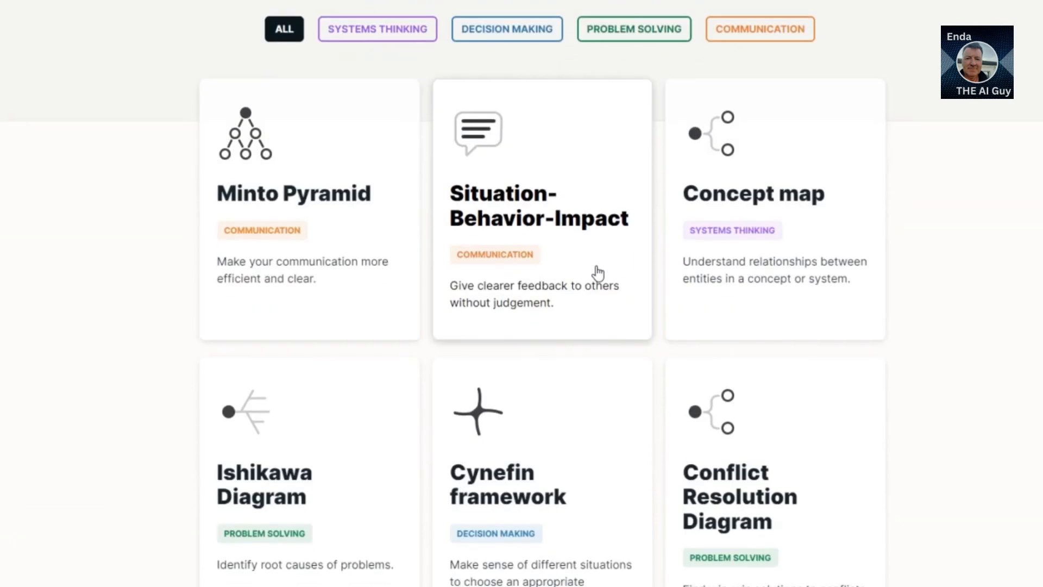
pyautogui.scroll(-3)
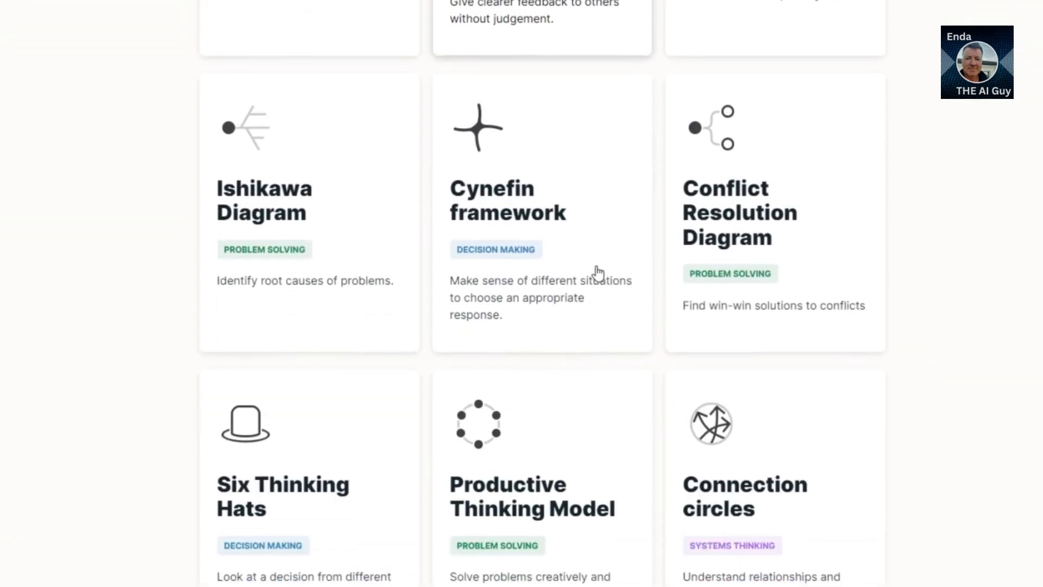
pyautogui.scroll(-3)
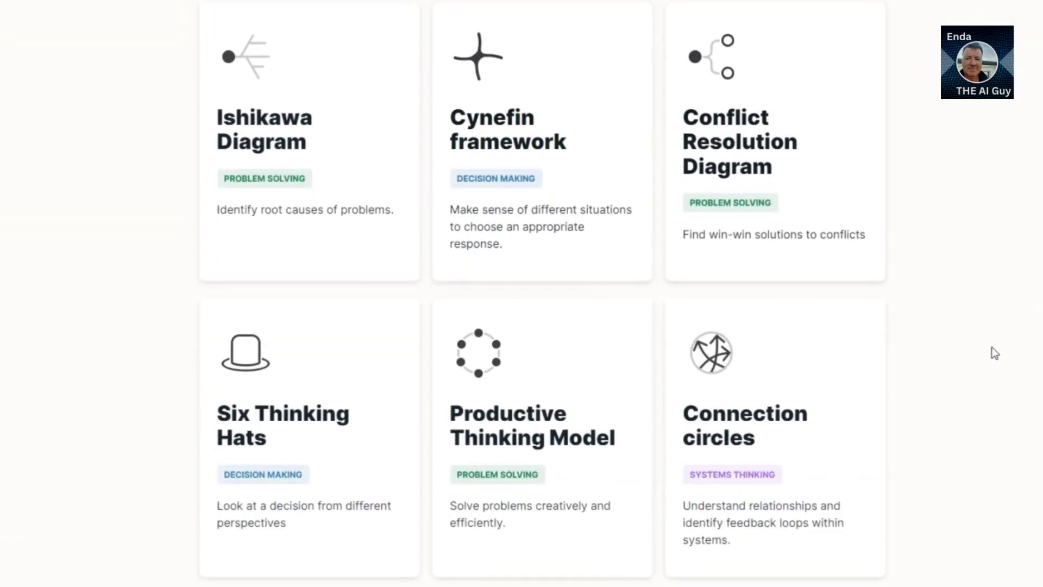
pyautogui.scroll(-3)
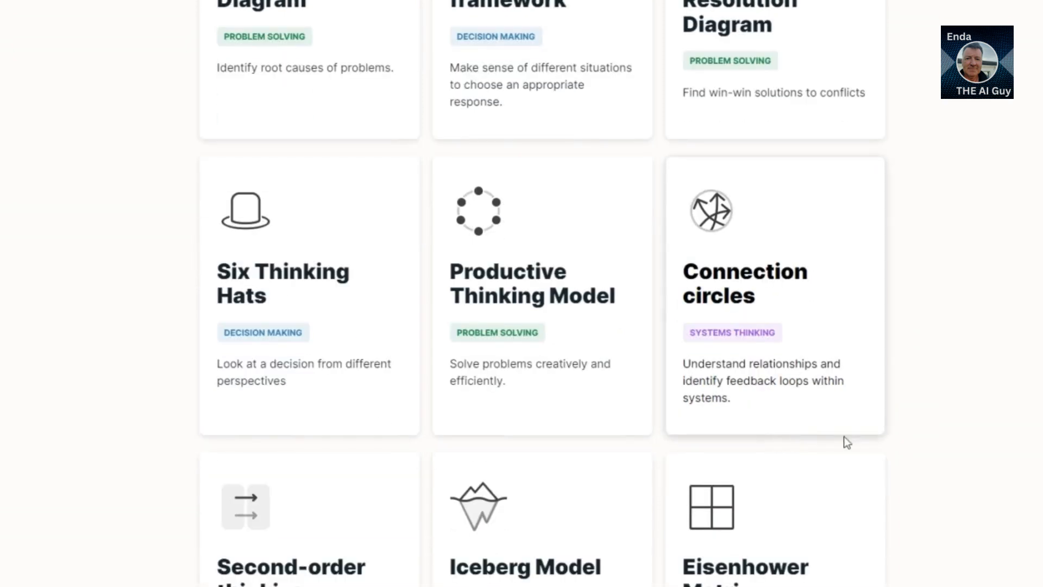
pyautogui.moveTo(859, 442)
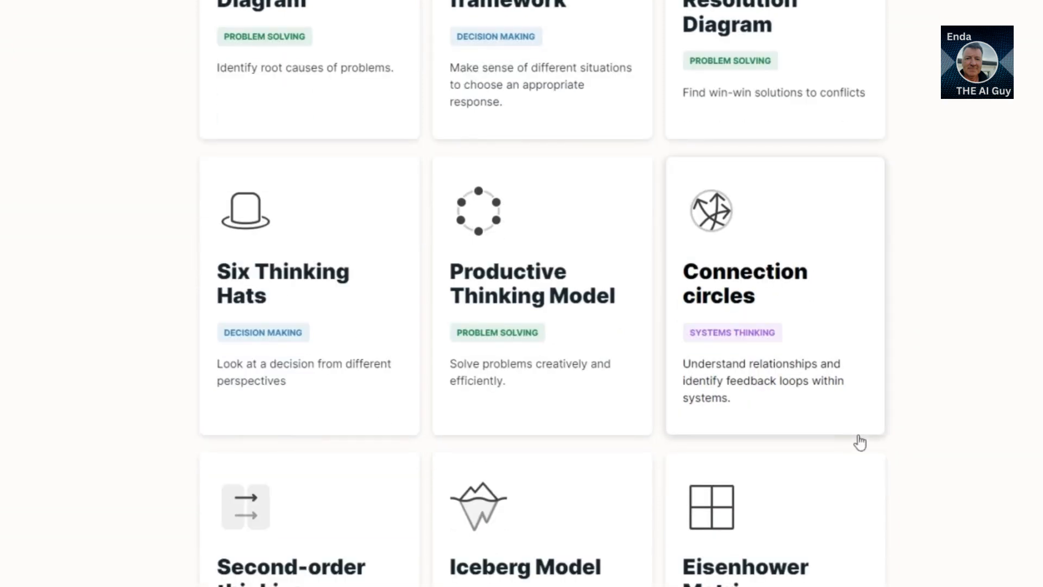
pyautogui.scroll(-3)
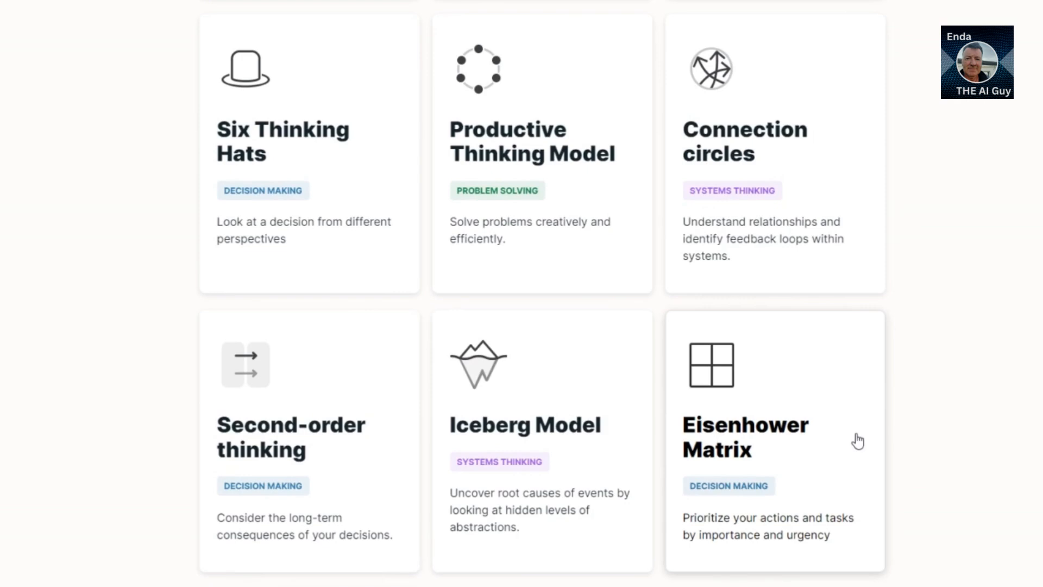